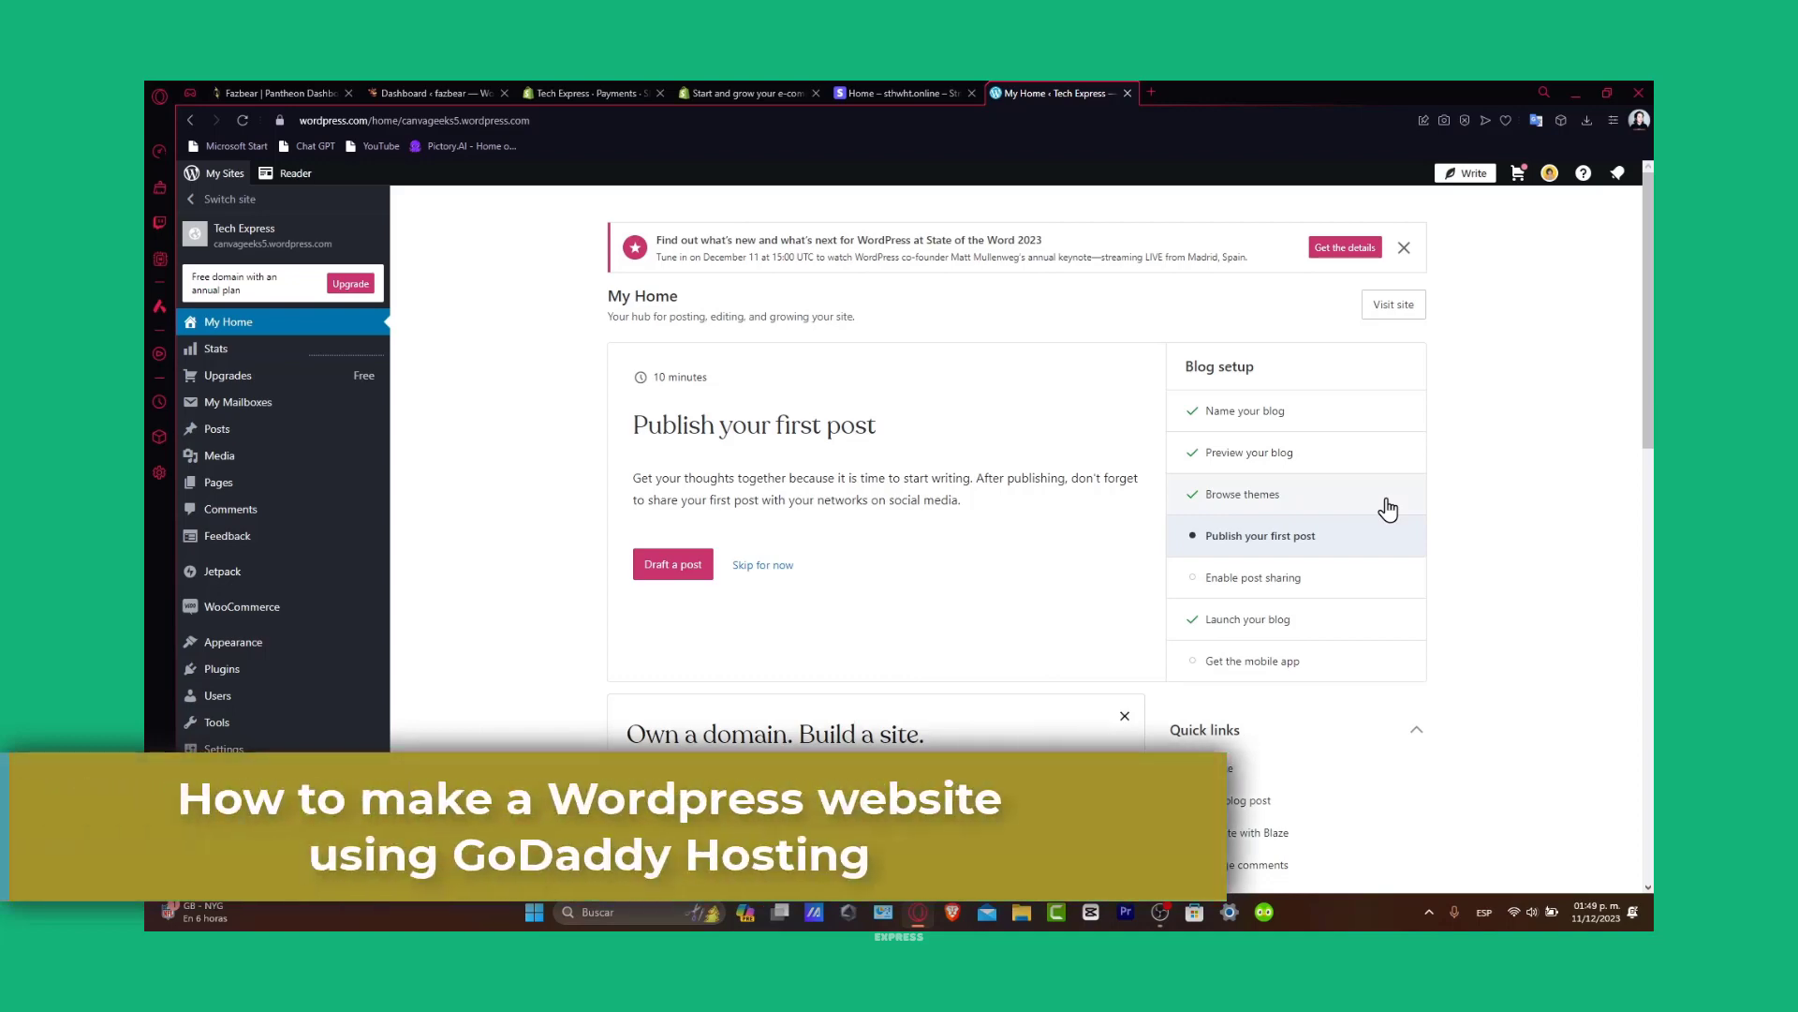
{"action": "mouse_move", "coordinate": [1164, 103]}
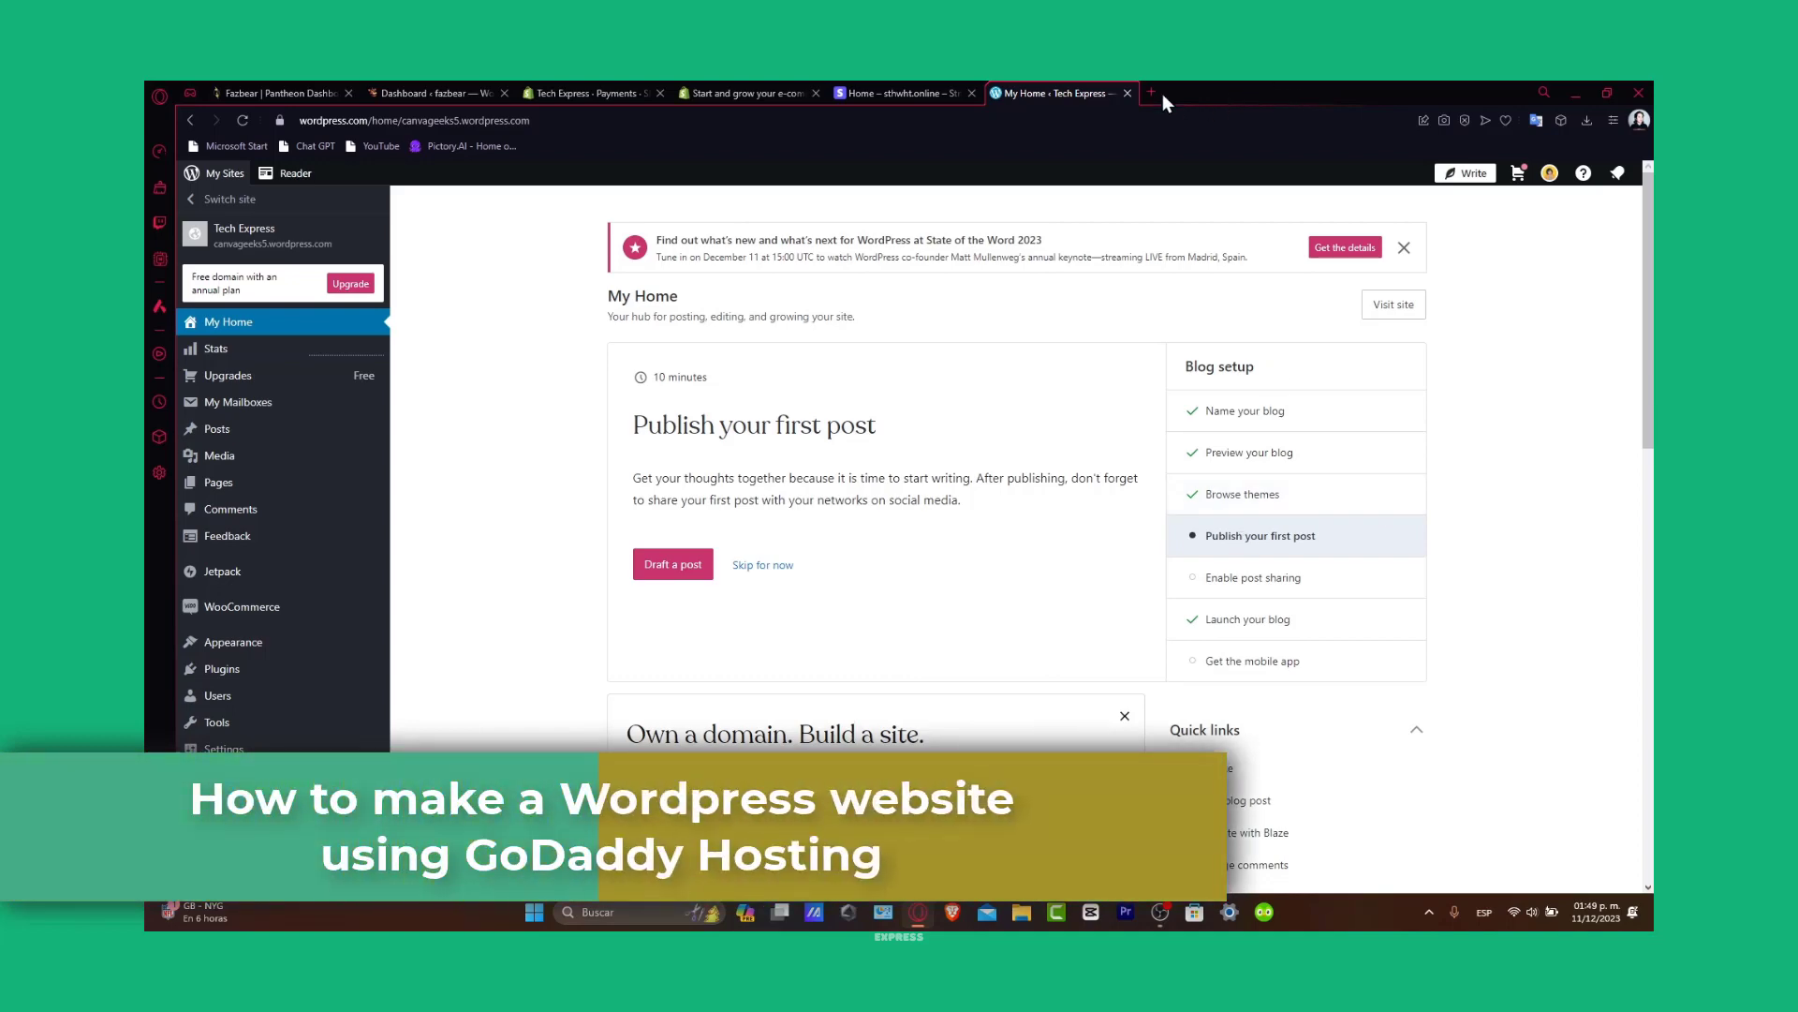
Open a new browser tab for godaddy.com
{"action": "left_click", "coordinate": [1147, 93]}
{"action": "type", "text": "www.godaddy.com"}
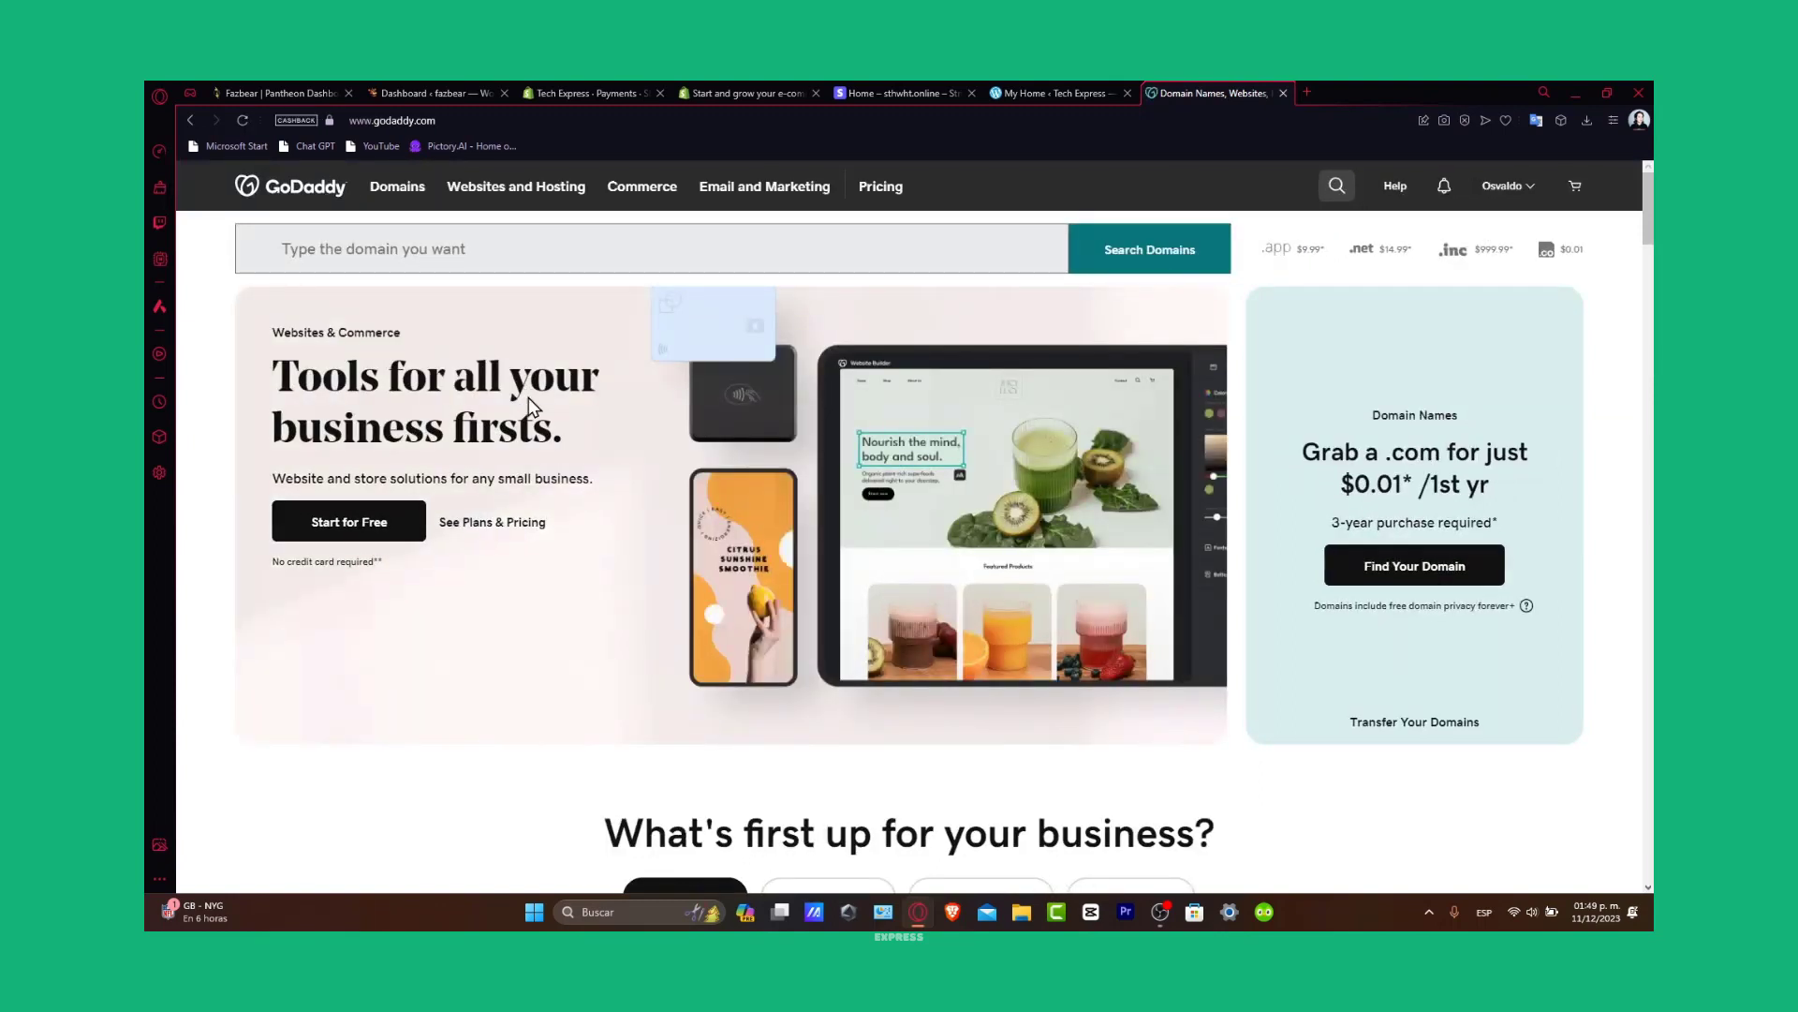
{"action": "mouse_move", "coordinate": [676, 610]}
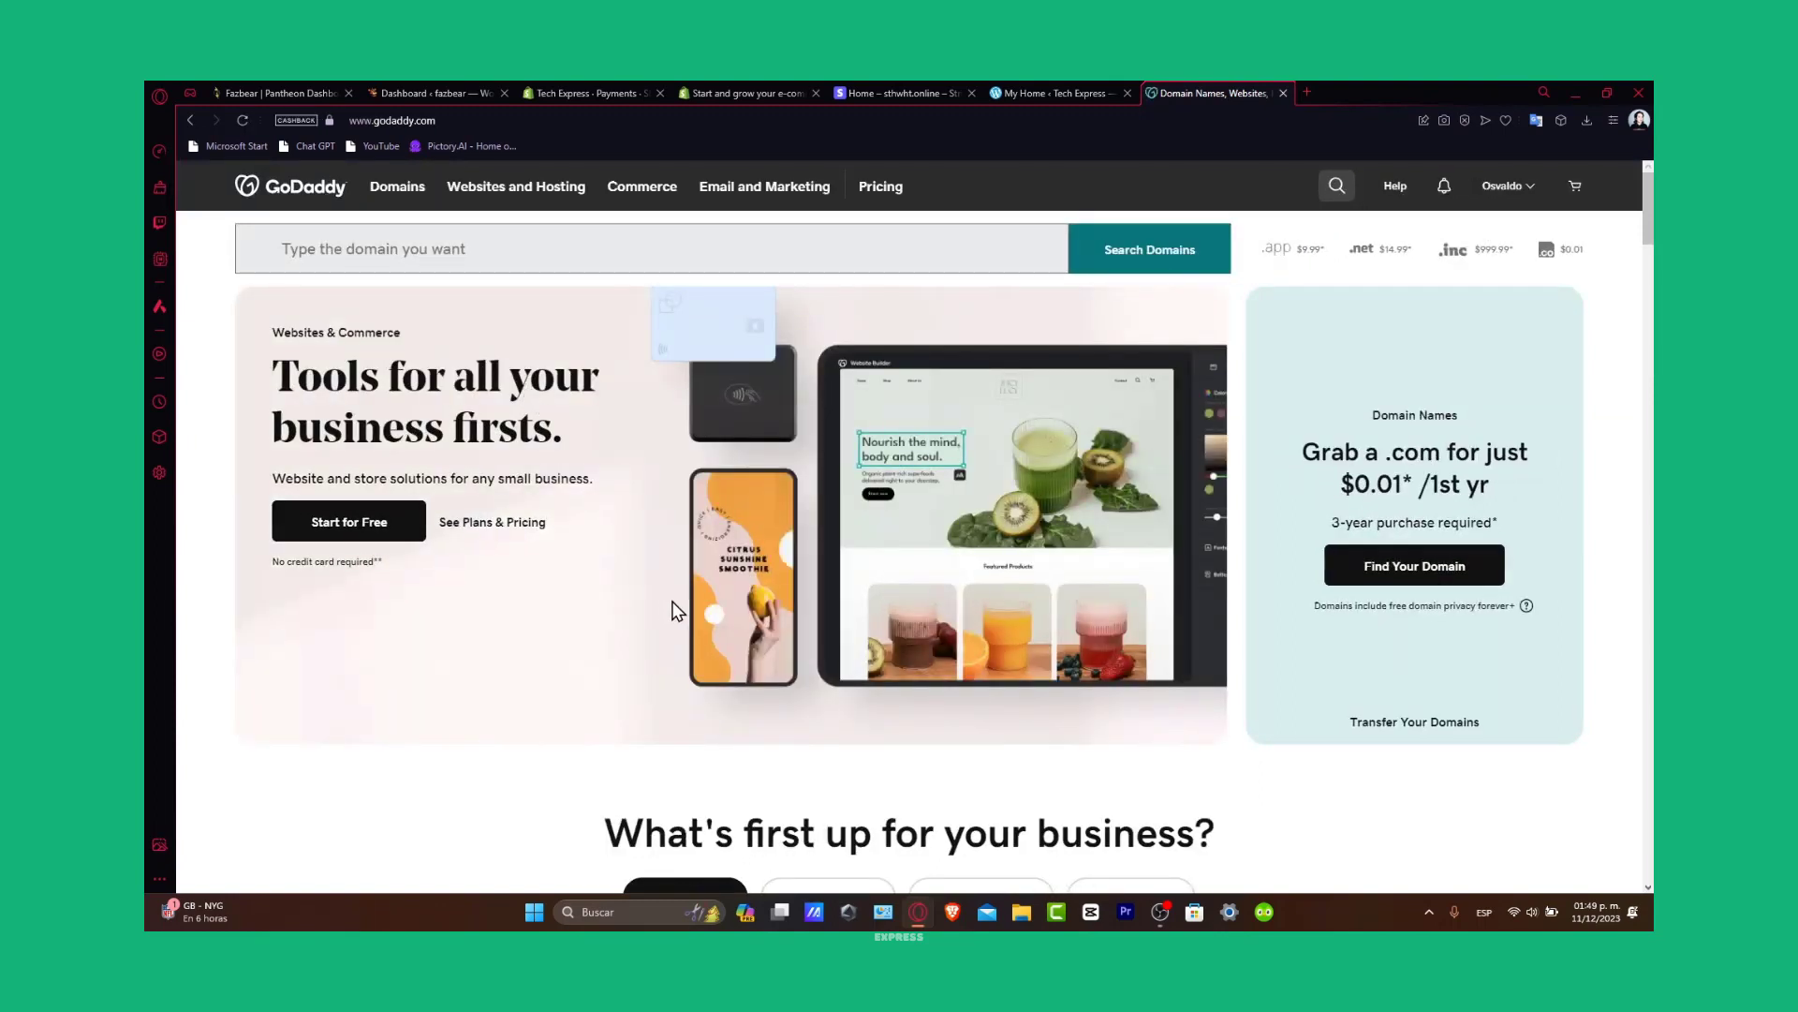
{"action": "mouse_move", "coordinate": [1376, 513]}
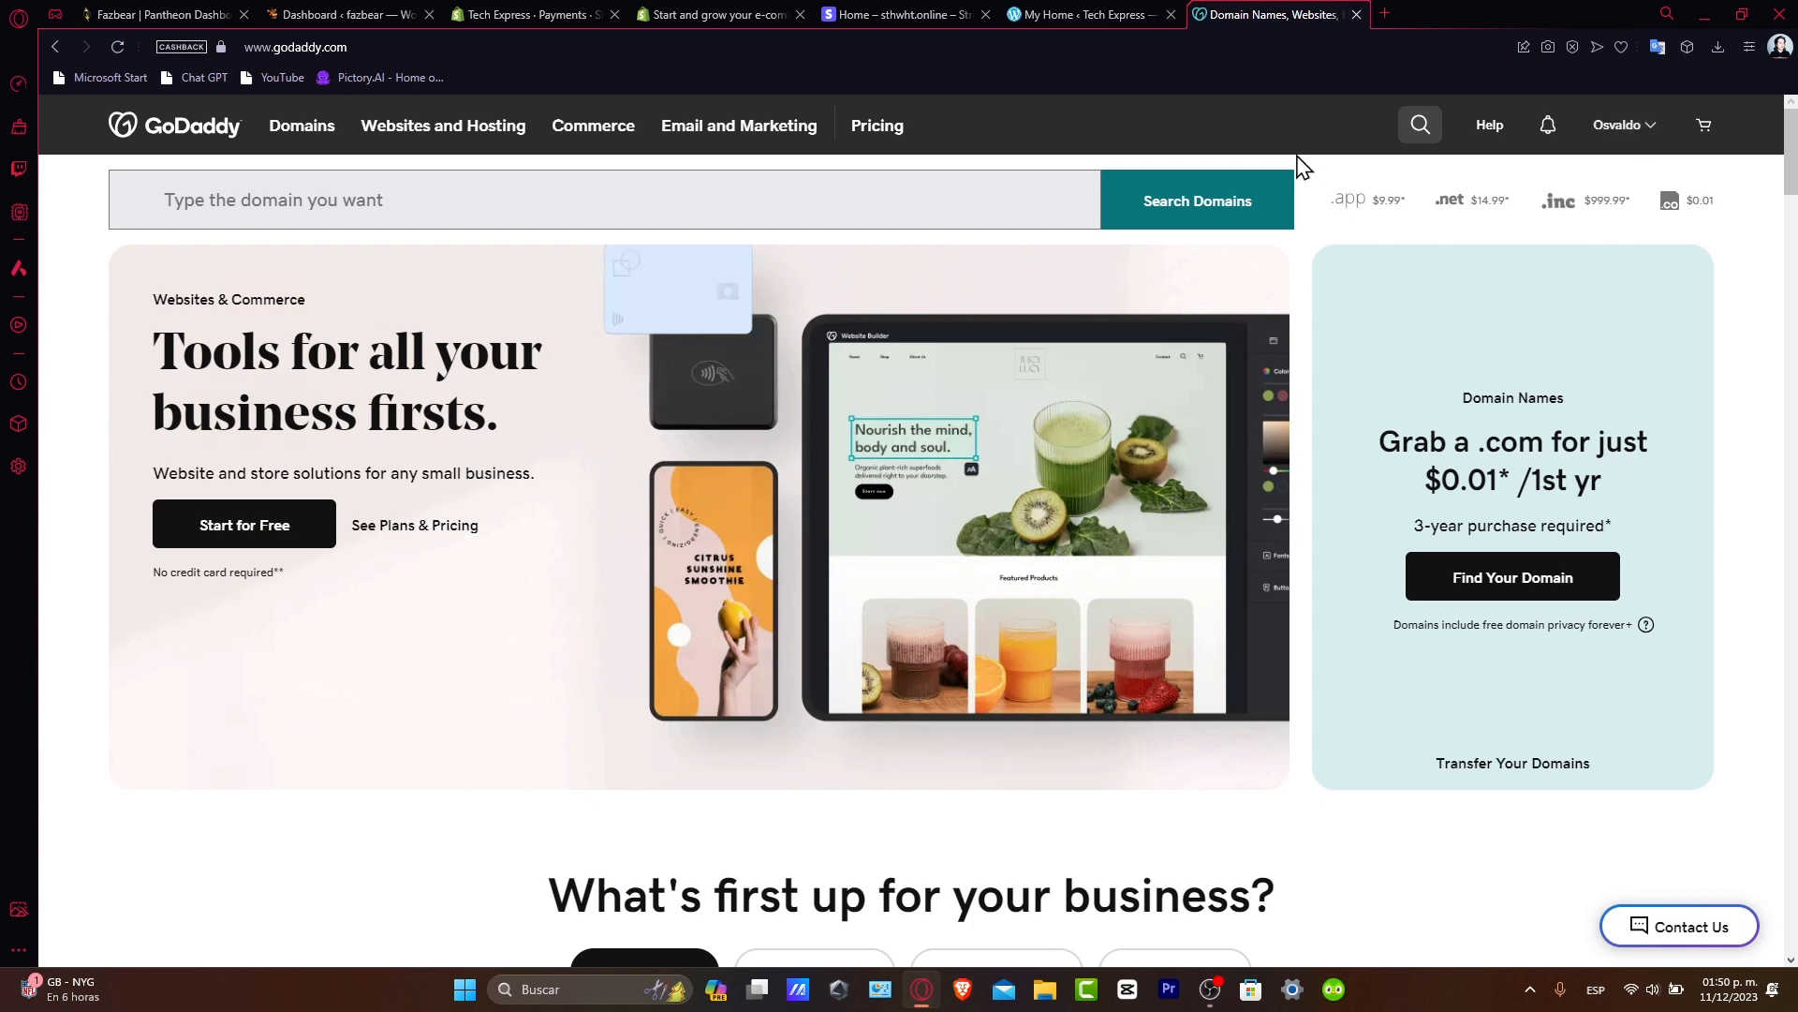
{"action": "mouse_move", "coordinate": [1352, 510]}
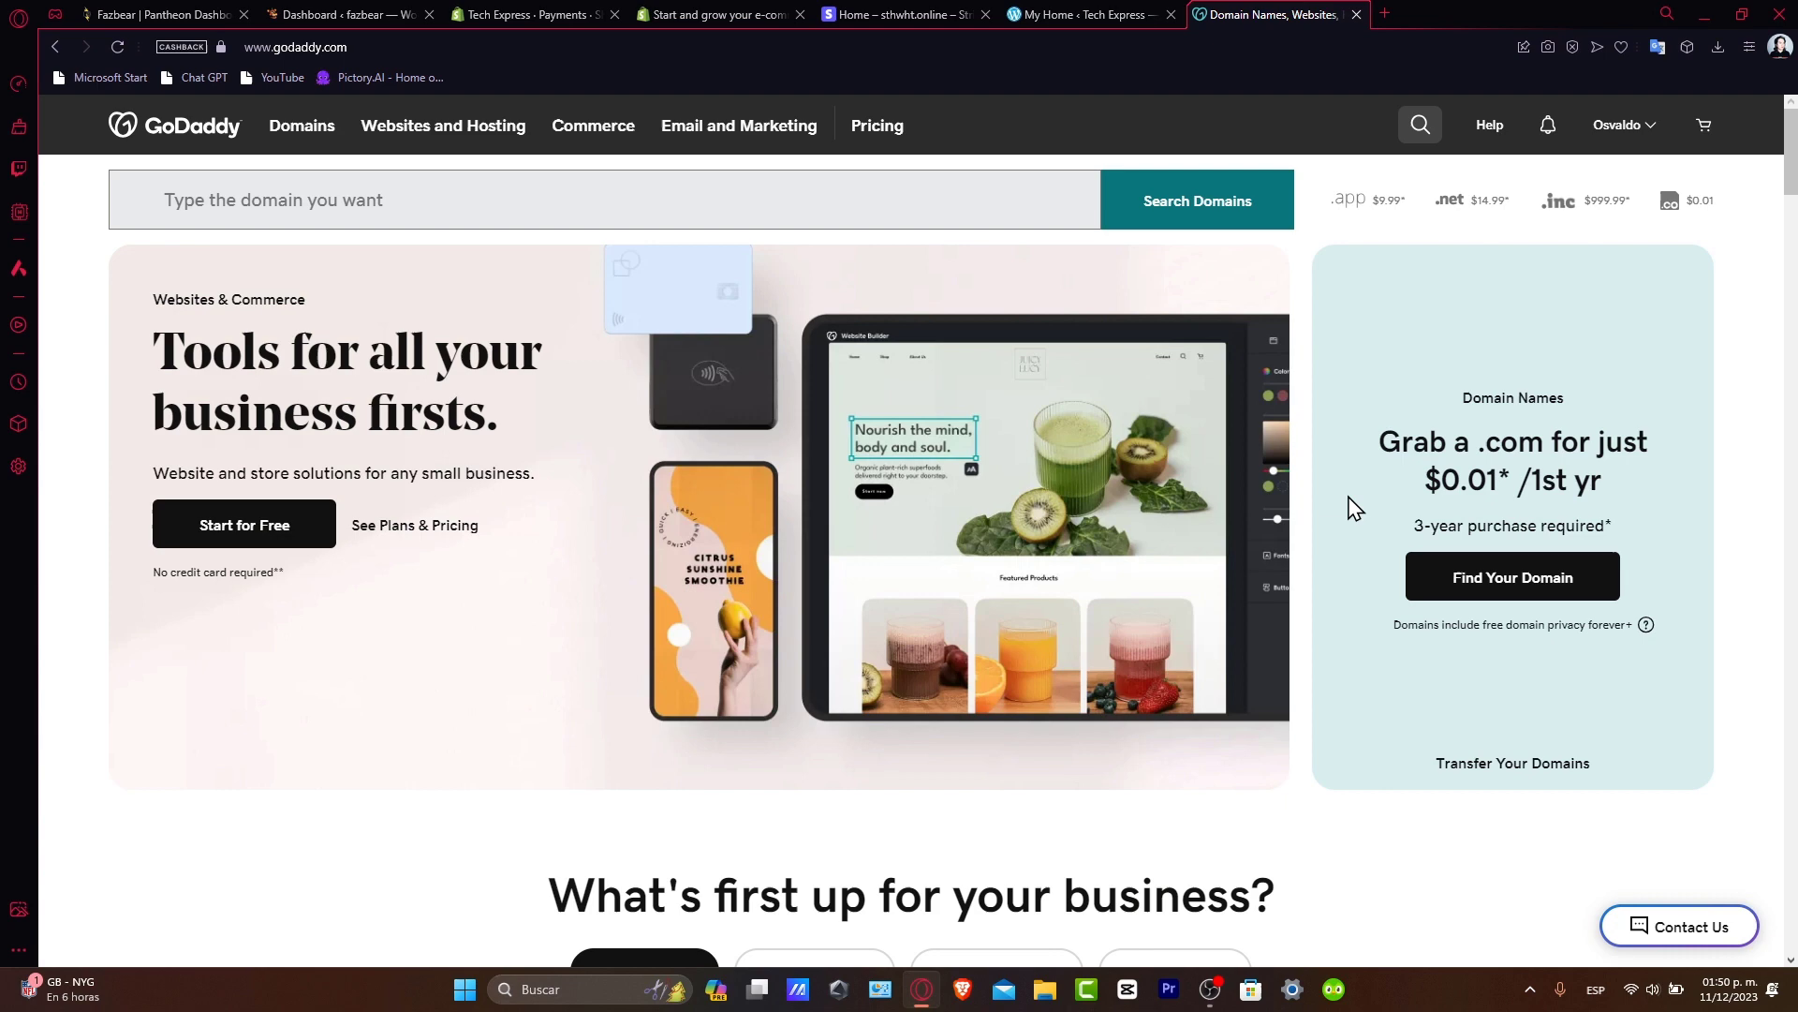
{"action": "mouse_move", "coordinate": [1279, 625]}
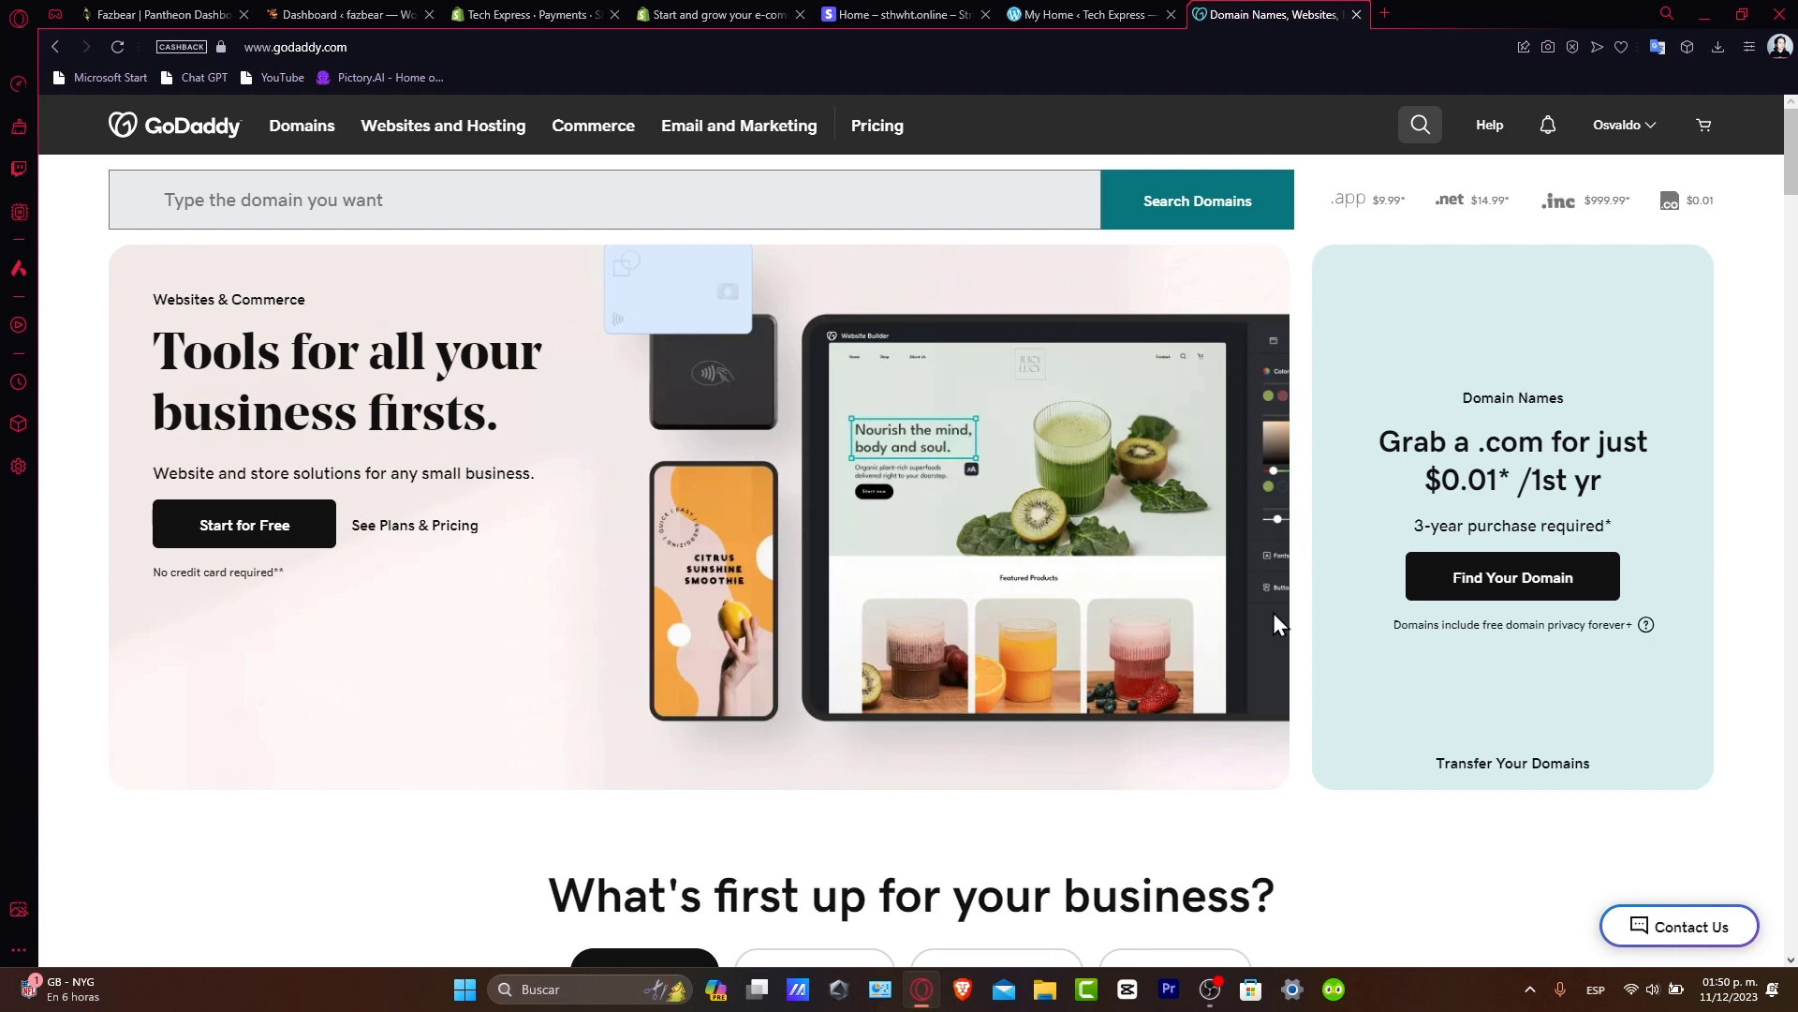
Open WordPress Hosting and scroll to the Basic, Deluxe and Ultimate plans
{"action": "left_click", "coordinate": [443, 125]}
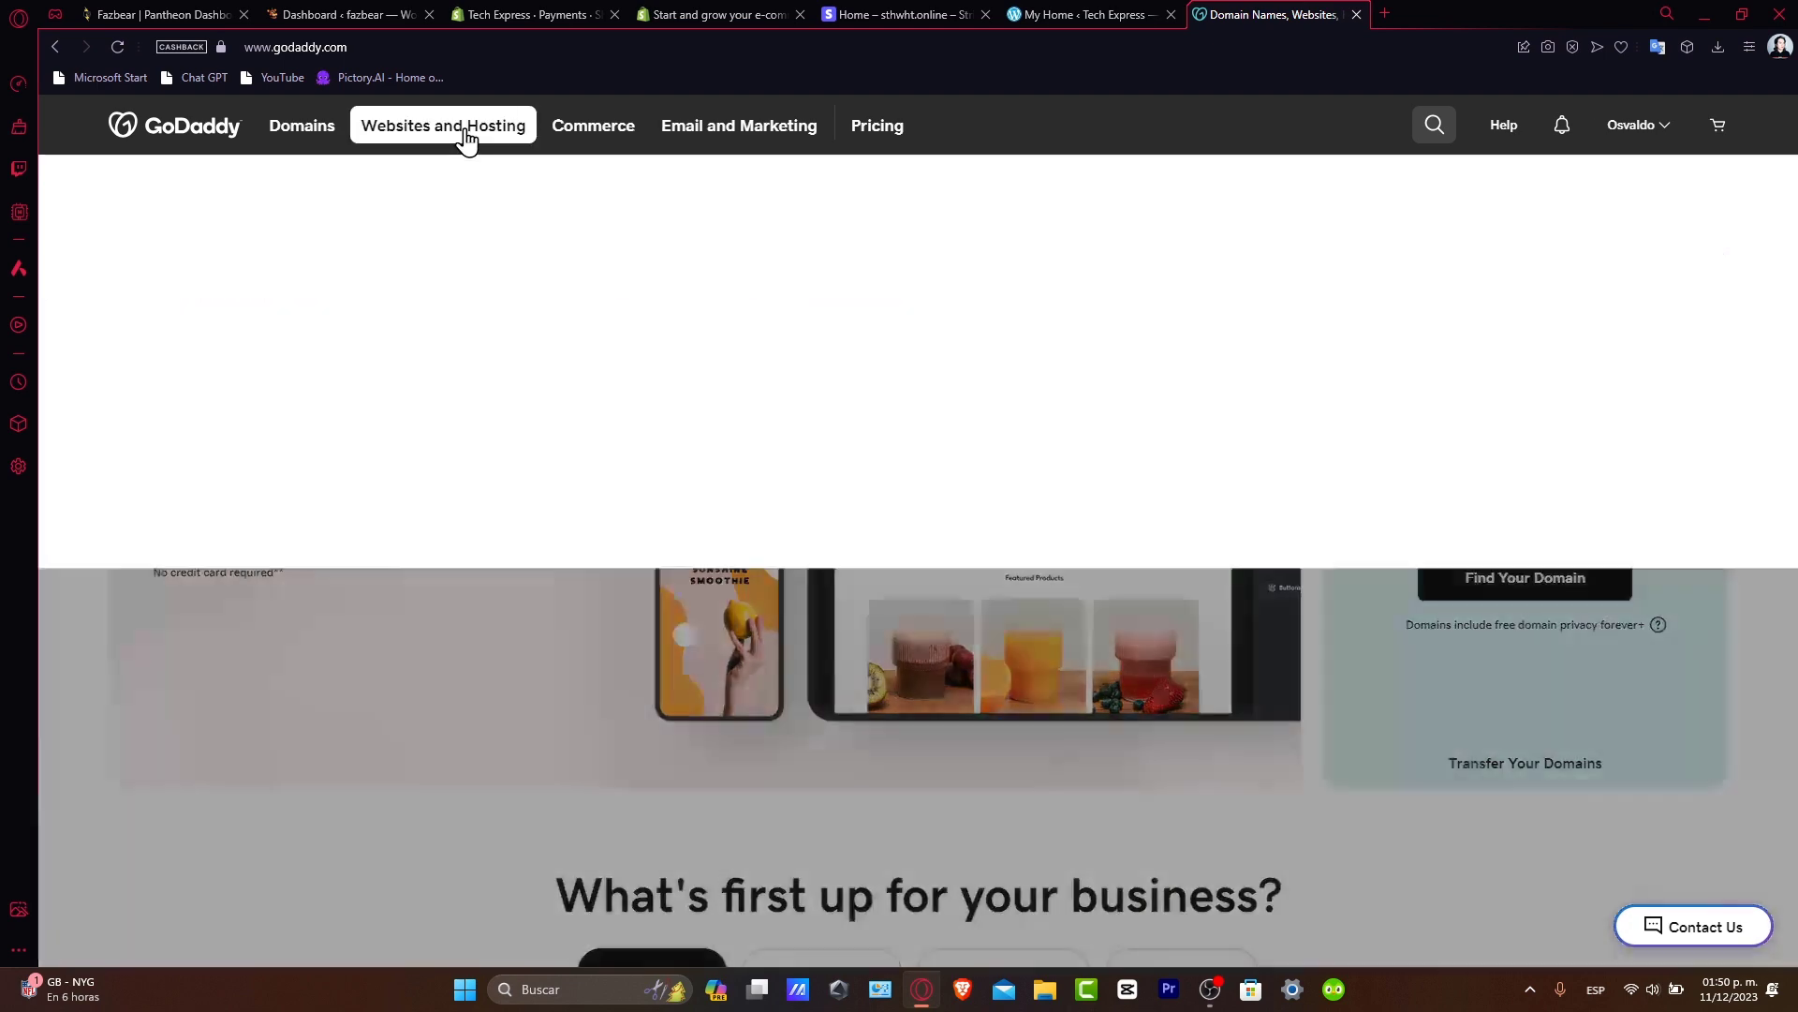
{"action": "left_click", "coordinate": [442, 125]}
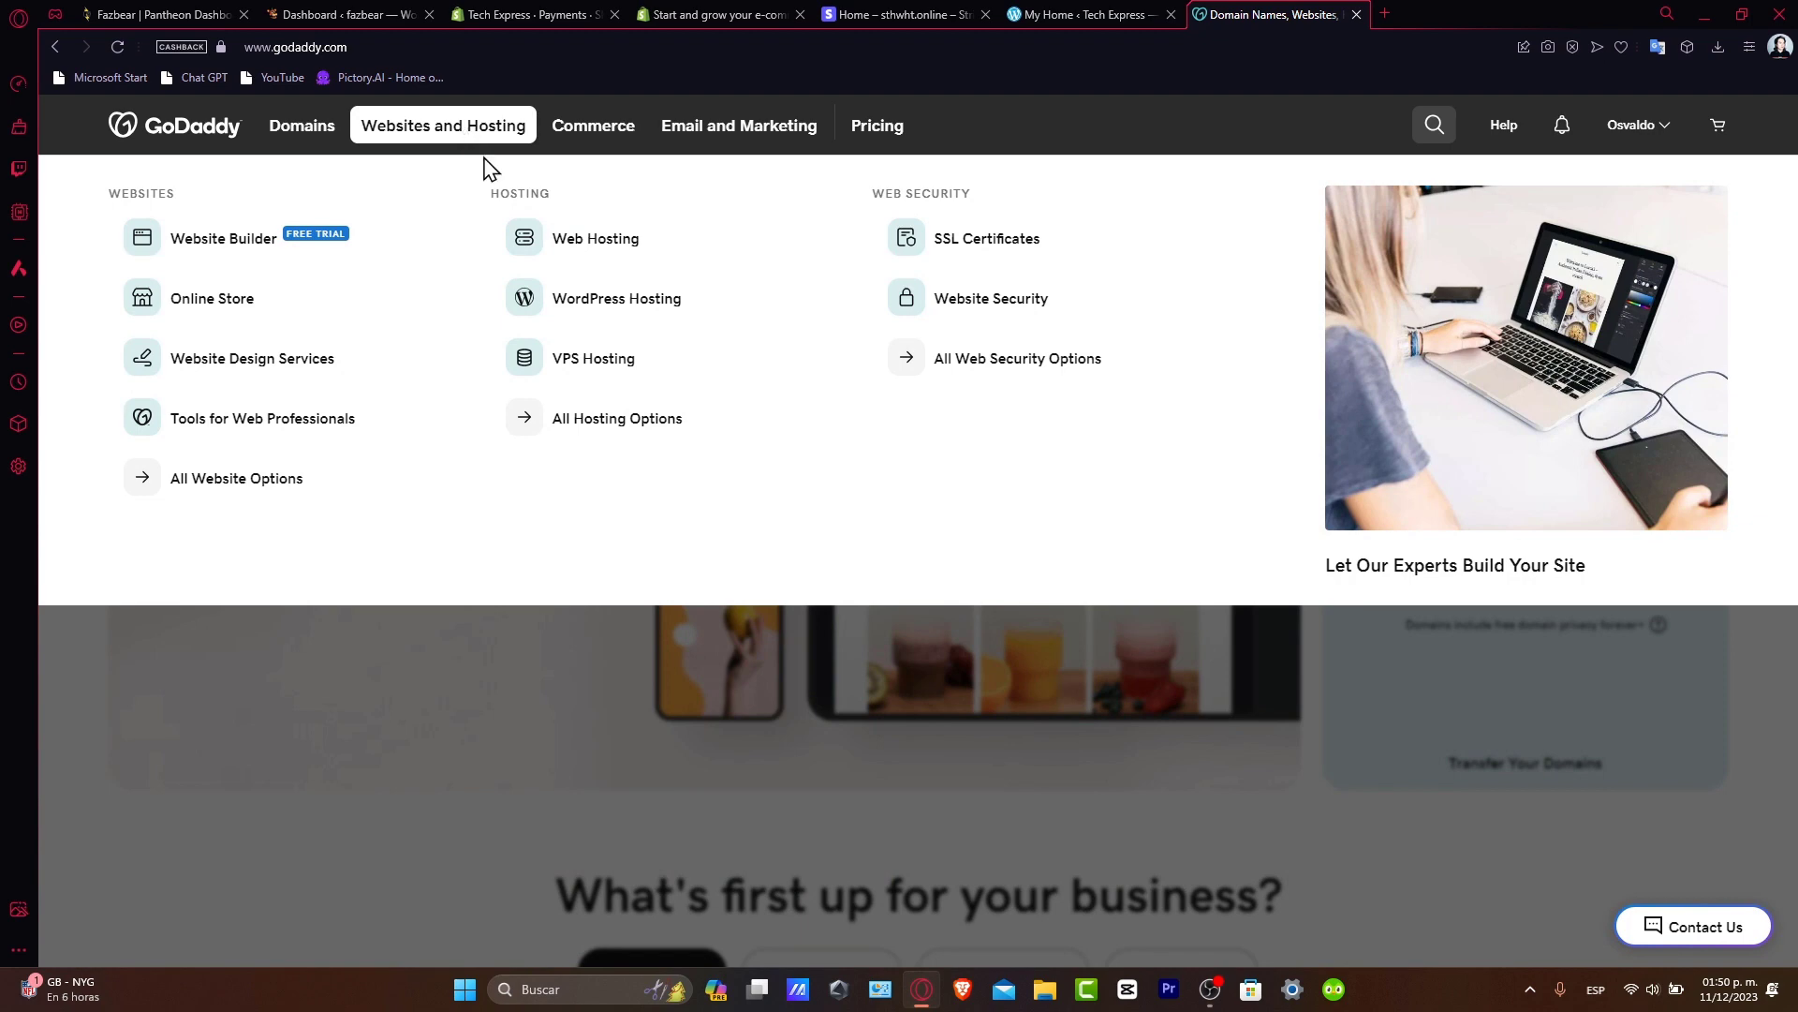
{"action": "left_click", "coordinate": [617, 298]}
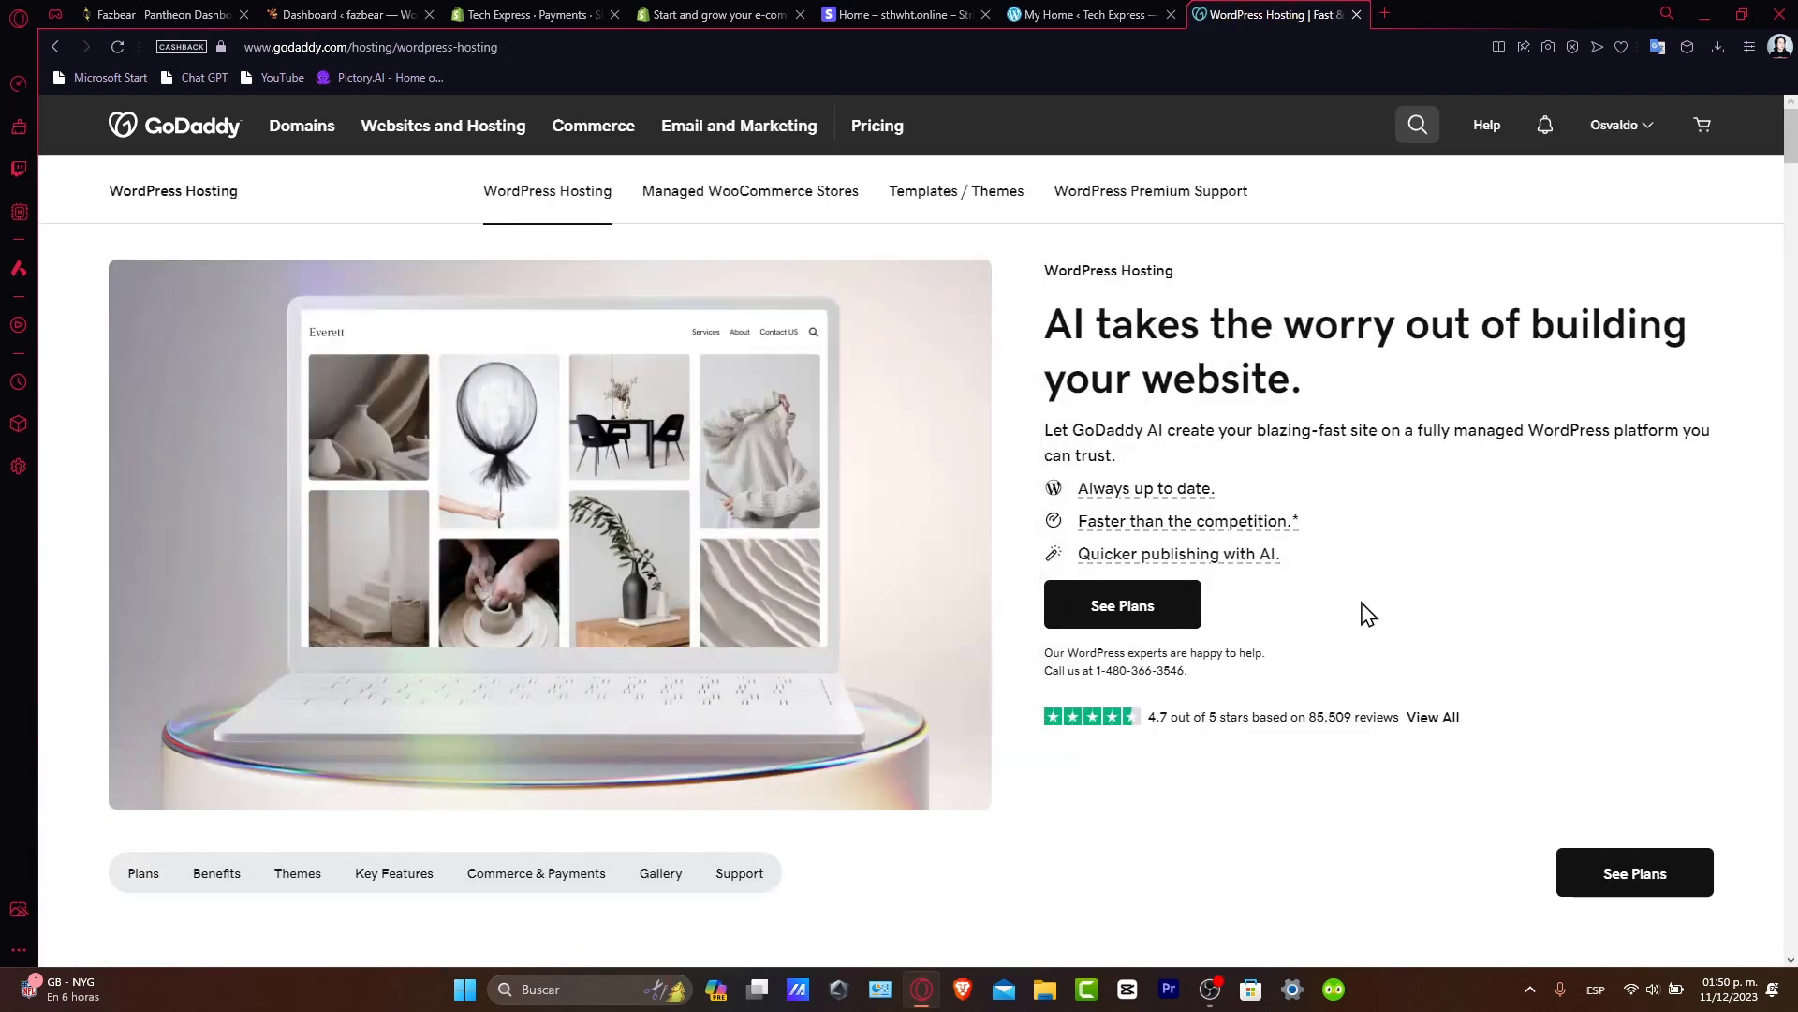
{"action": "scroll", "scroll_direction": "down", "scroll_amount": 3}
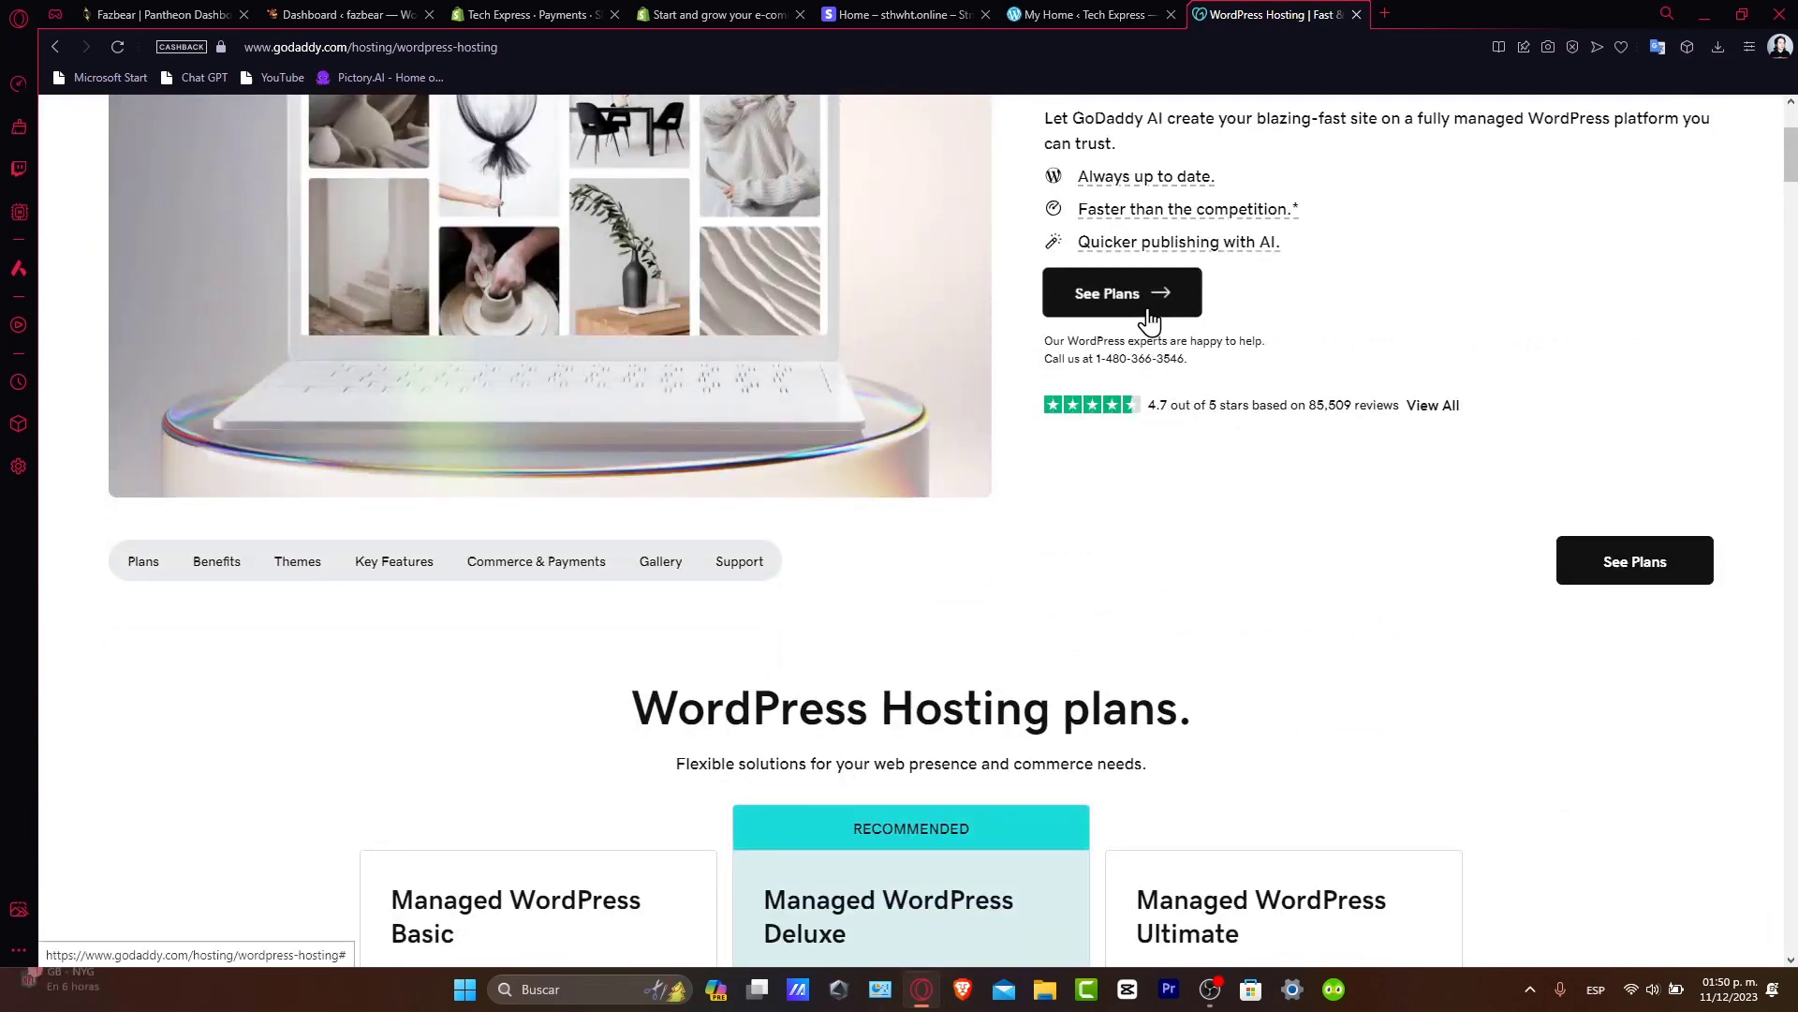
{"action": "scroll", "scroll_direction": "down", "scroll_amount": 3}
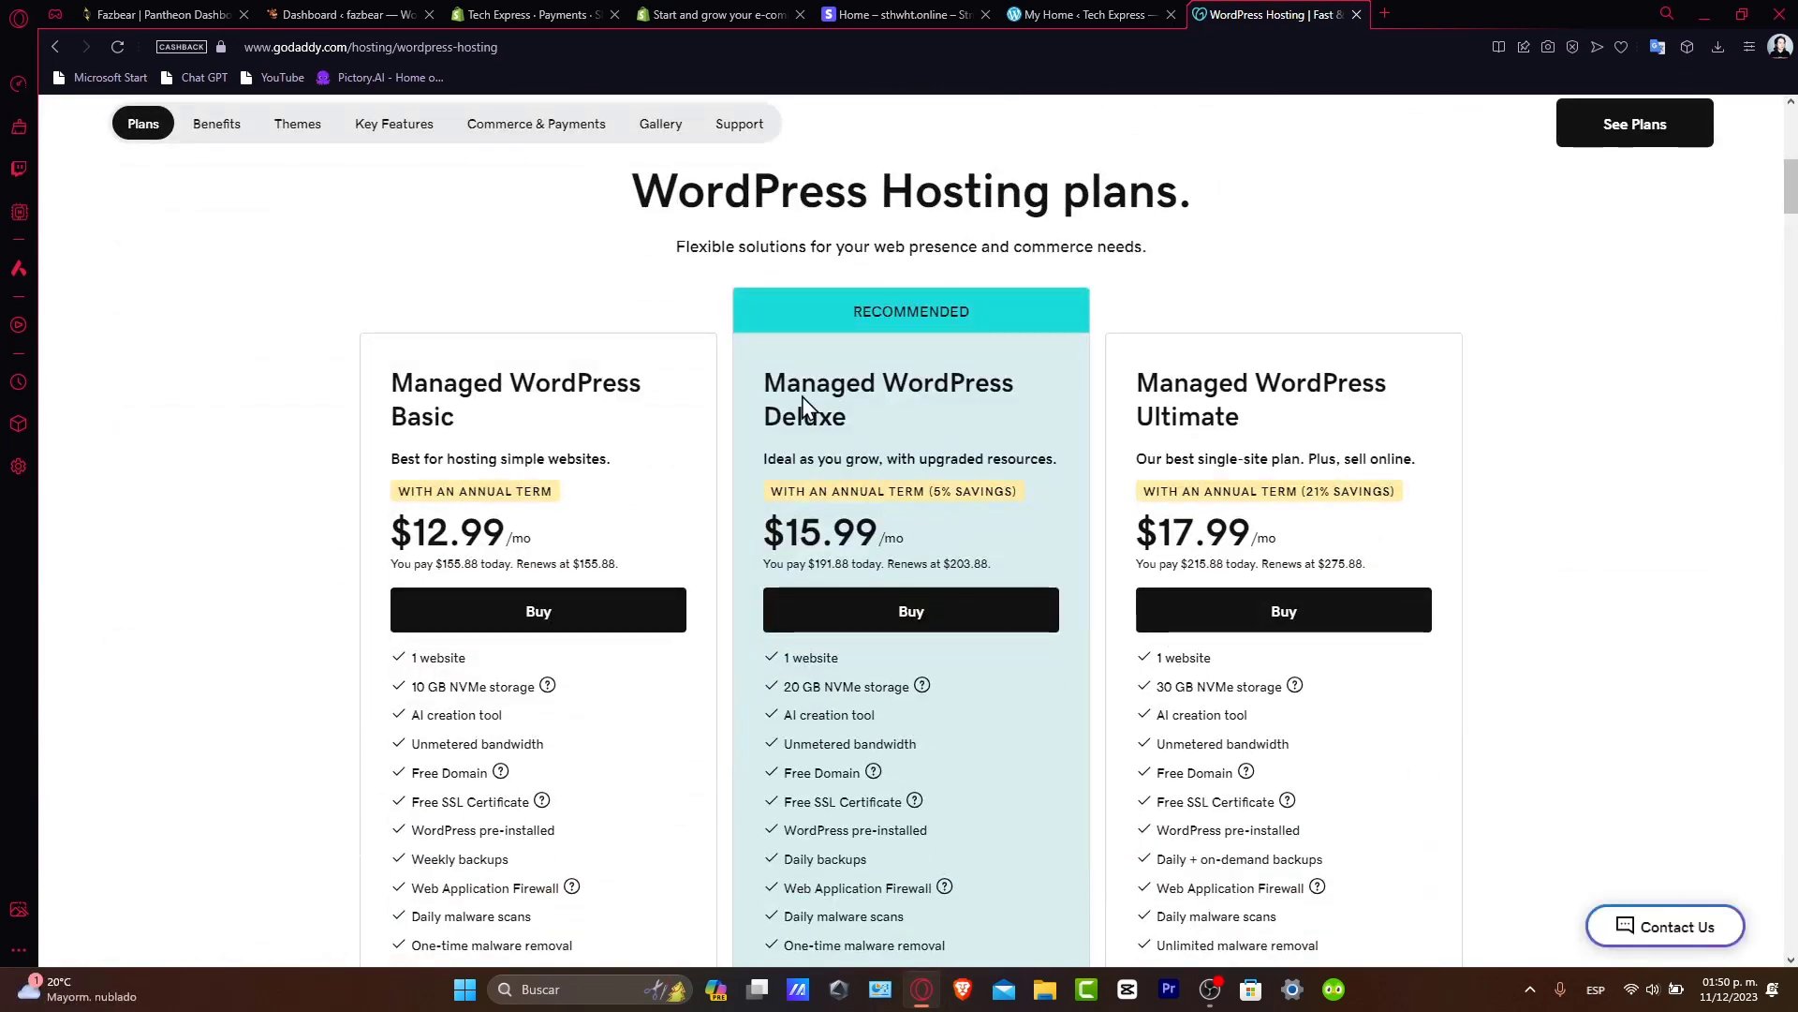
{"action": "double_click", "coordinate": [514, 382]}
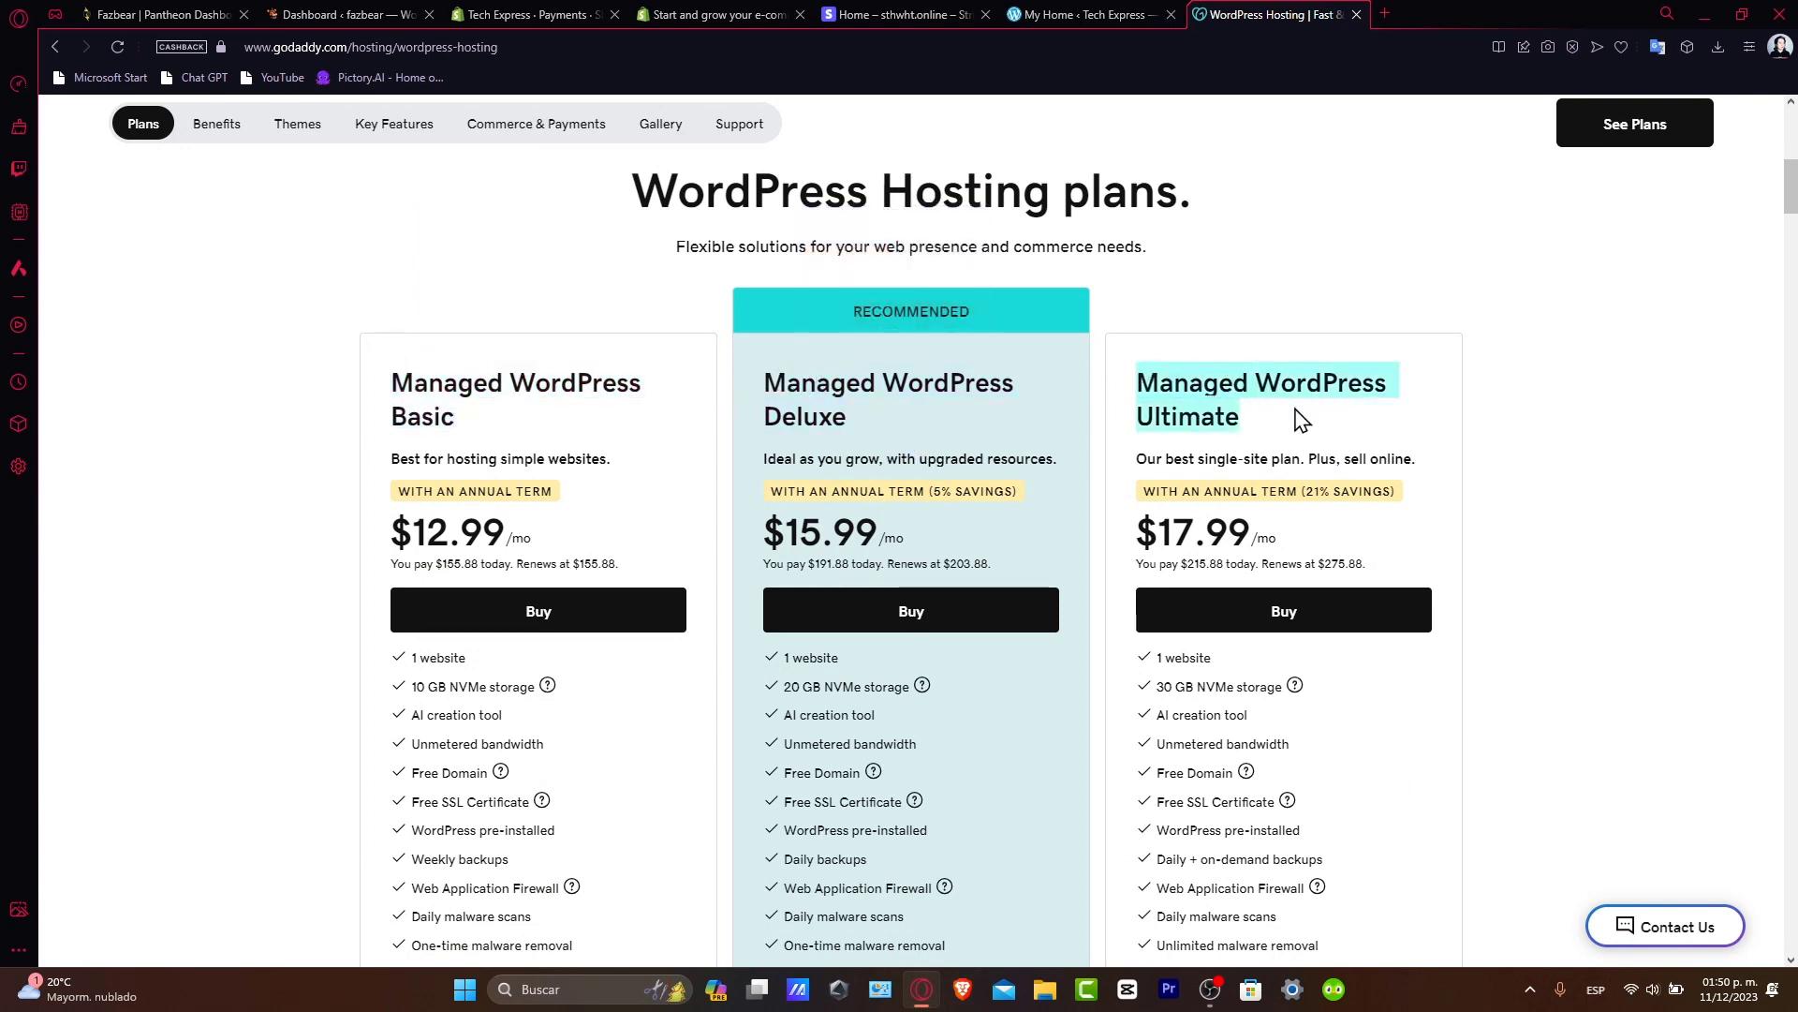
{"action": "scroll", "scroll_direction": "down", "scroll_amount": 3}
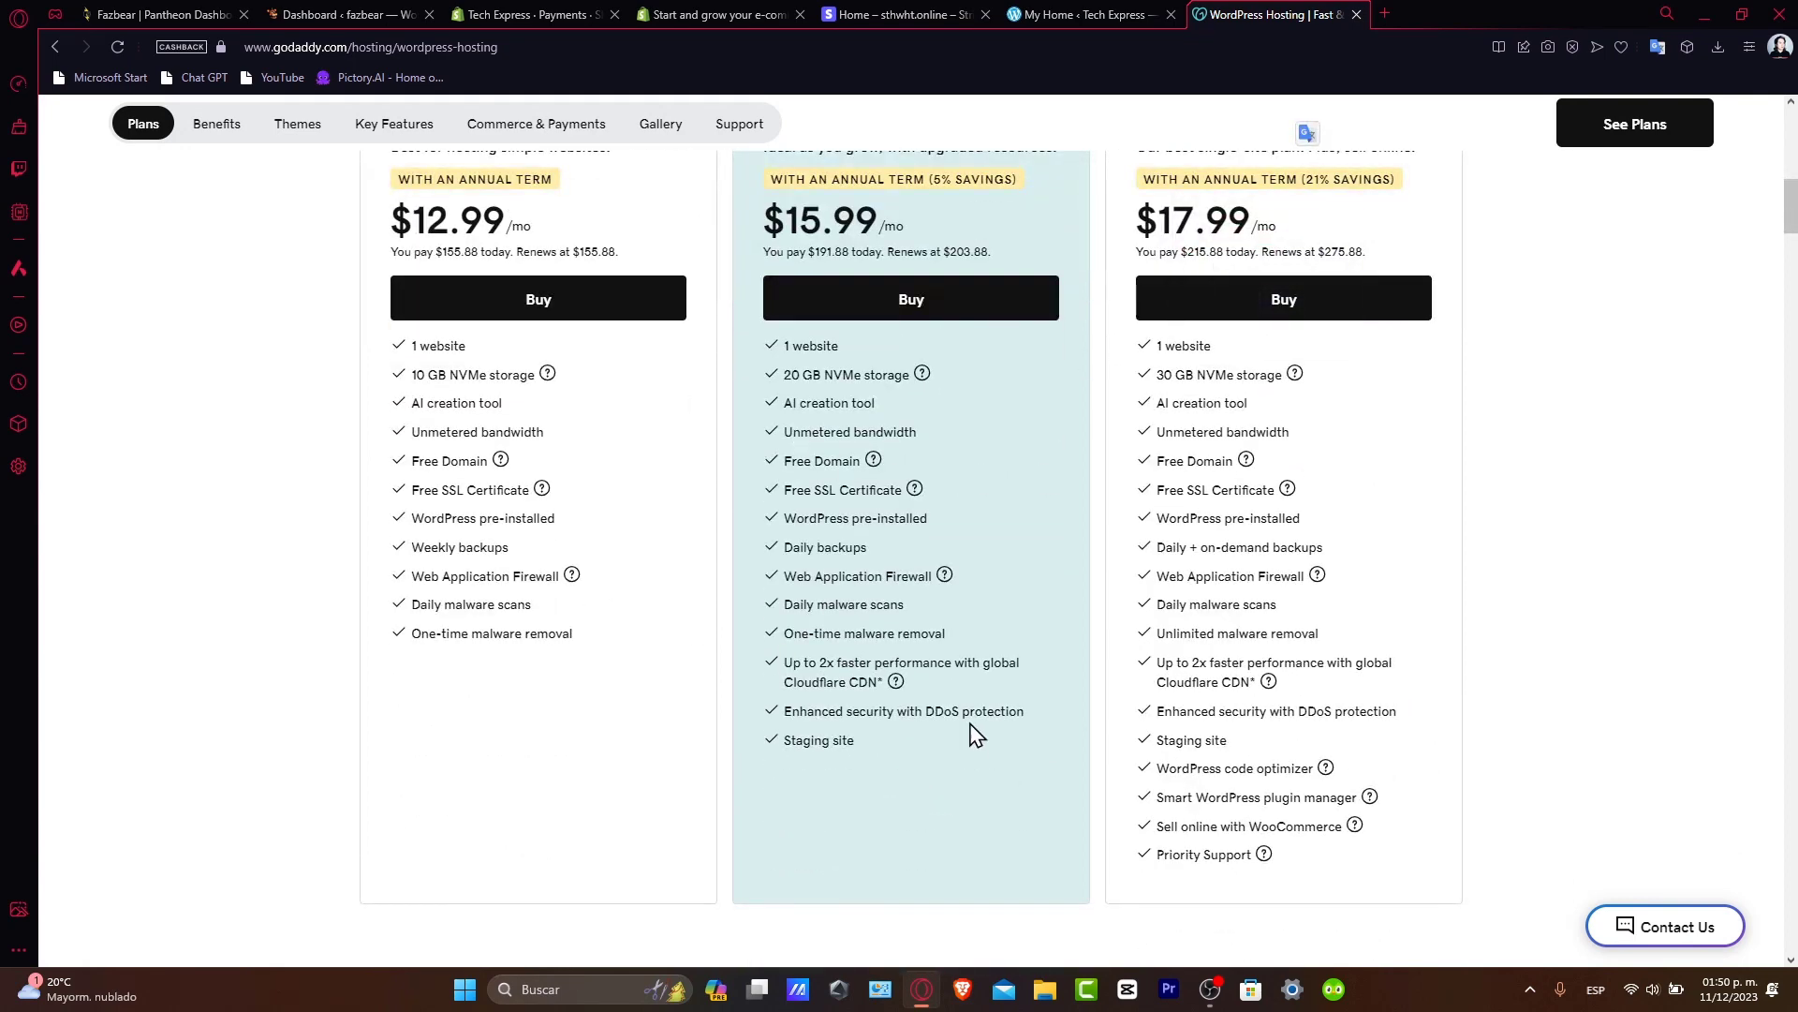
{"action": "scroll", "scroll_direction": "up", "scroll_amount": 3}
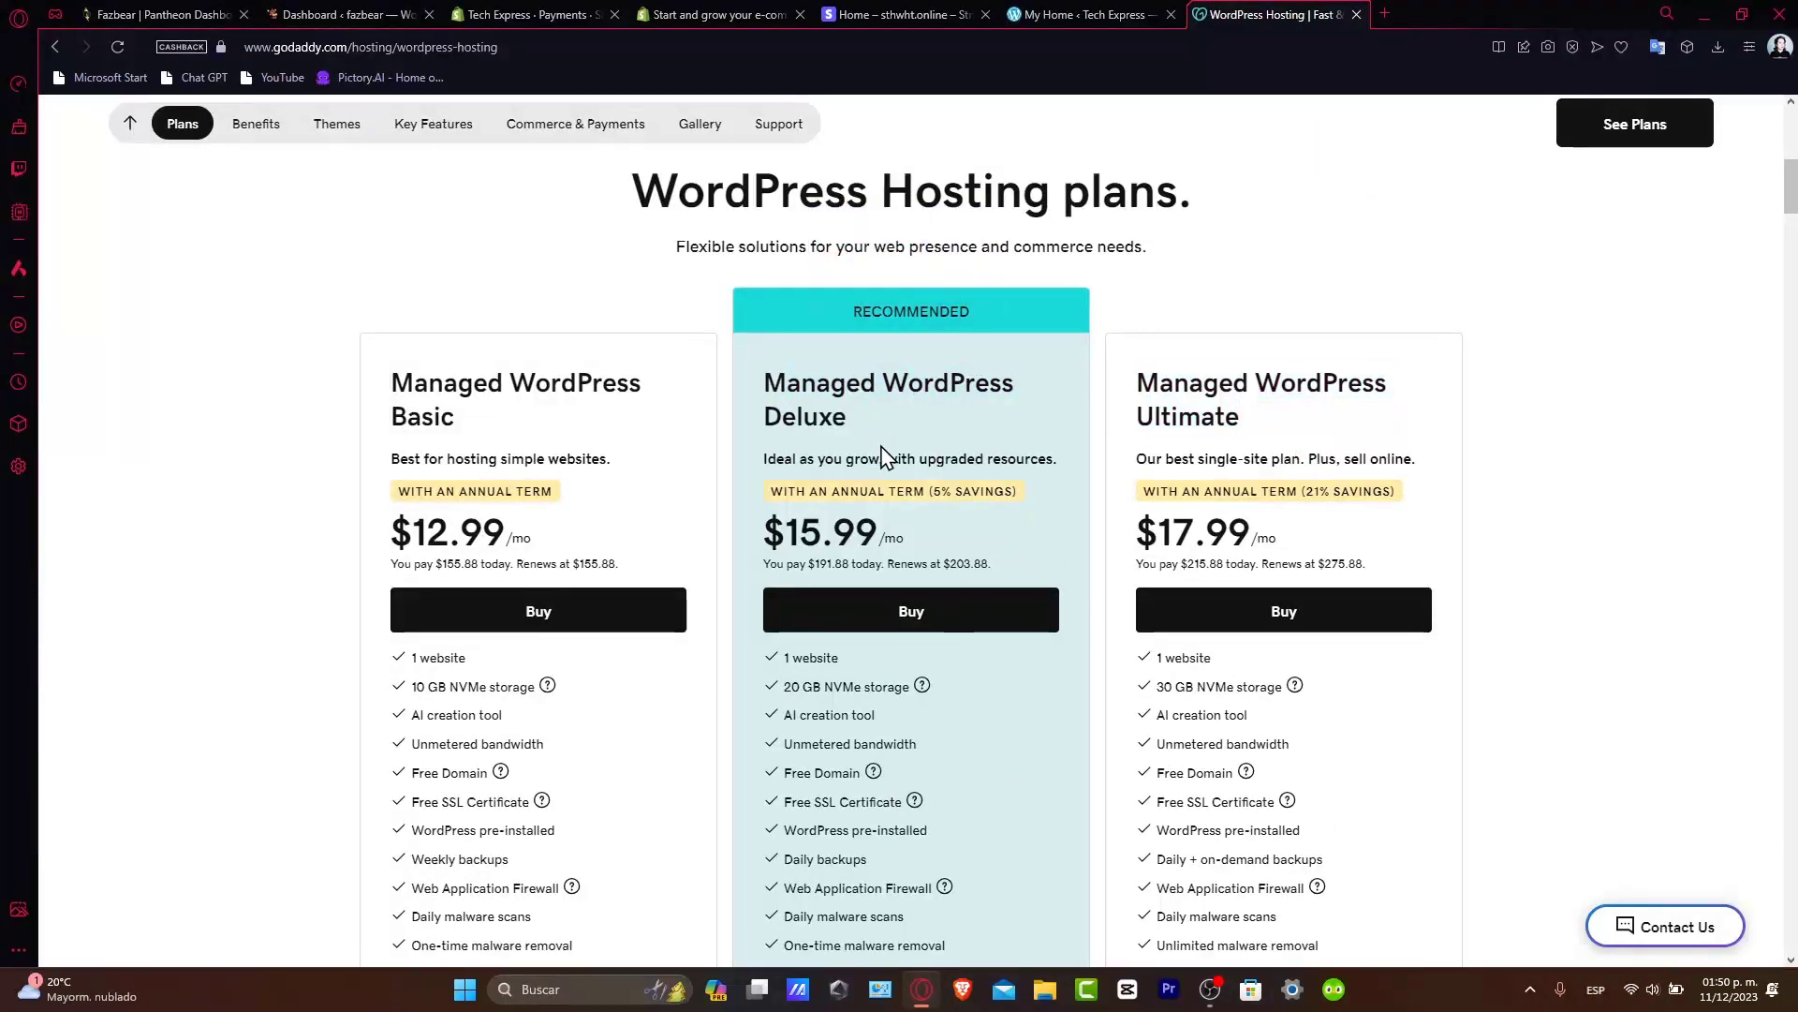
{"action": "mouse_move", "coordinate": [1002, 613]}
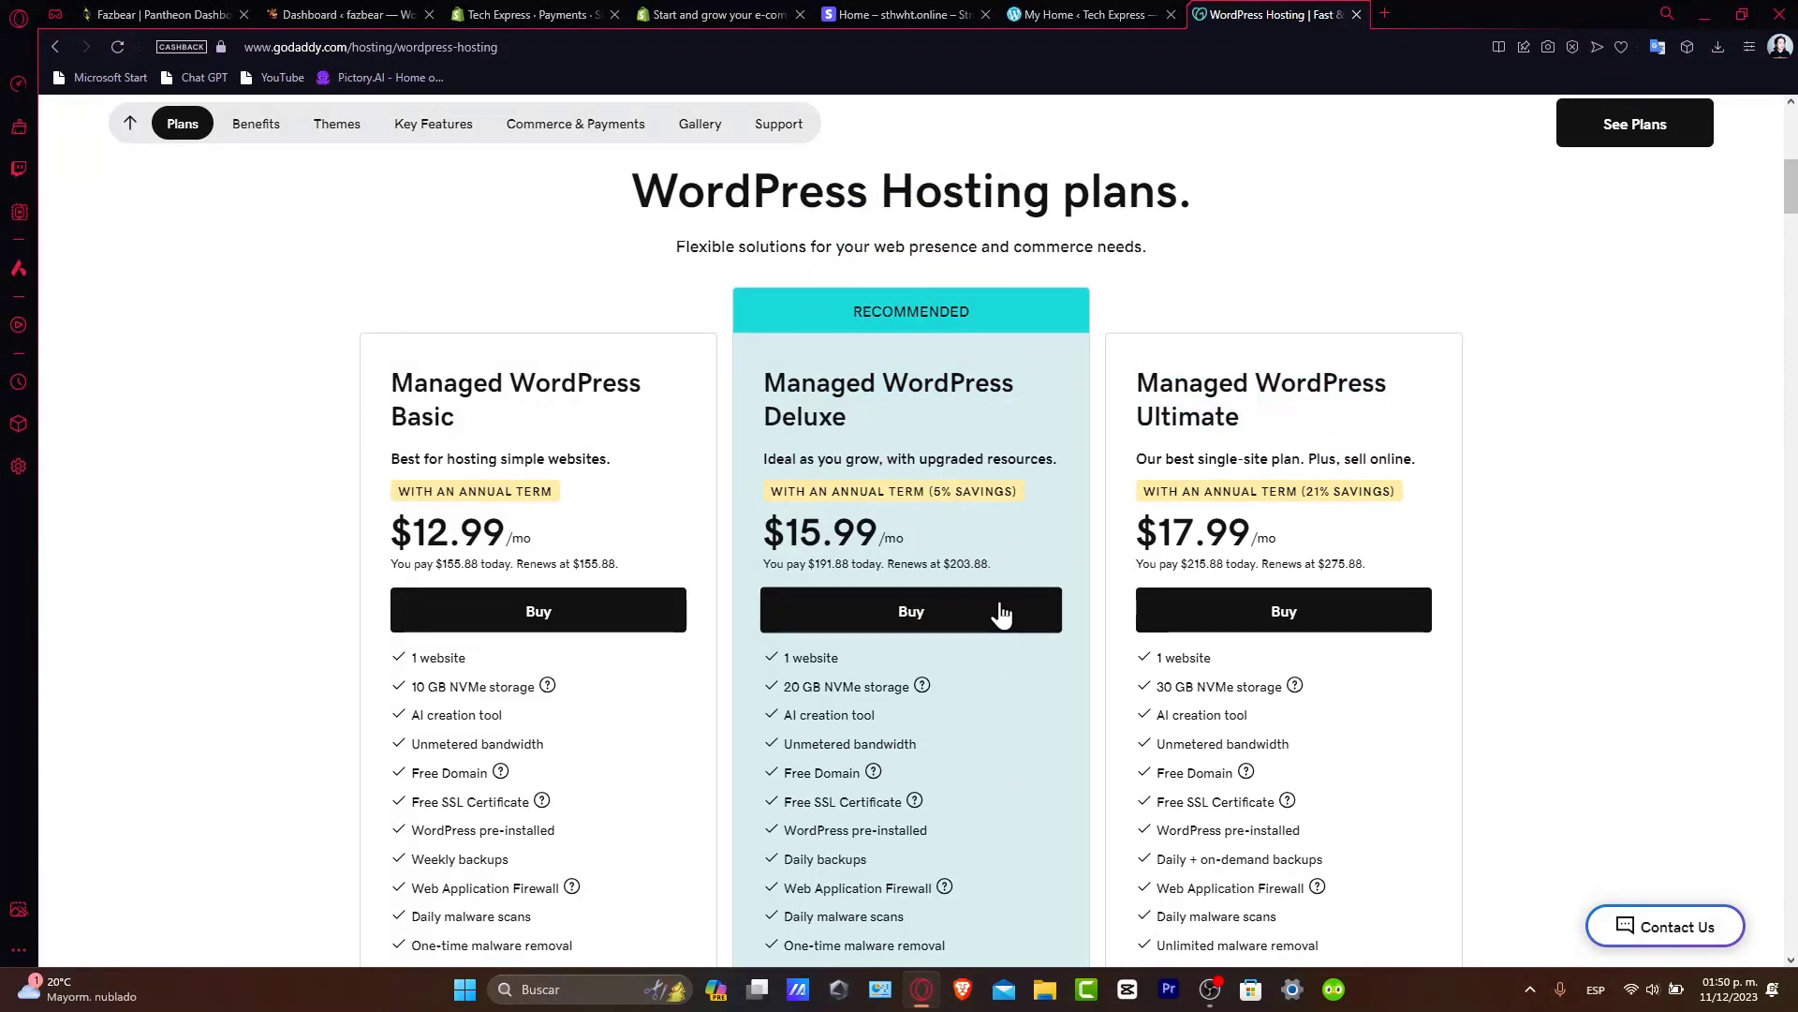
{"action": "mouse_move", "coordinate": [986, 614]}
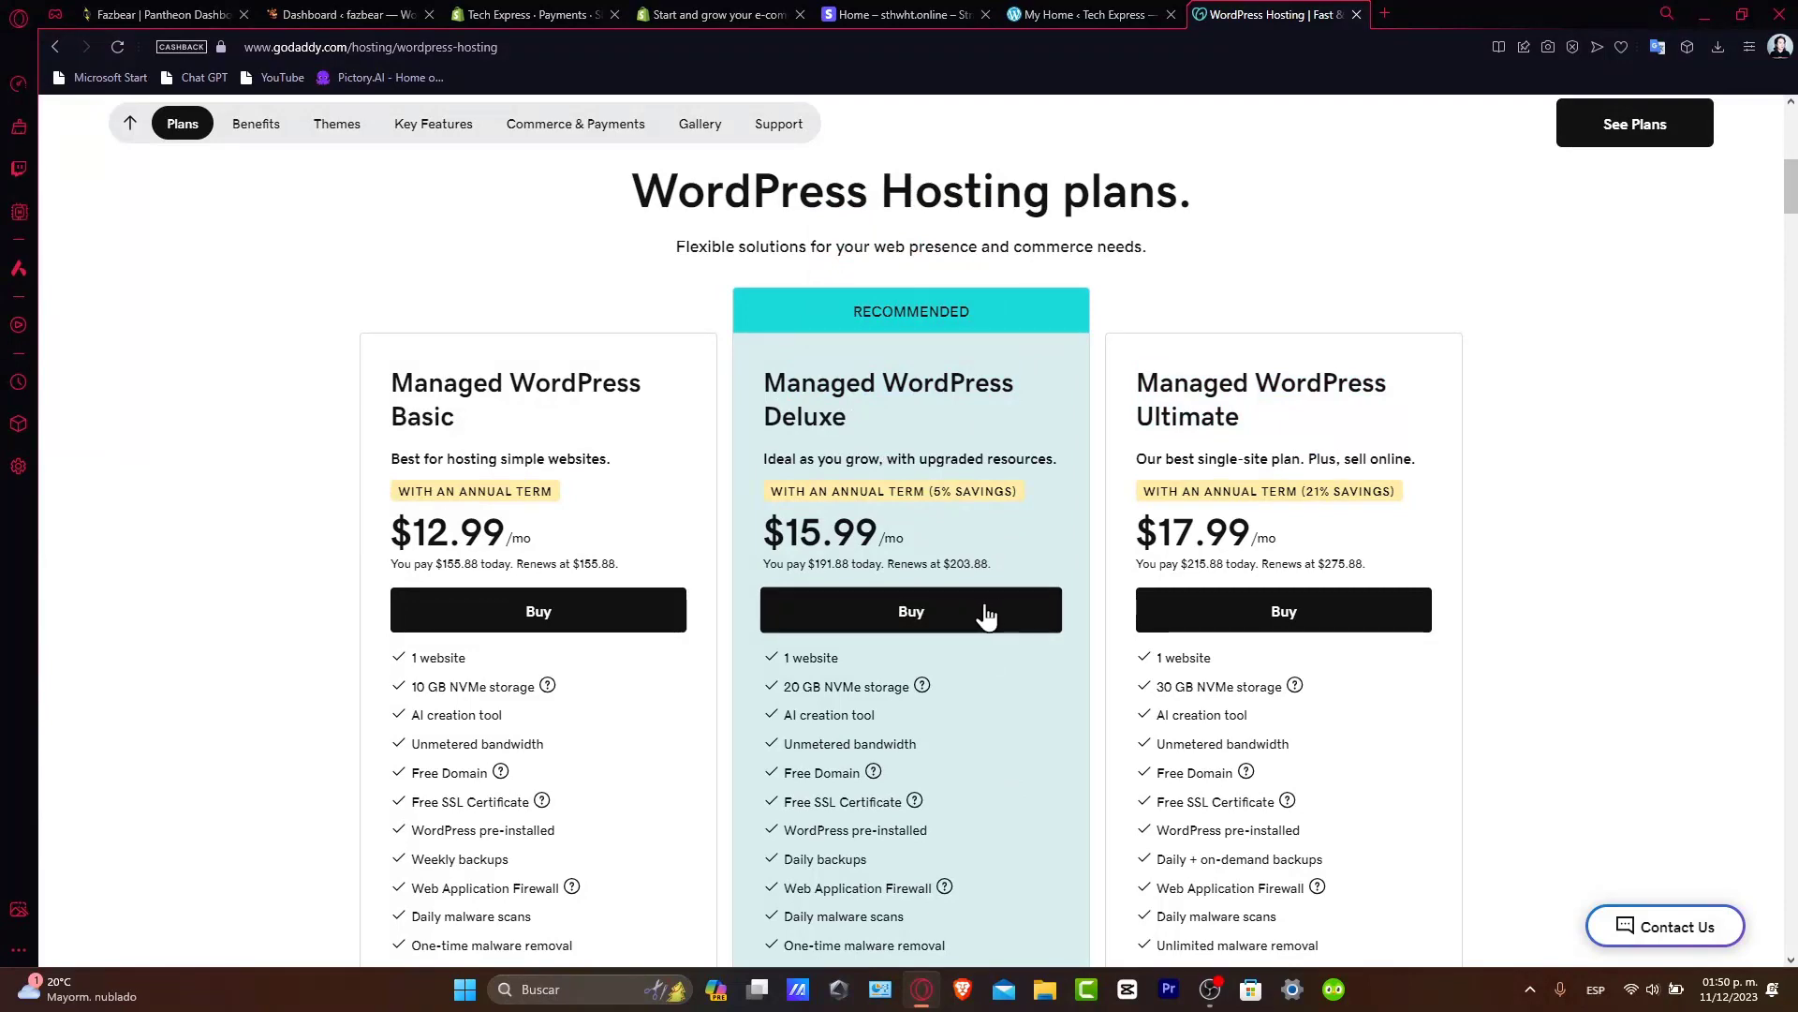
Choose My Products from the account menu to reach techexpress.ltd's dashboard
{"action": "scroll", "scroll_direction": "up", "scroll_amount": 3}
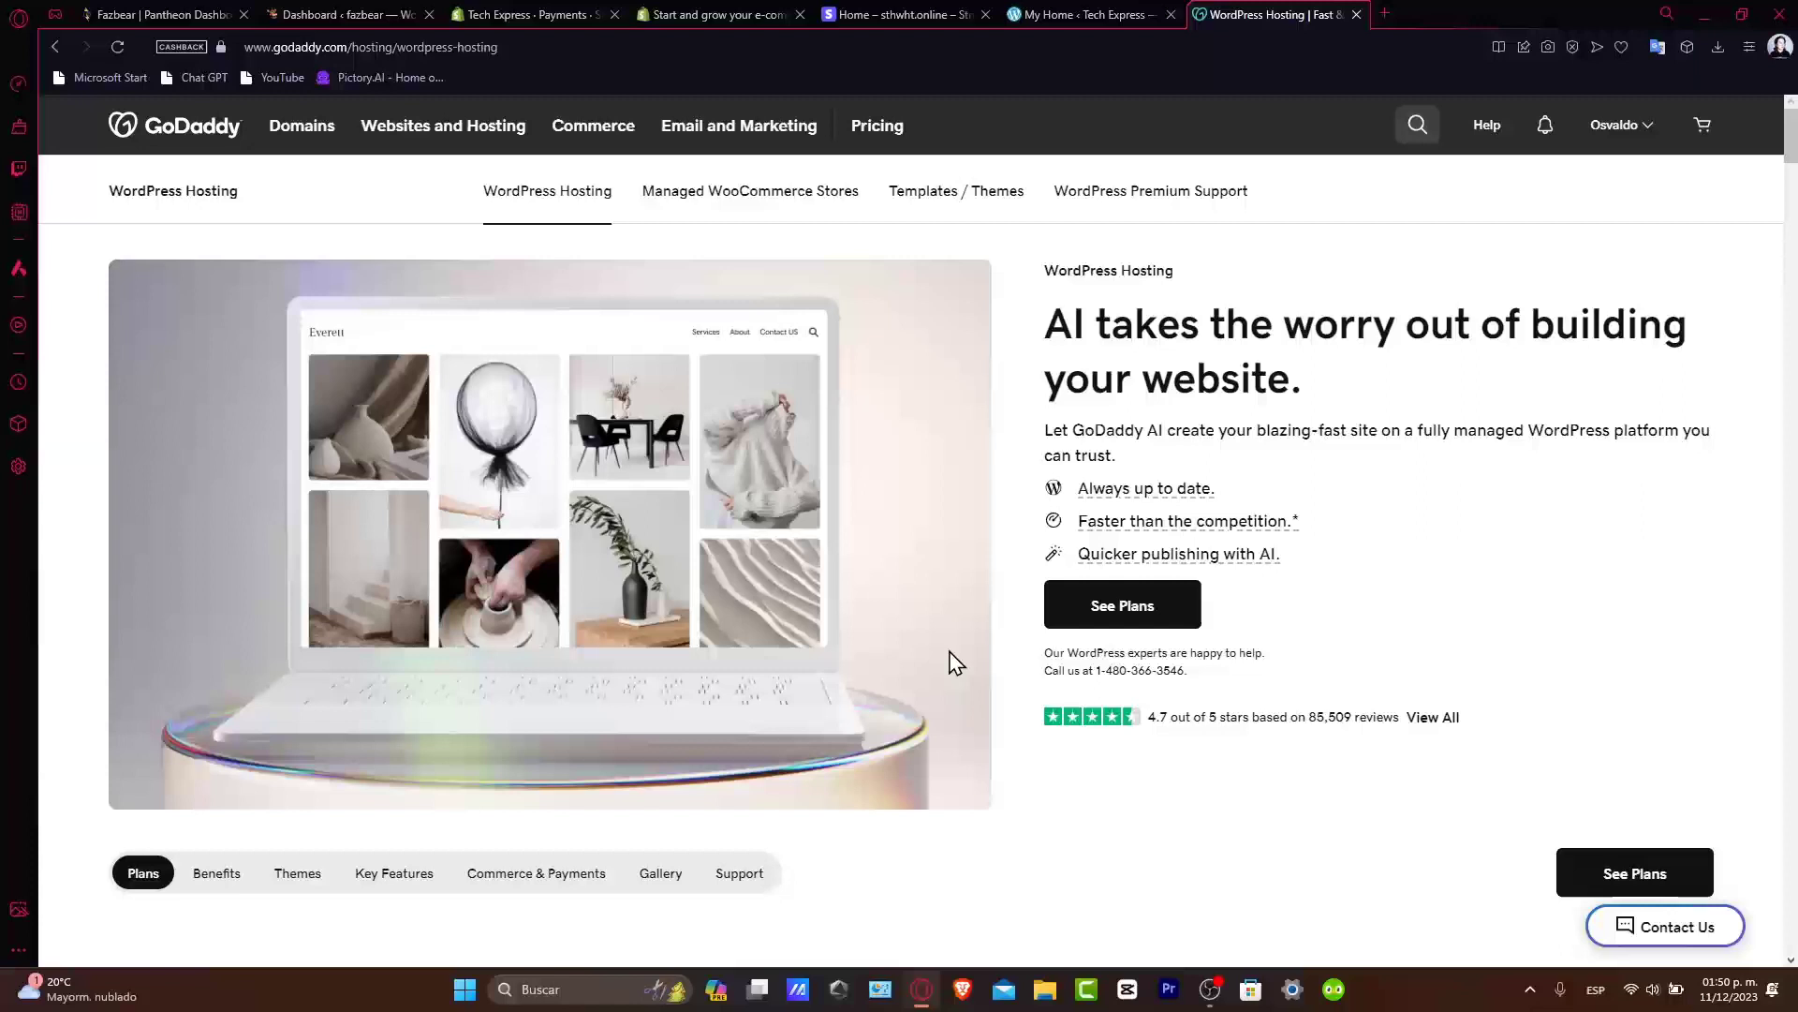
{"action": "mouse_move", "coordinate": [1016, 472]}
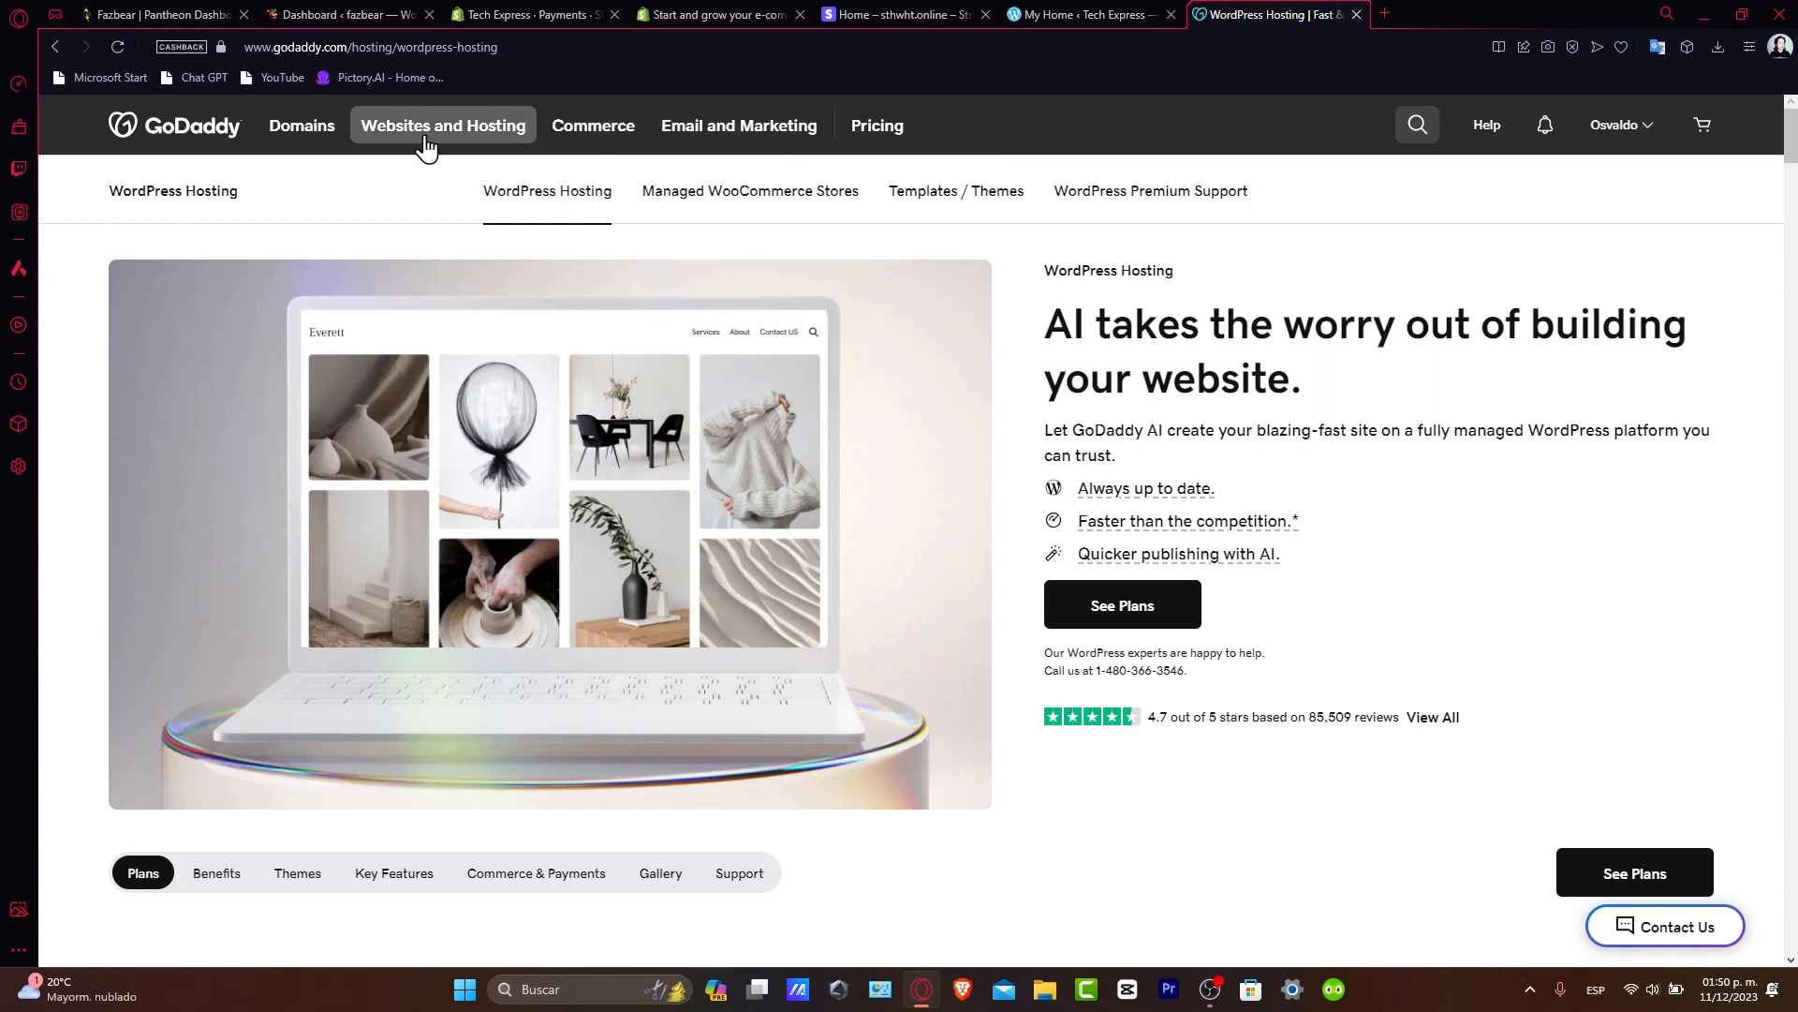
{"action": "left_click", "coordinate": [1623, 123]}
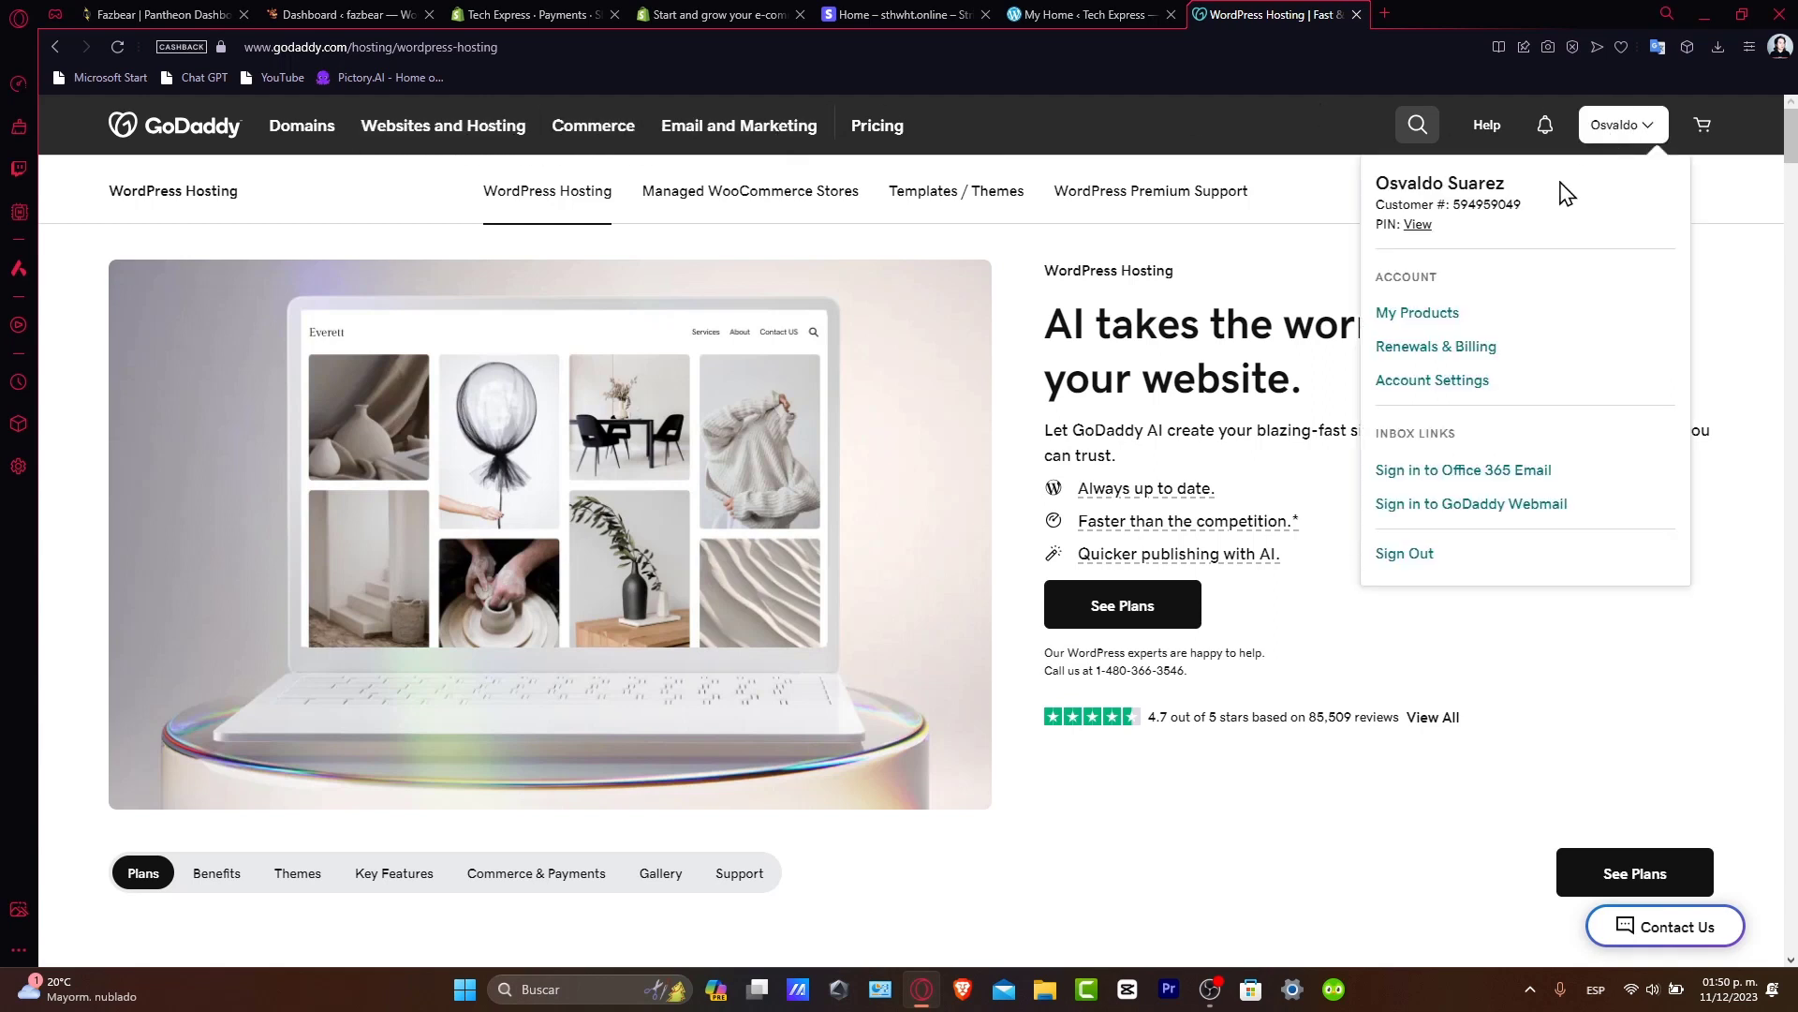
{"action": "left_click", "coordinate": [1417, 313]}
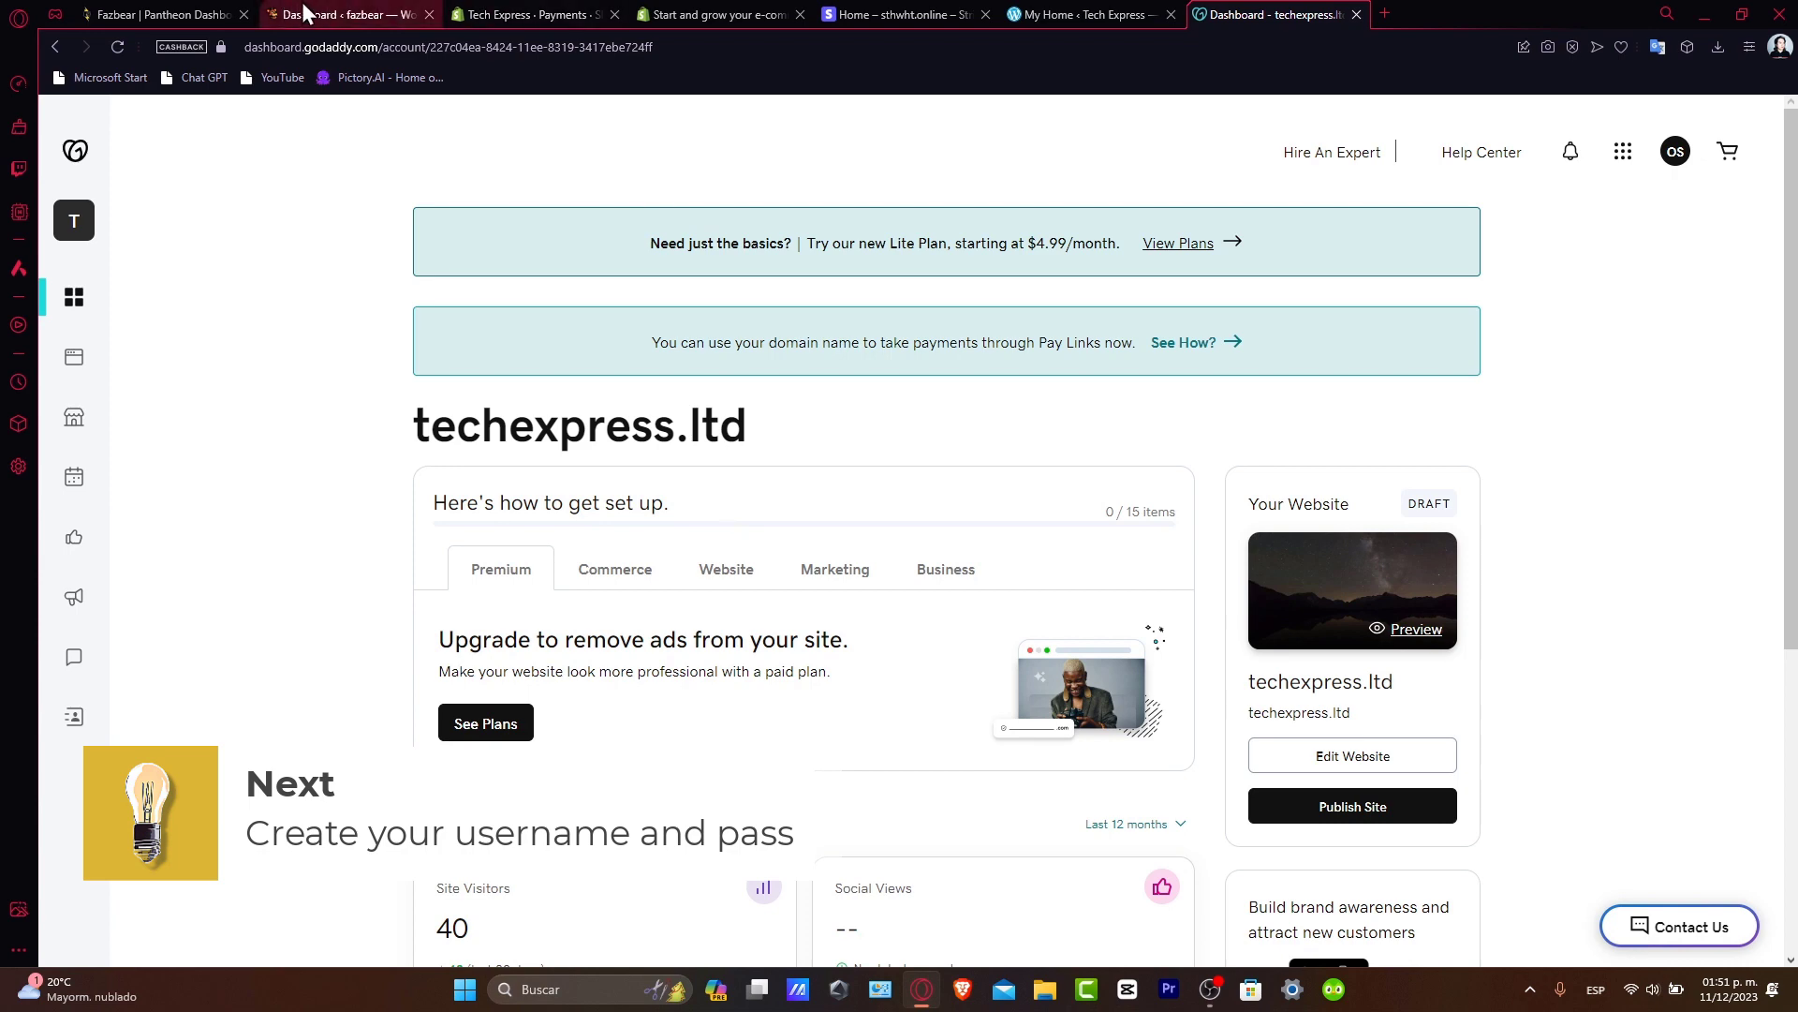
Switch to the 'Dashboard ‹ fazbear' tab with Jetpack's questionnaire
{"action": "left_click", "coordinate": [340, 14]}
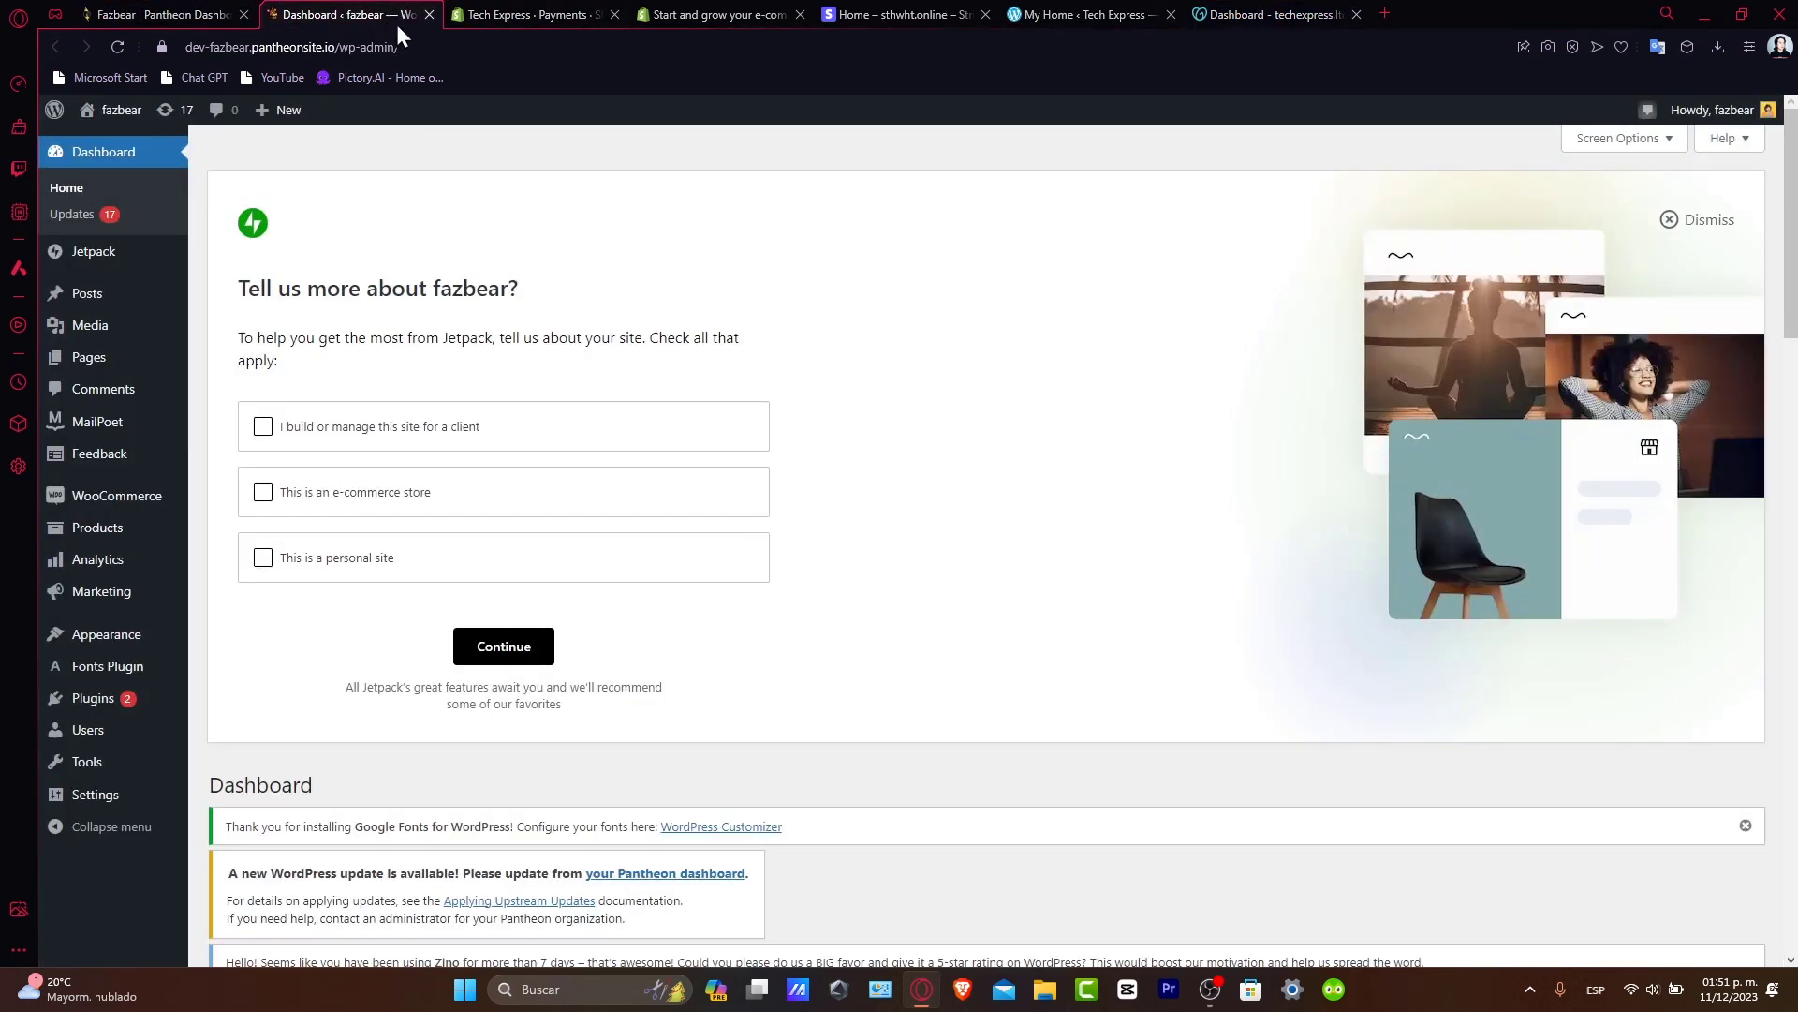
{"action": "mouse_move", "coordinate": [701, 533]}
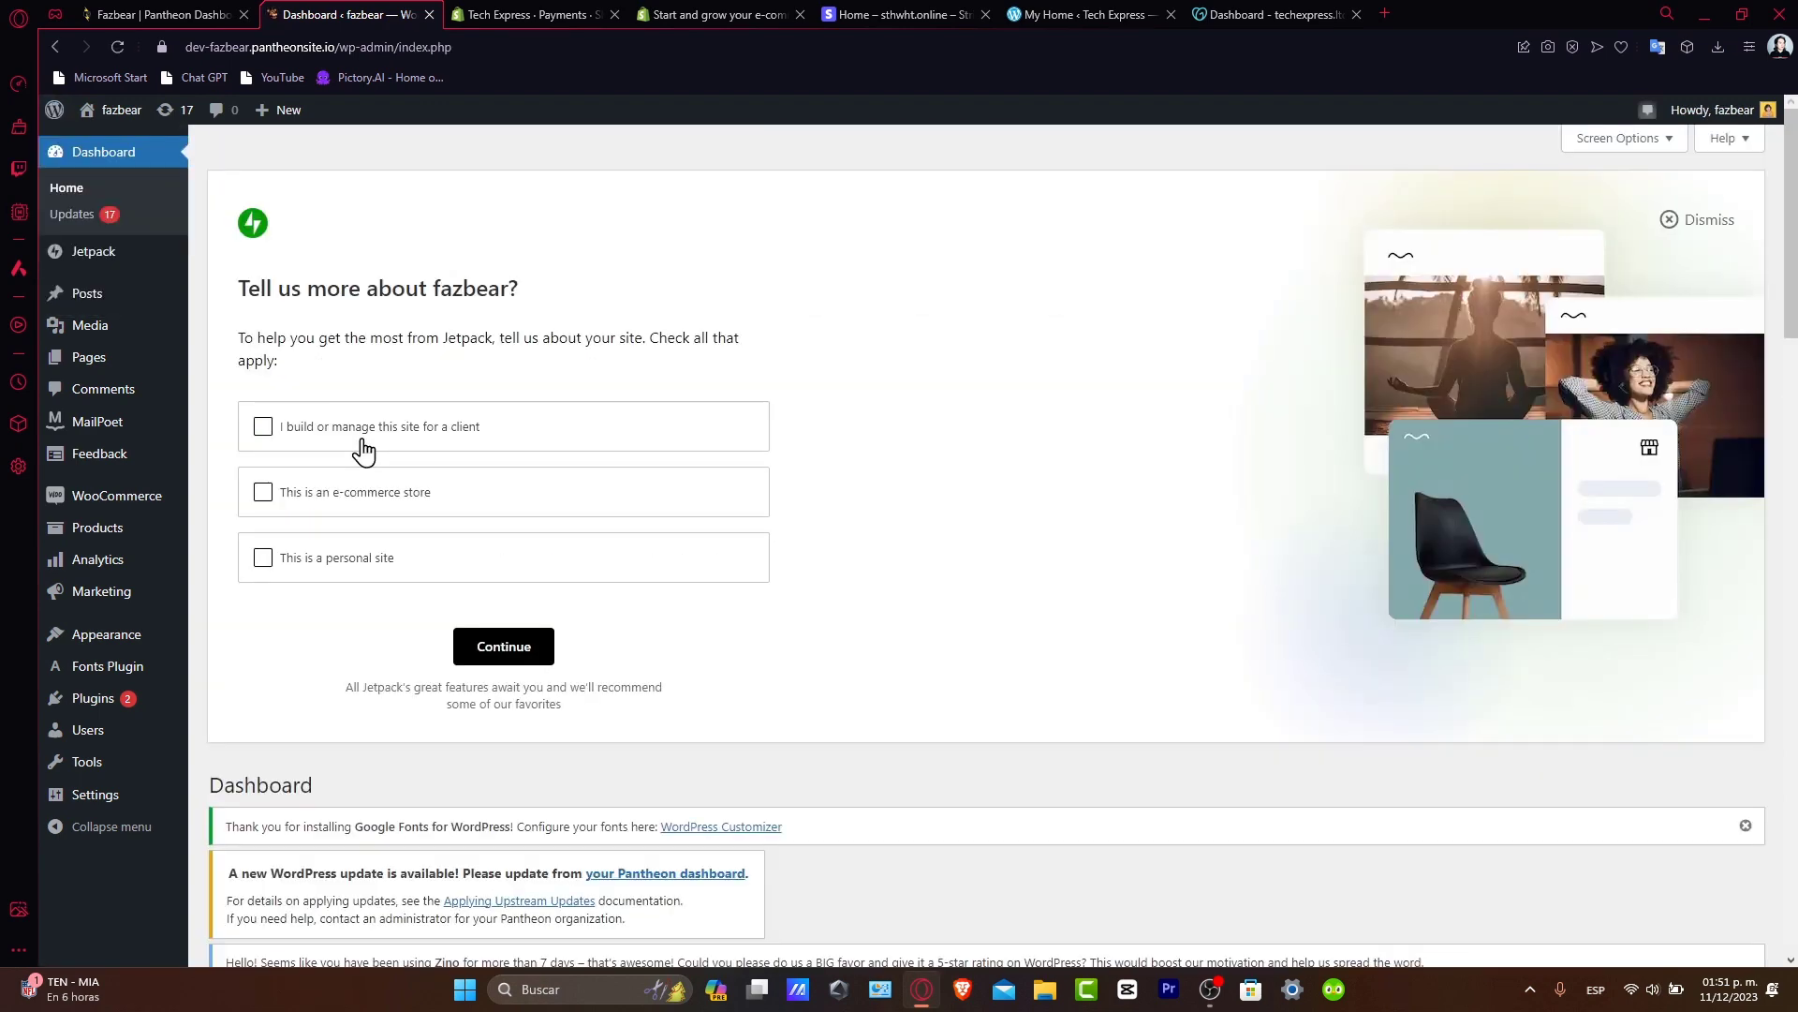
{"action": "mouse_move", "coordinate": [602, 388]}
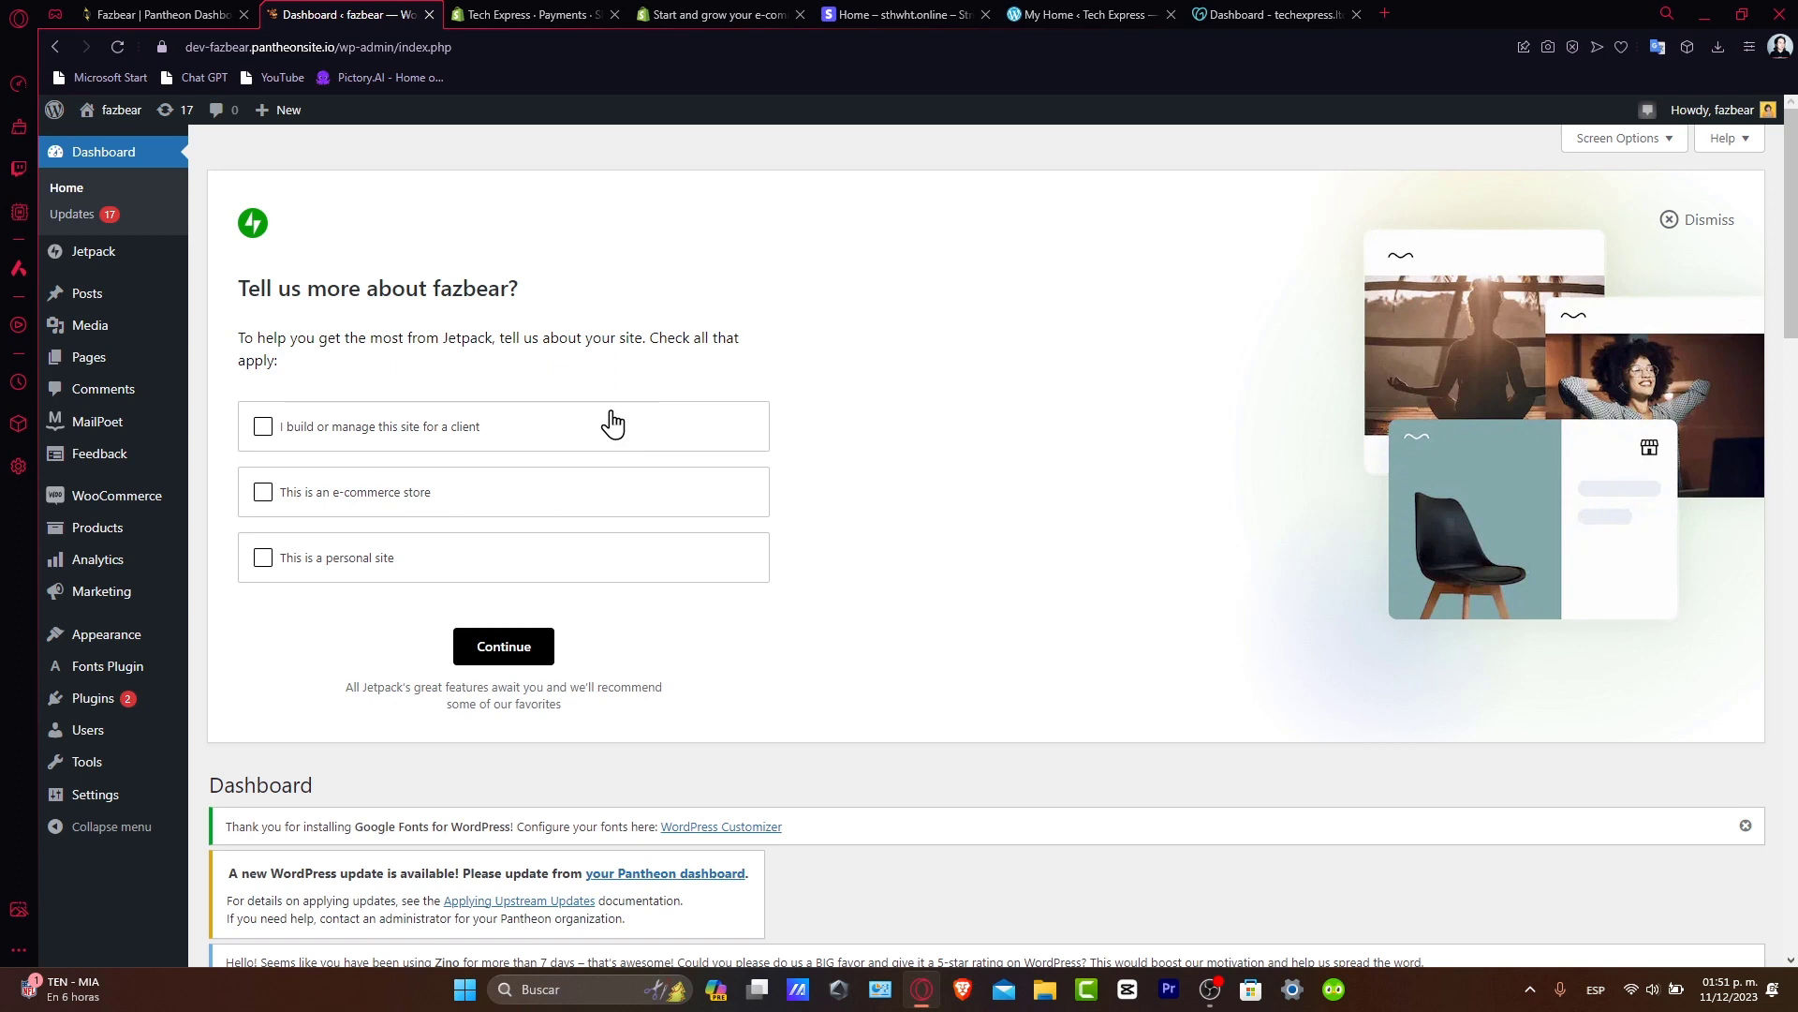
{"action": "mouse_move", "coordinate": [559, 450]}
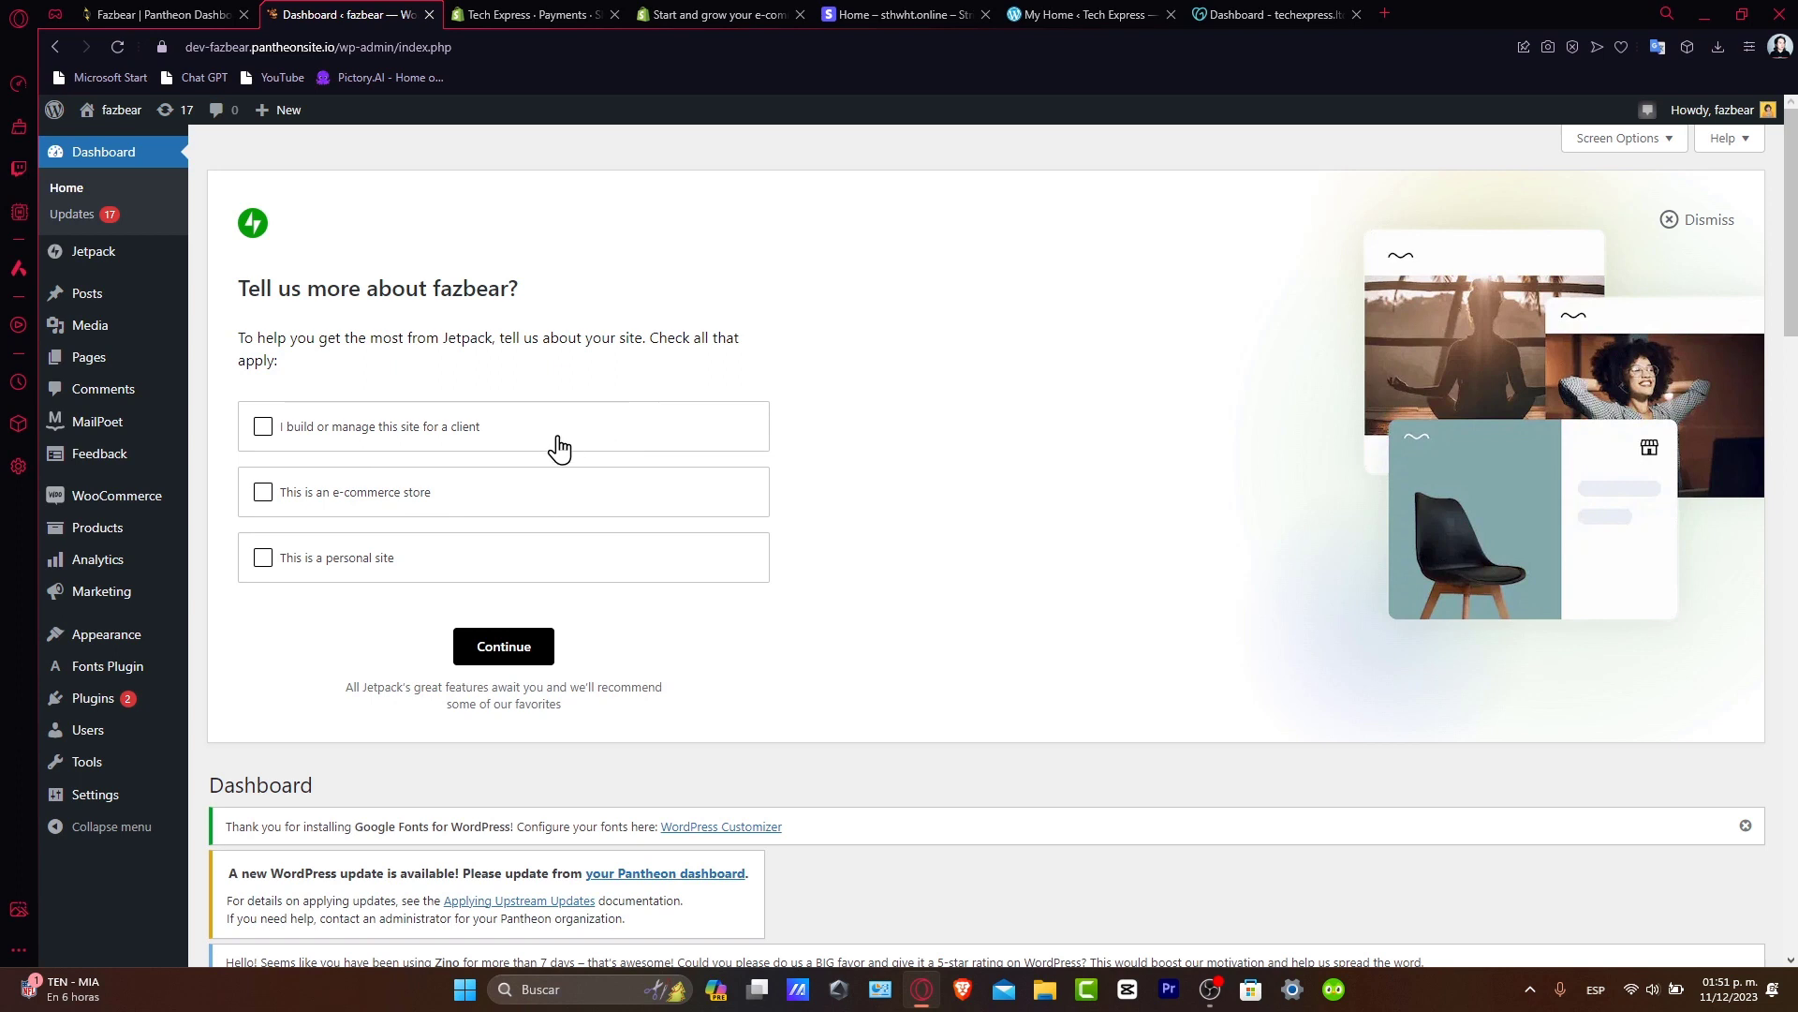
{"action": "mouse_move", "coordinate": [575, 308]}
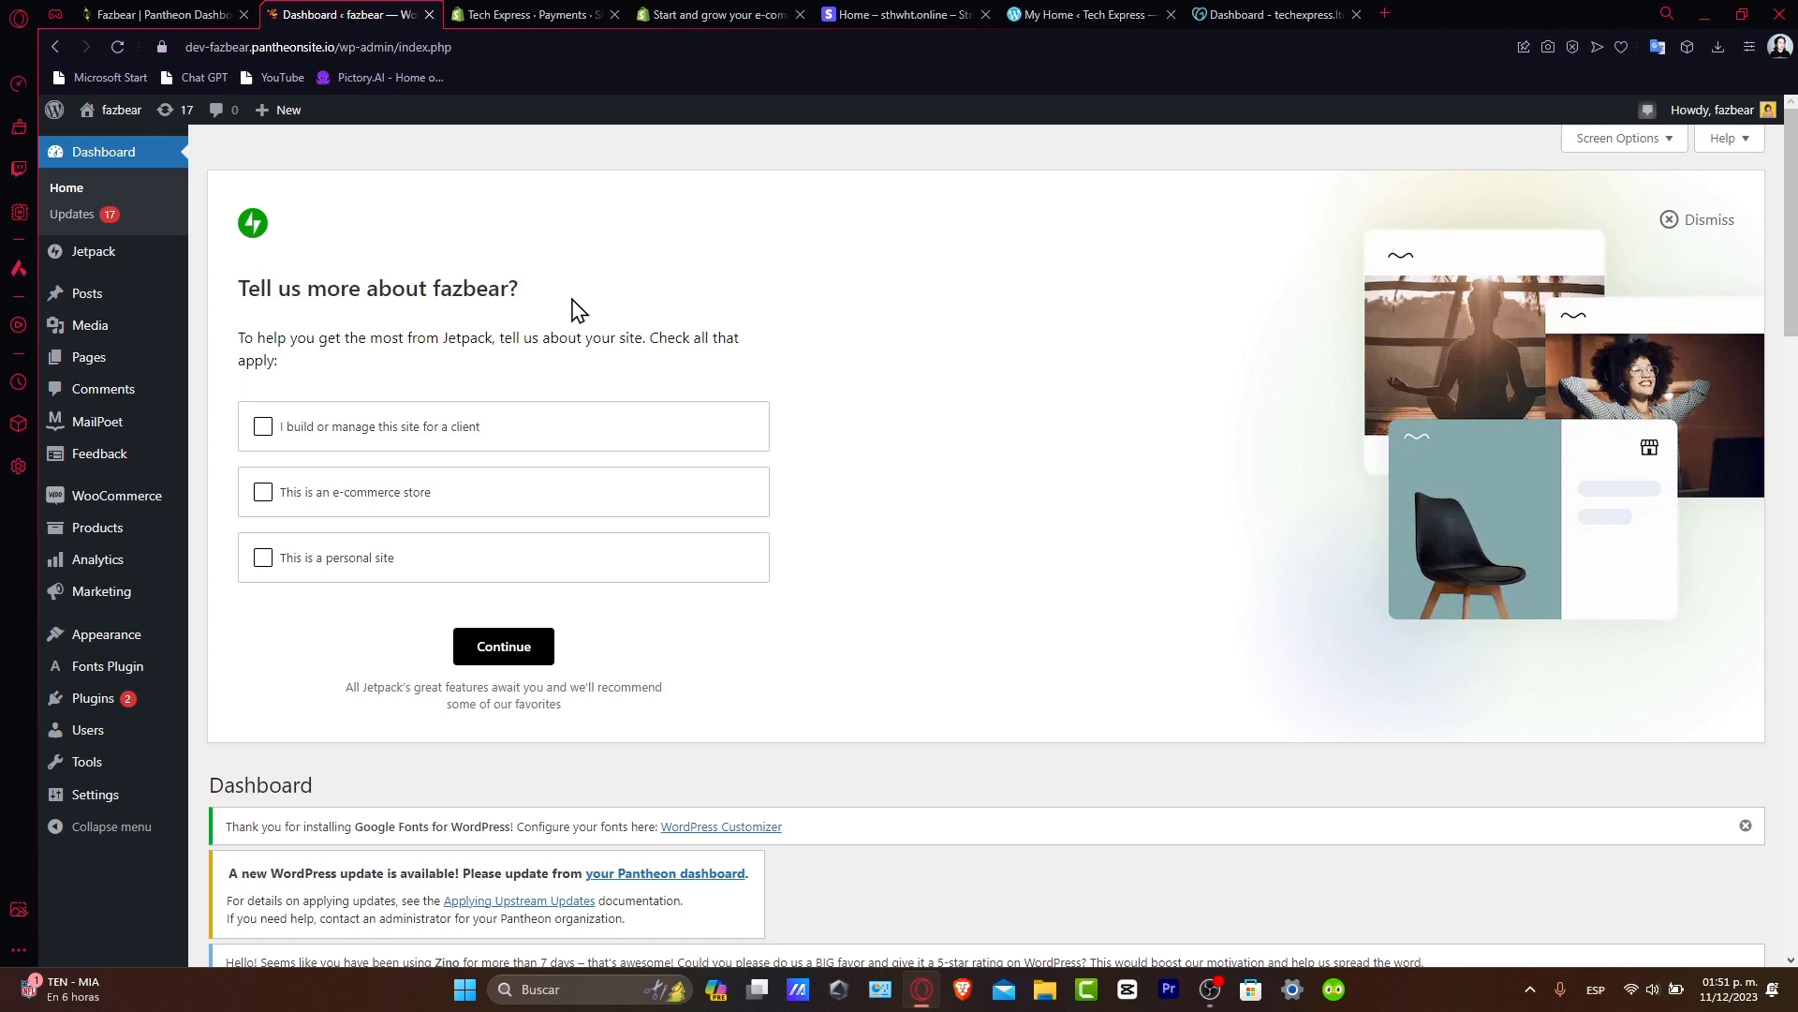
{"action": "mouse_move", "coordinate": [89, 357]}
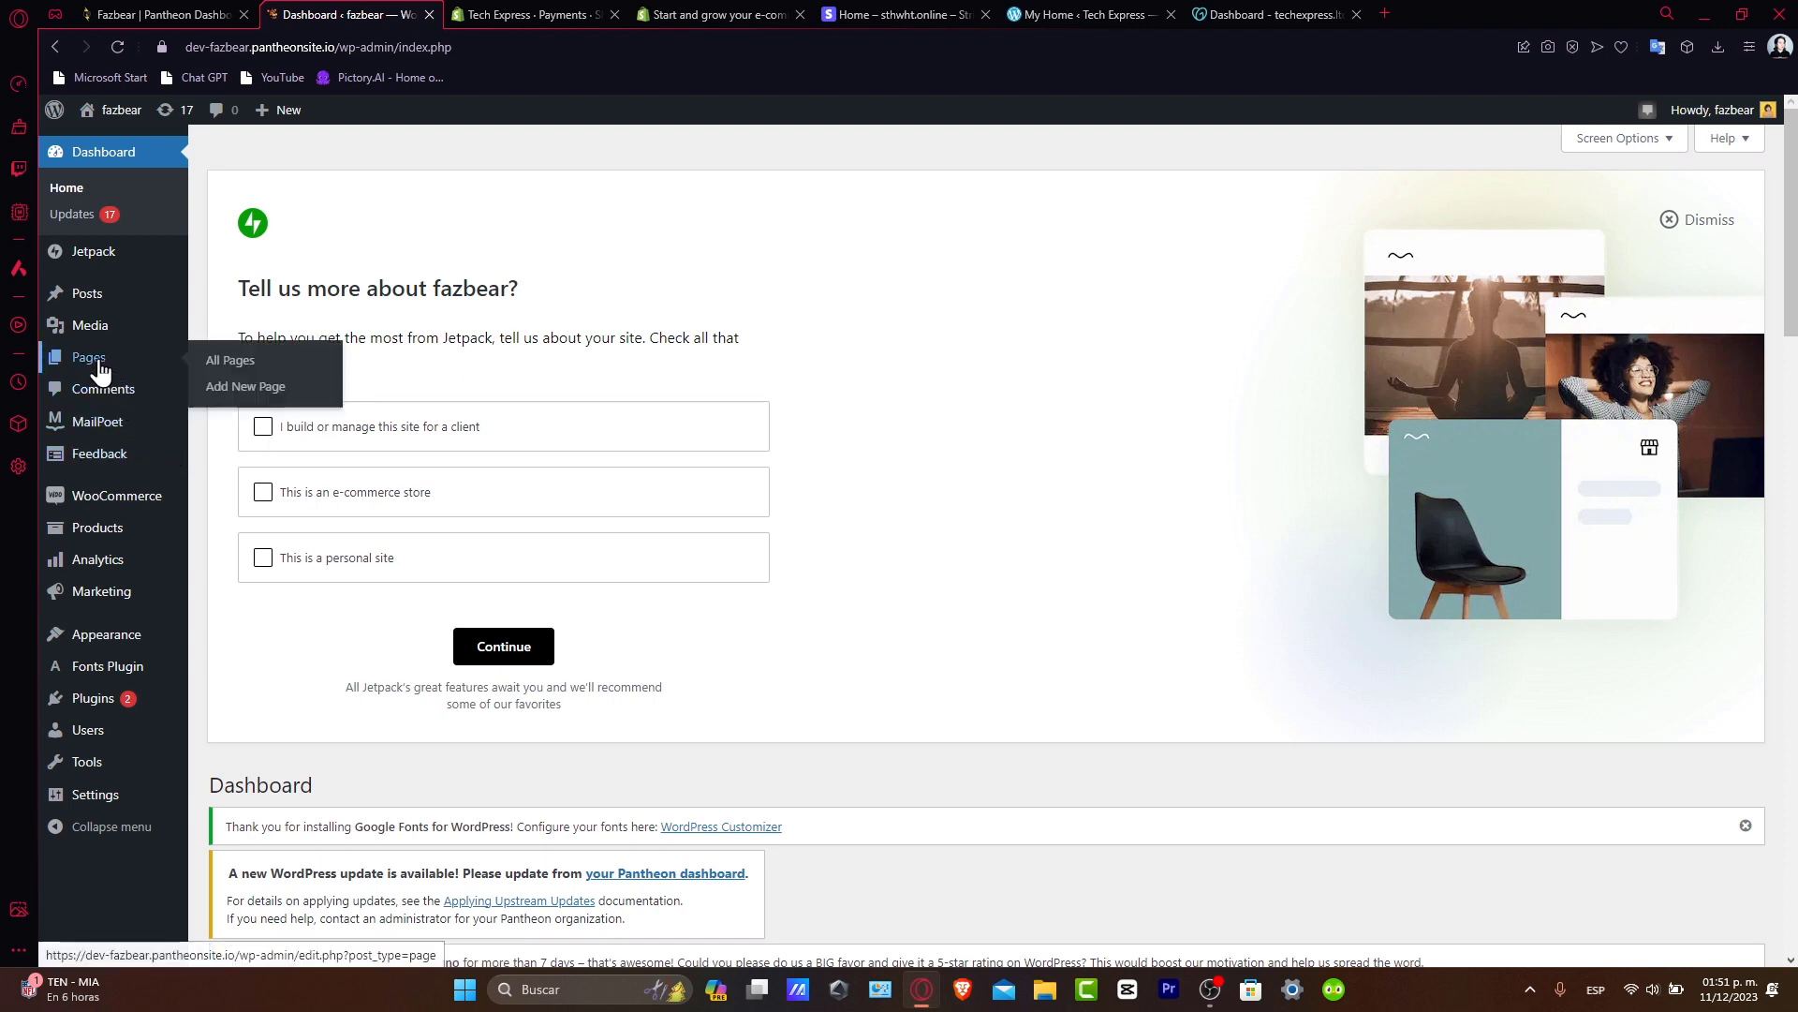
Browse the fazbear Pages list, then go to Appearance > Themes
{"action": "left_click", "coordinate": [230, 360]}
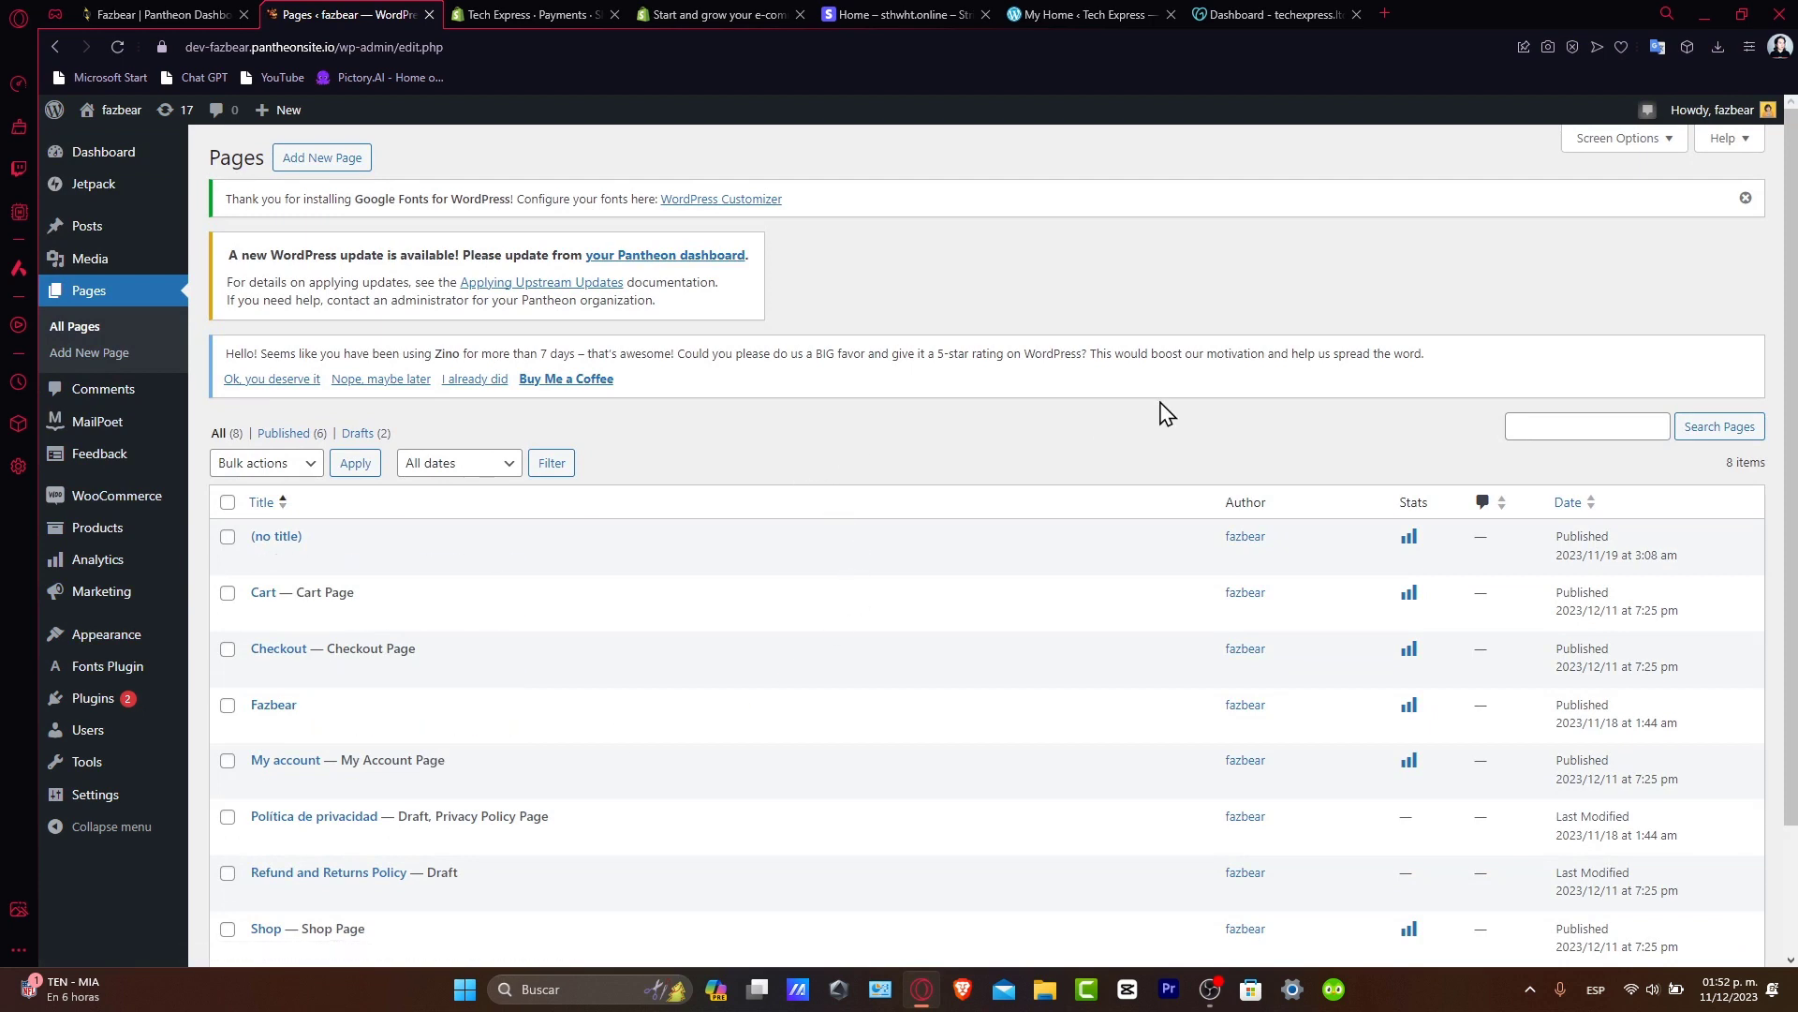
{"action": "mouse_move", "coordinate": [1721, 181]}
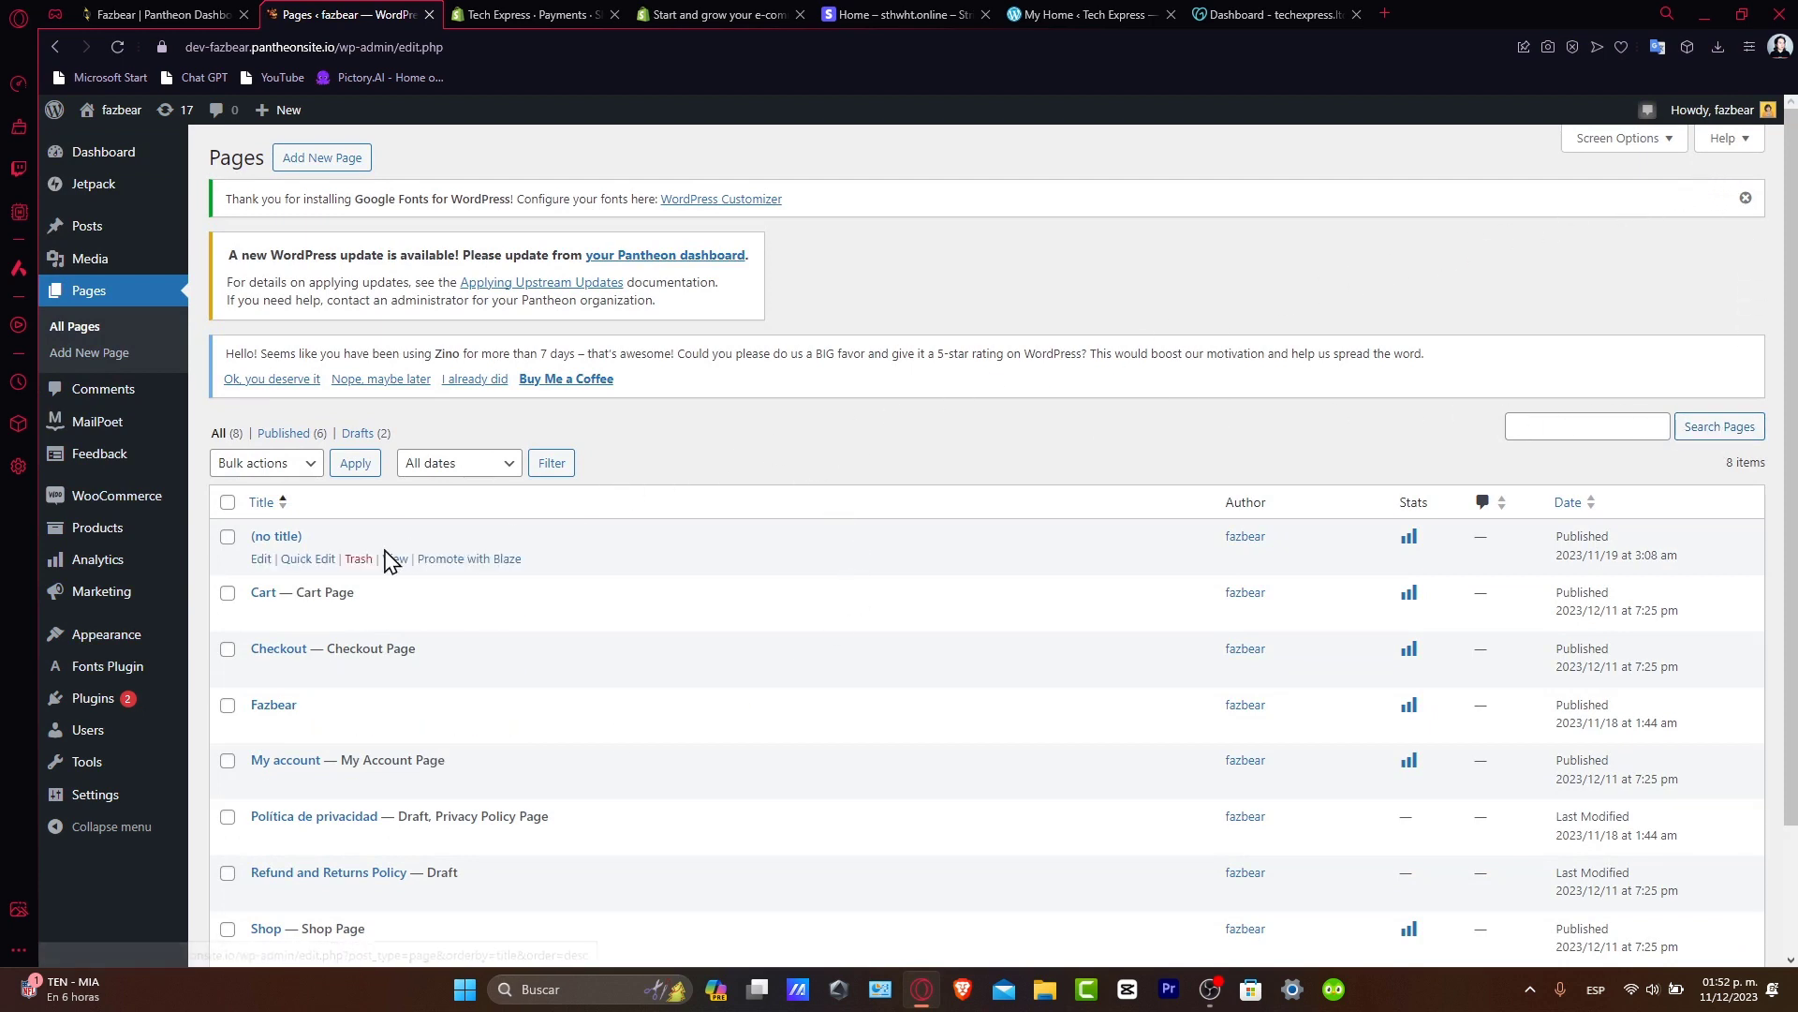
{"action": "left_click", "coordinate": [106, 634]}
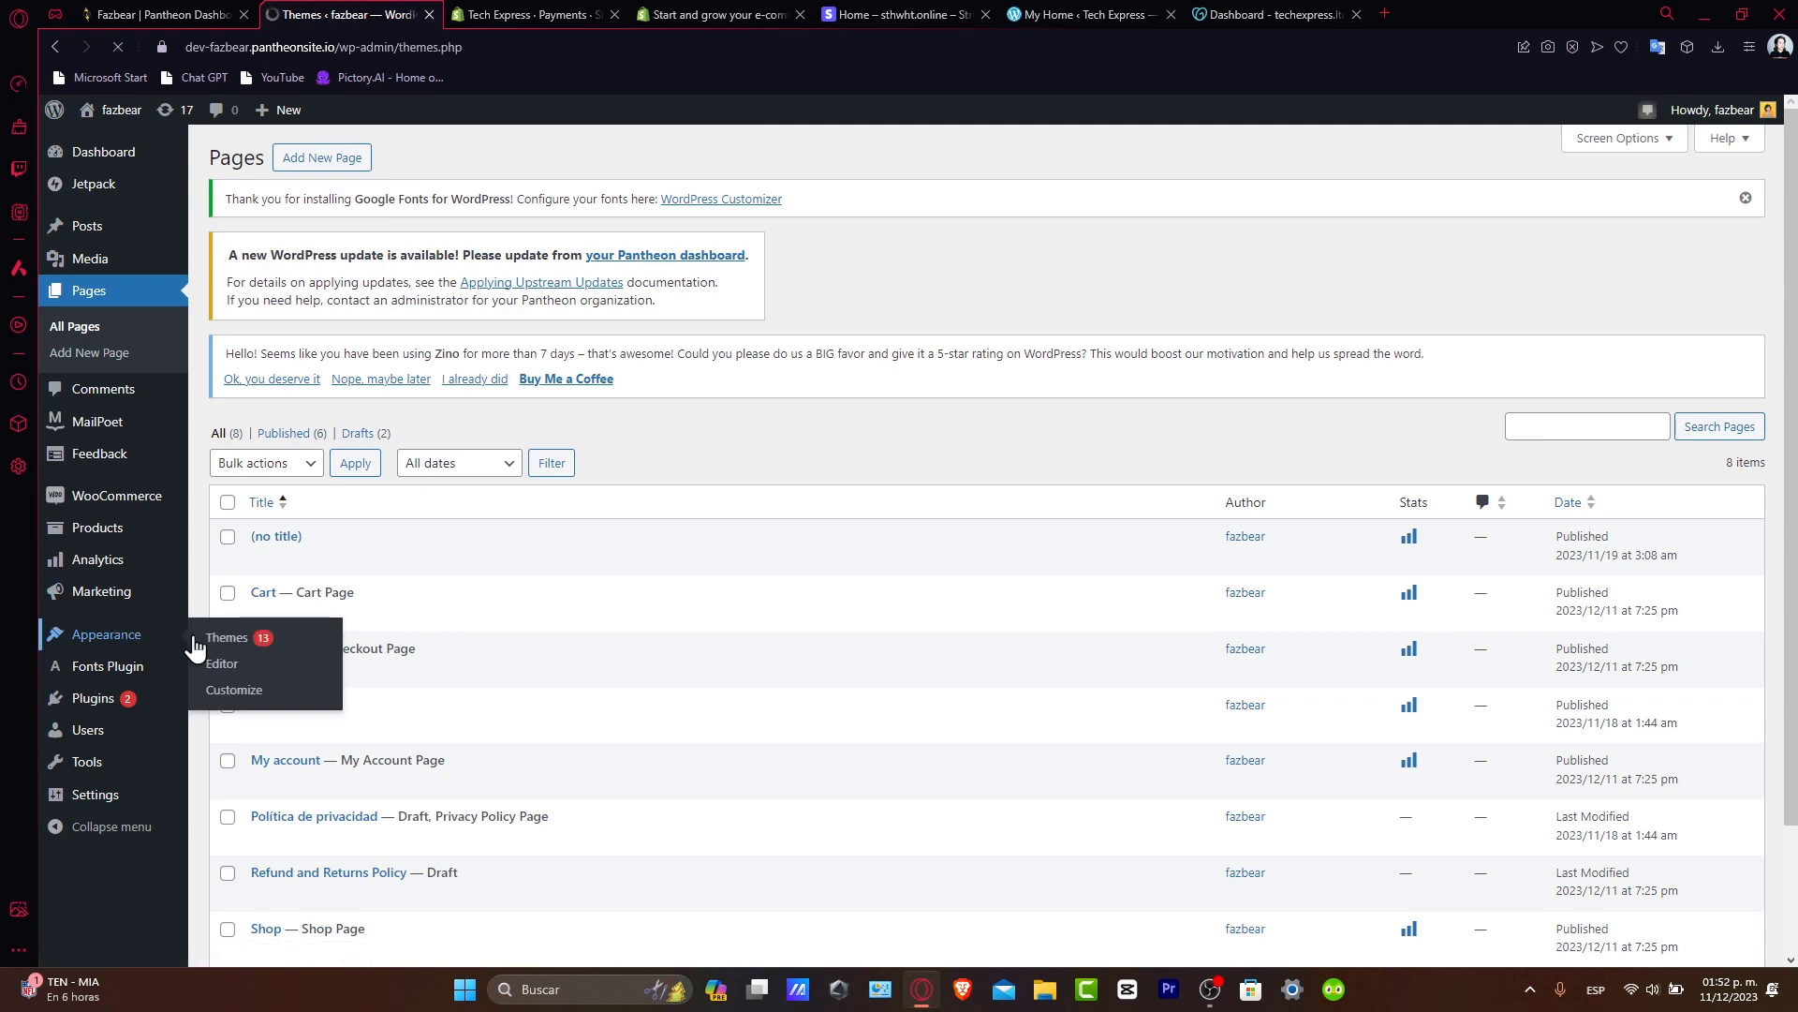
{"action": "left_click", "coordinate": [227, 637]}
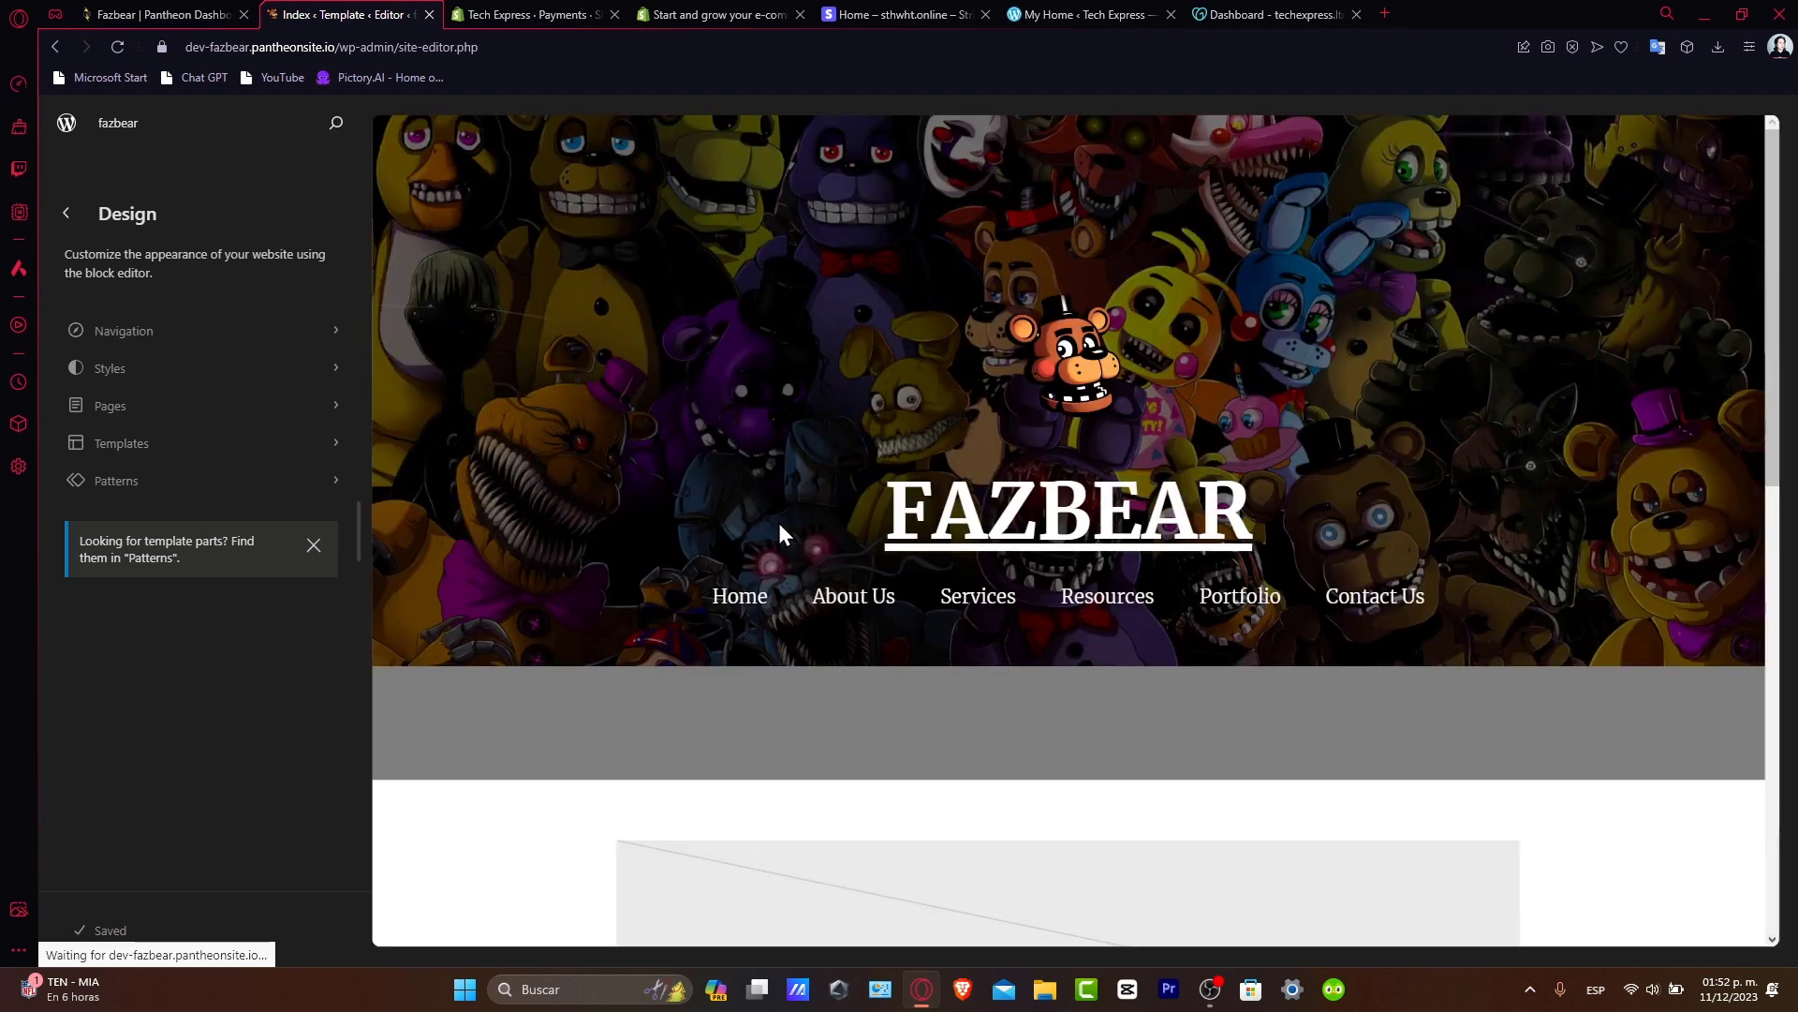
Scroll the FAZBEAR homepage preview to check the header and image below
{"action": "scroll", "scroll_direction": "down", "scroll_amount": 3}
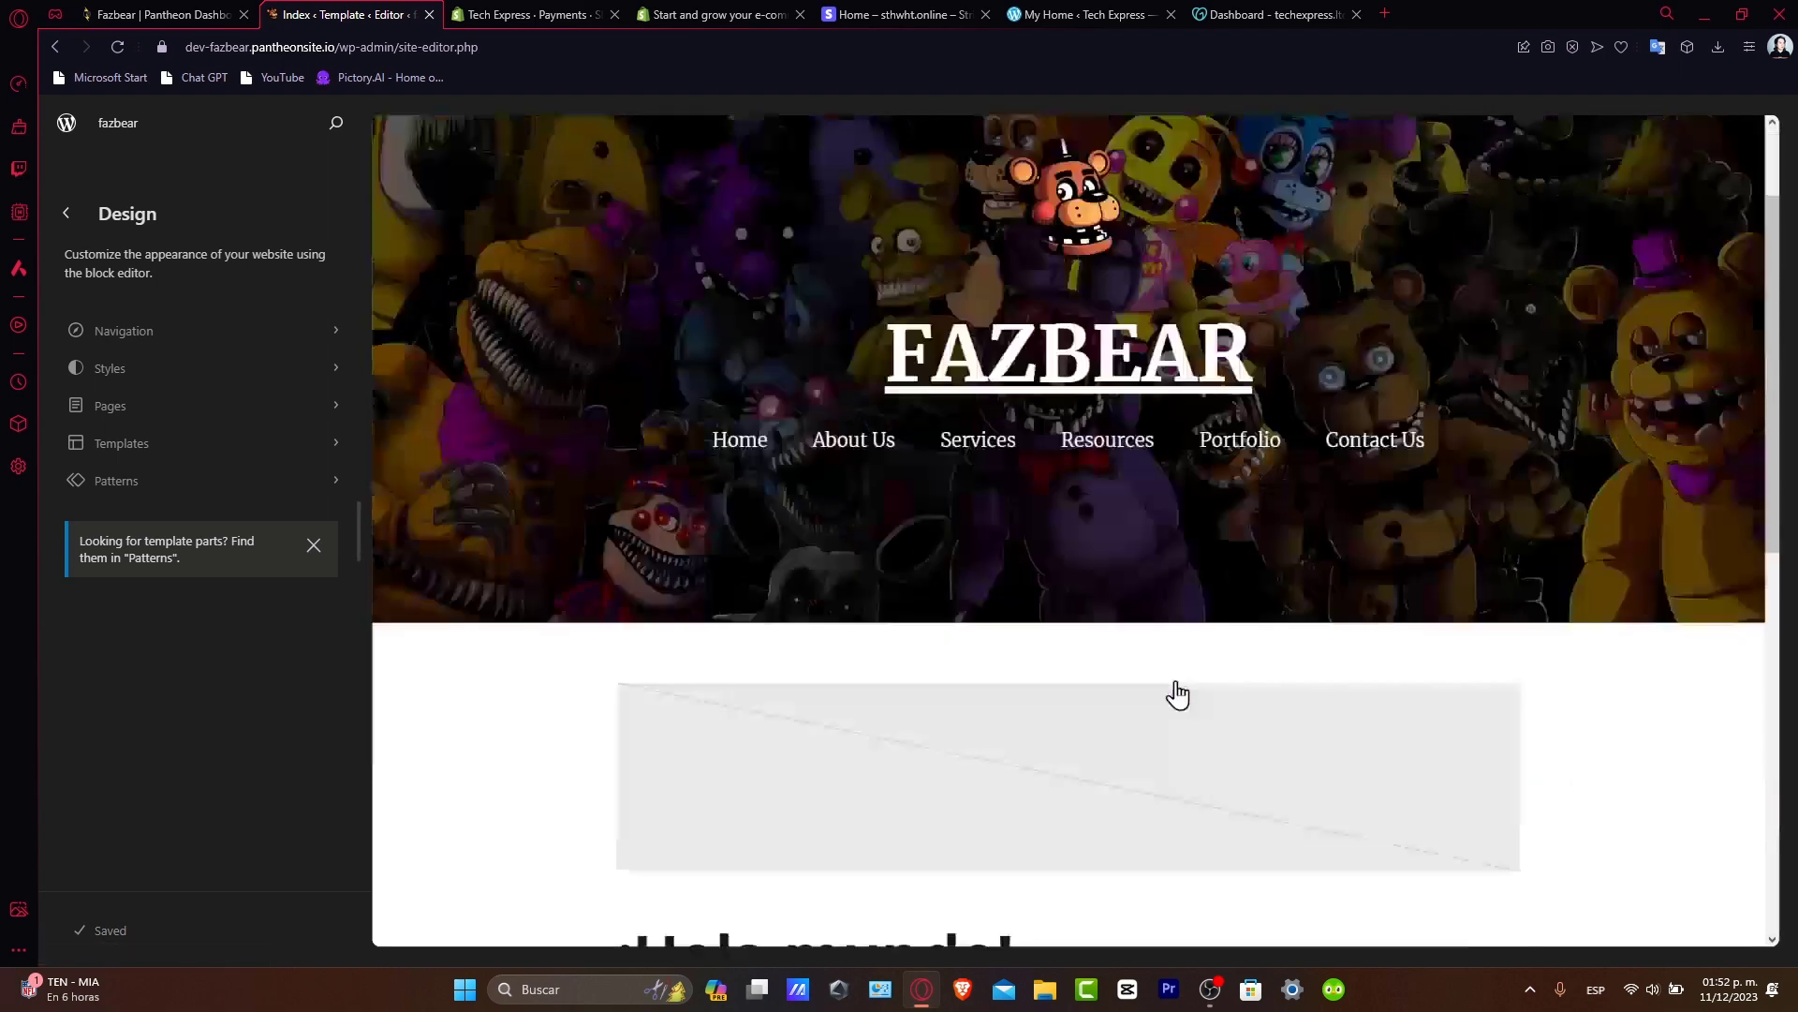
{"action": "scroll", "scroll_direction": "down", "scroll_amount": 3}
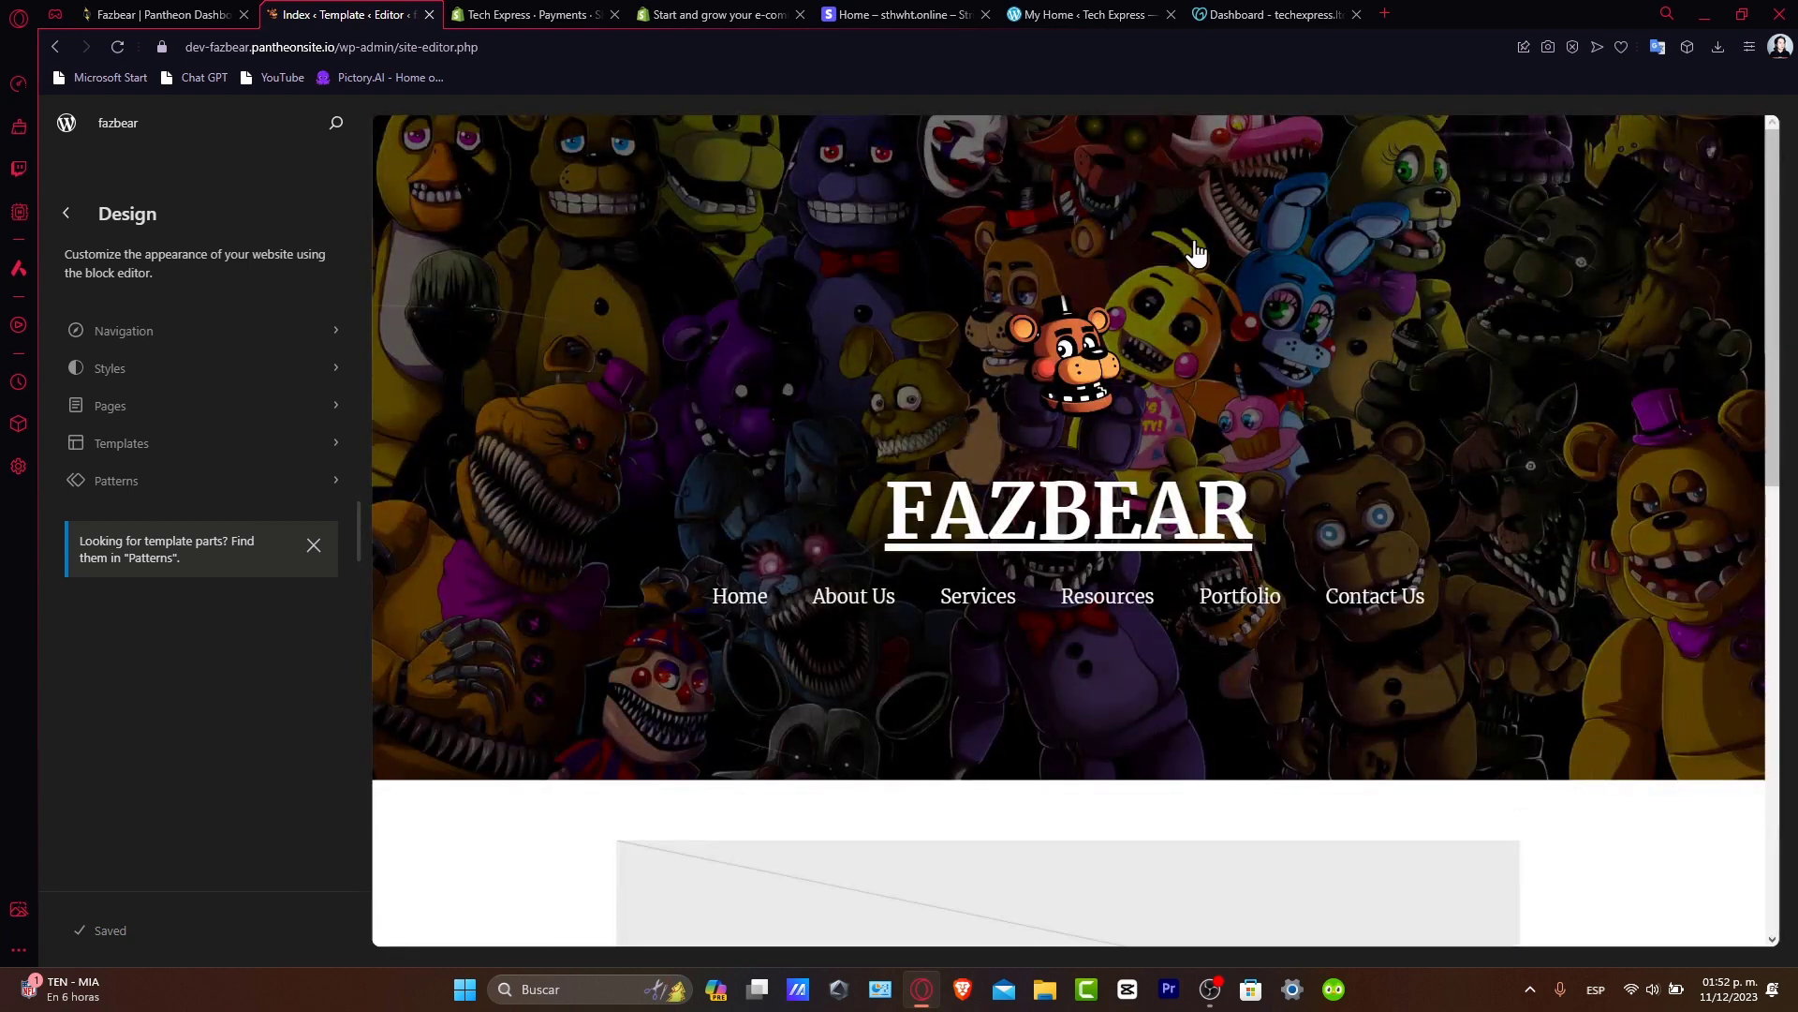
{"action": "mouse_move", "coordinate": [1065, 545]}
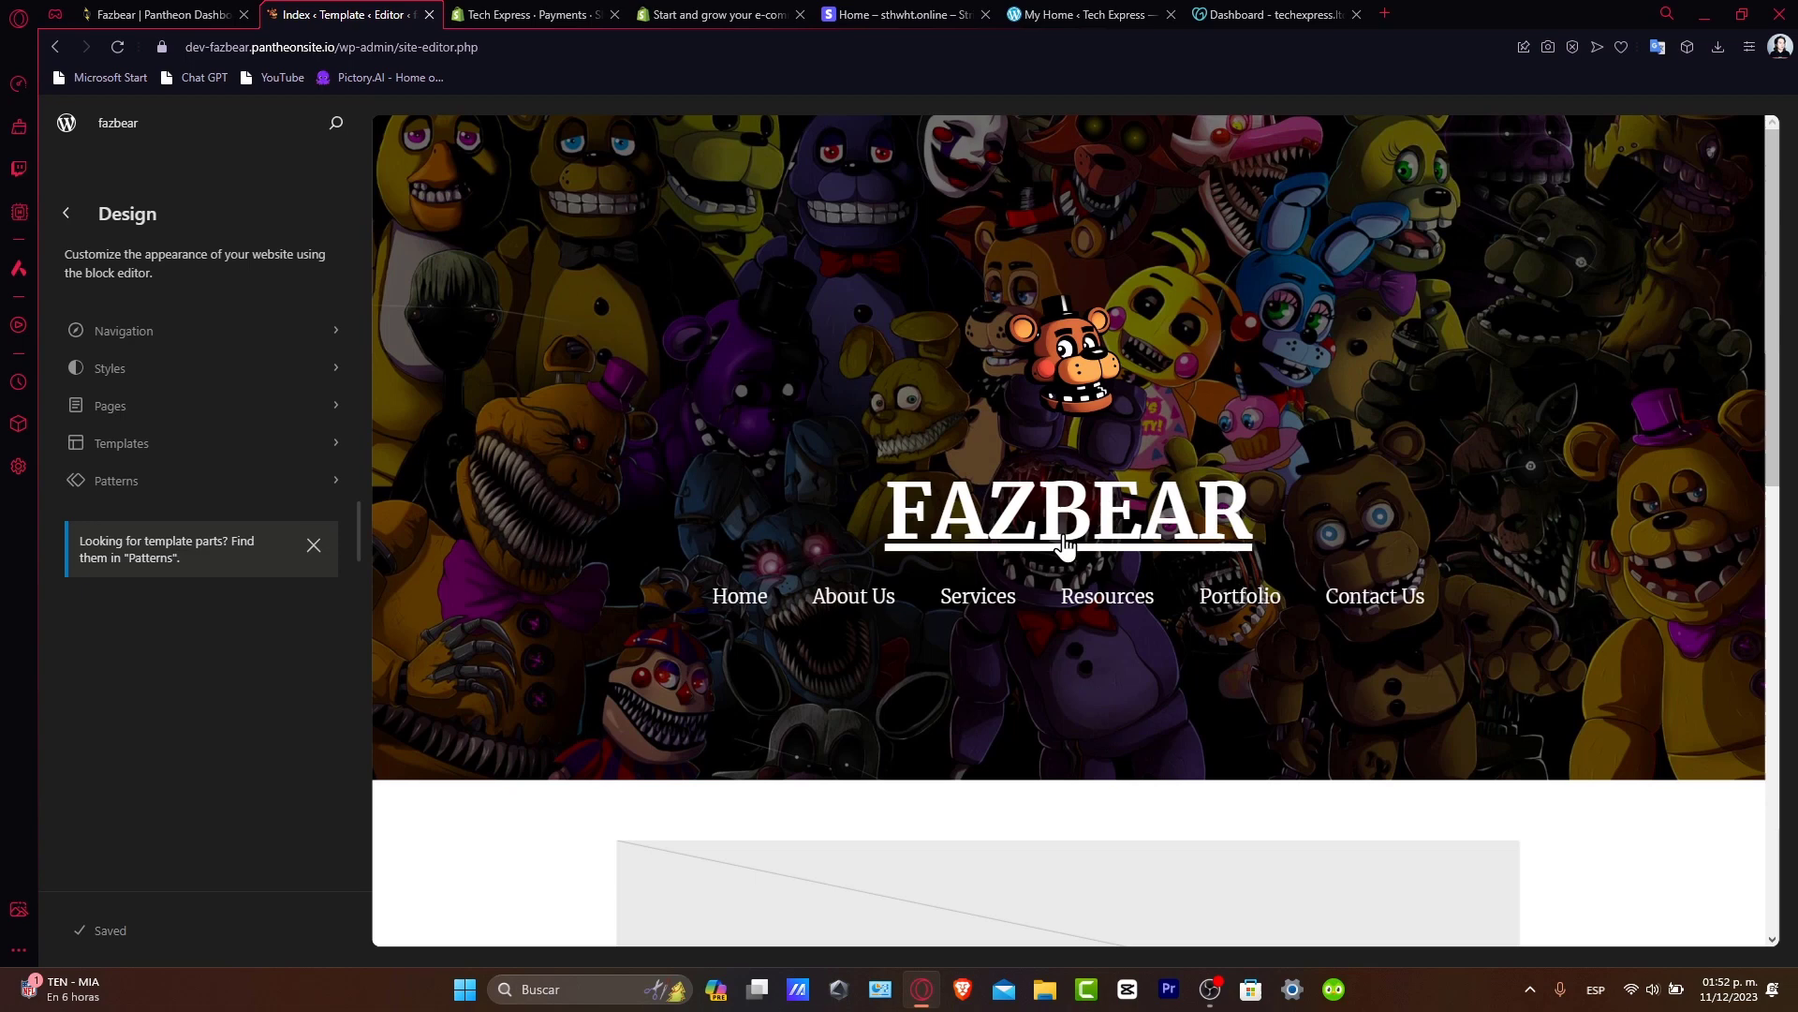
{"action": "mouse_move", "coordinate": [1162, 854]}
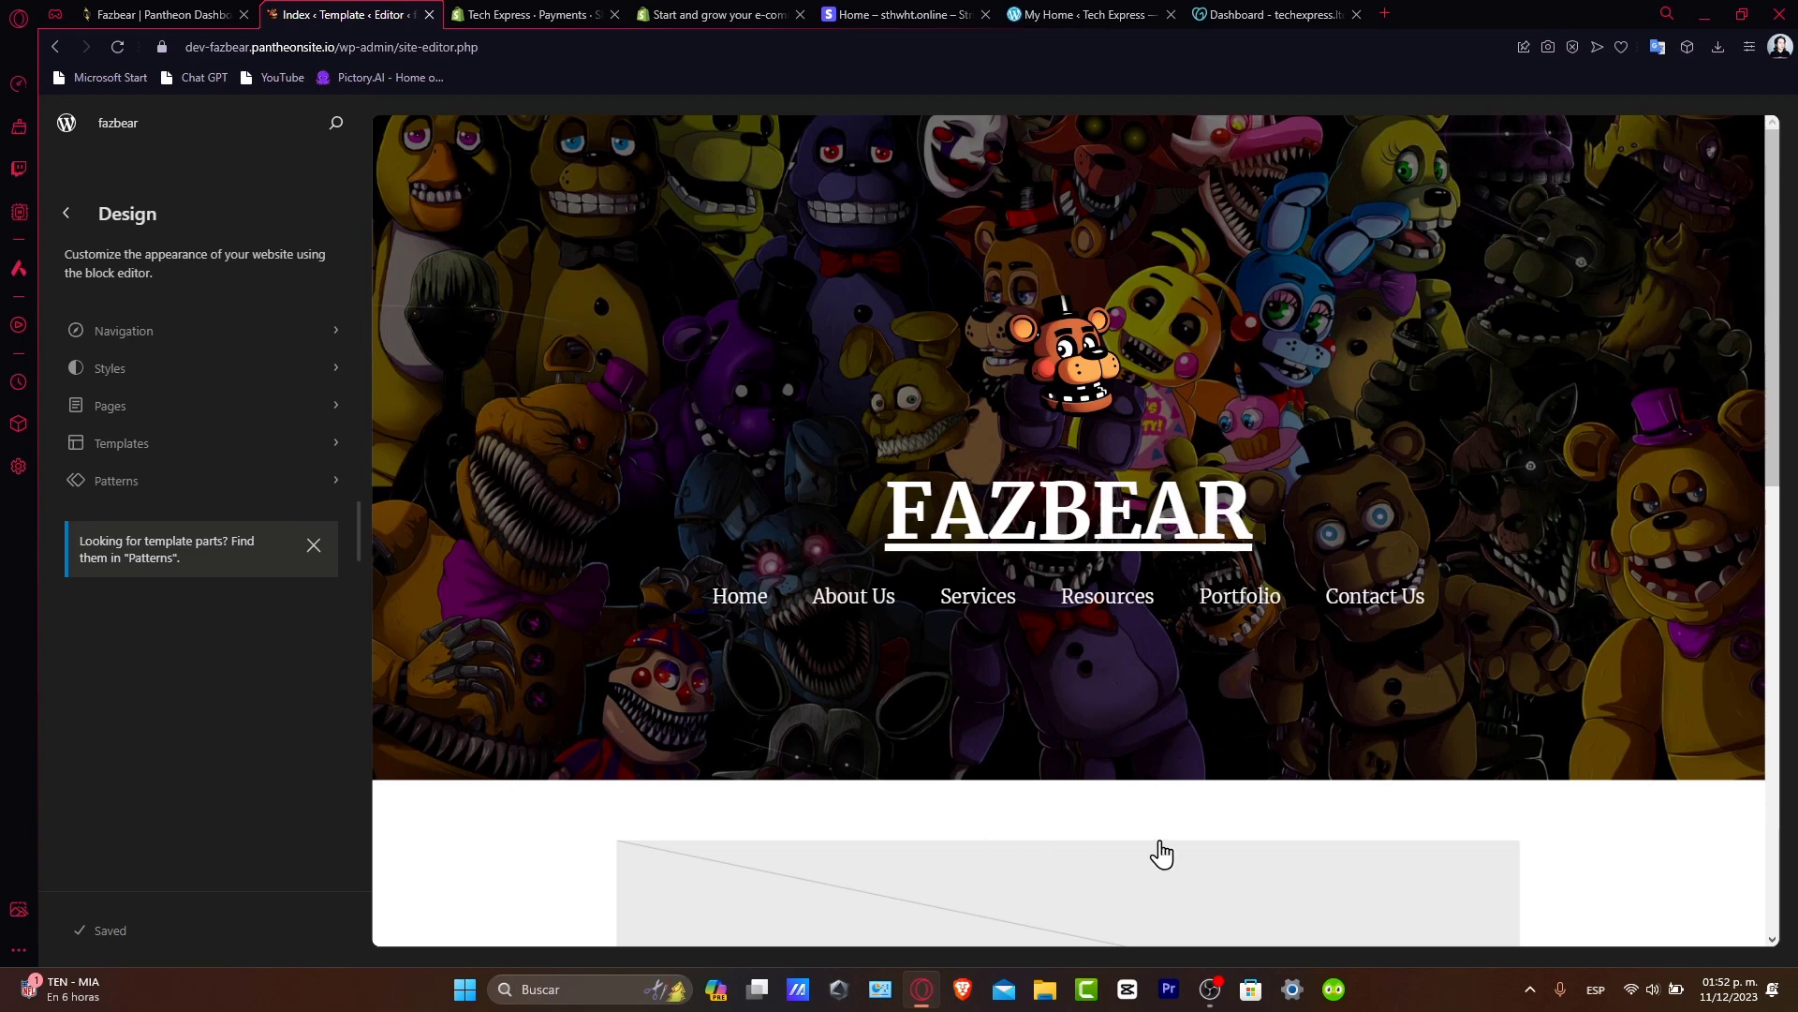
{"action": "mouse_move", "coordinate": [1236, 824]}
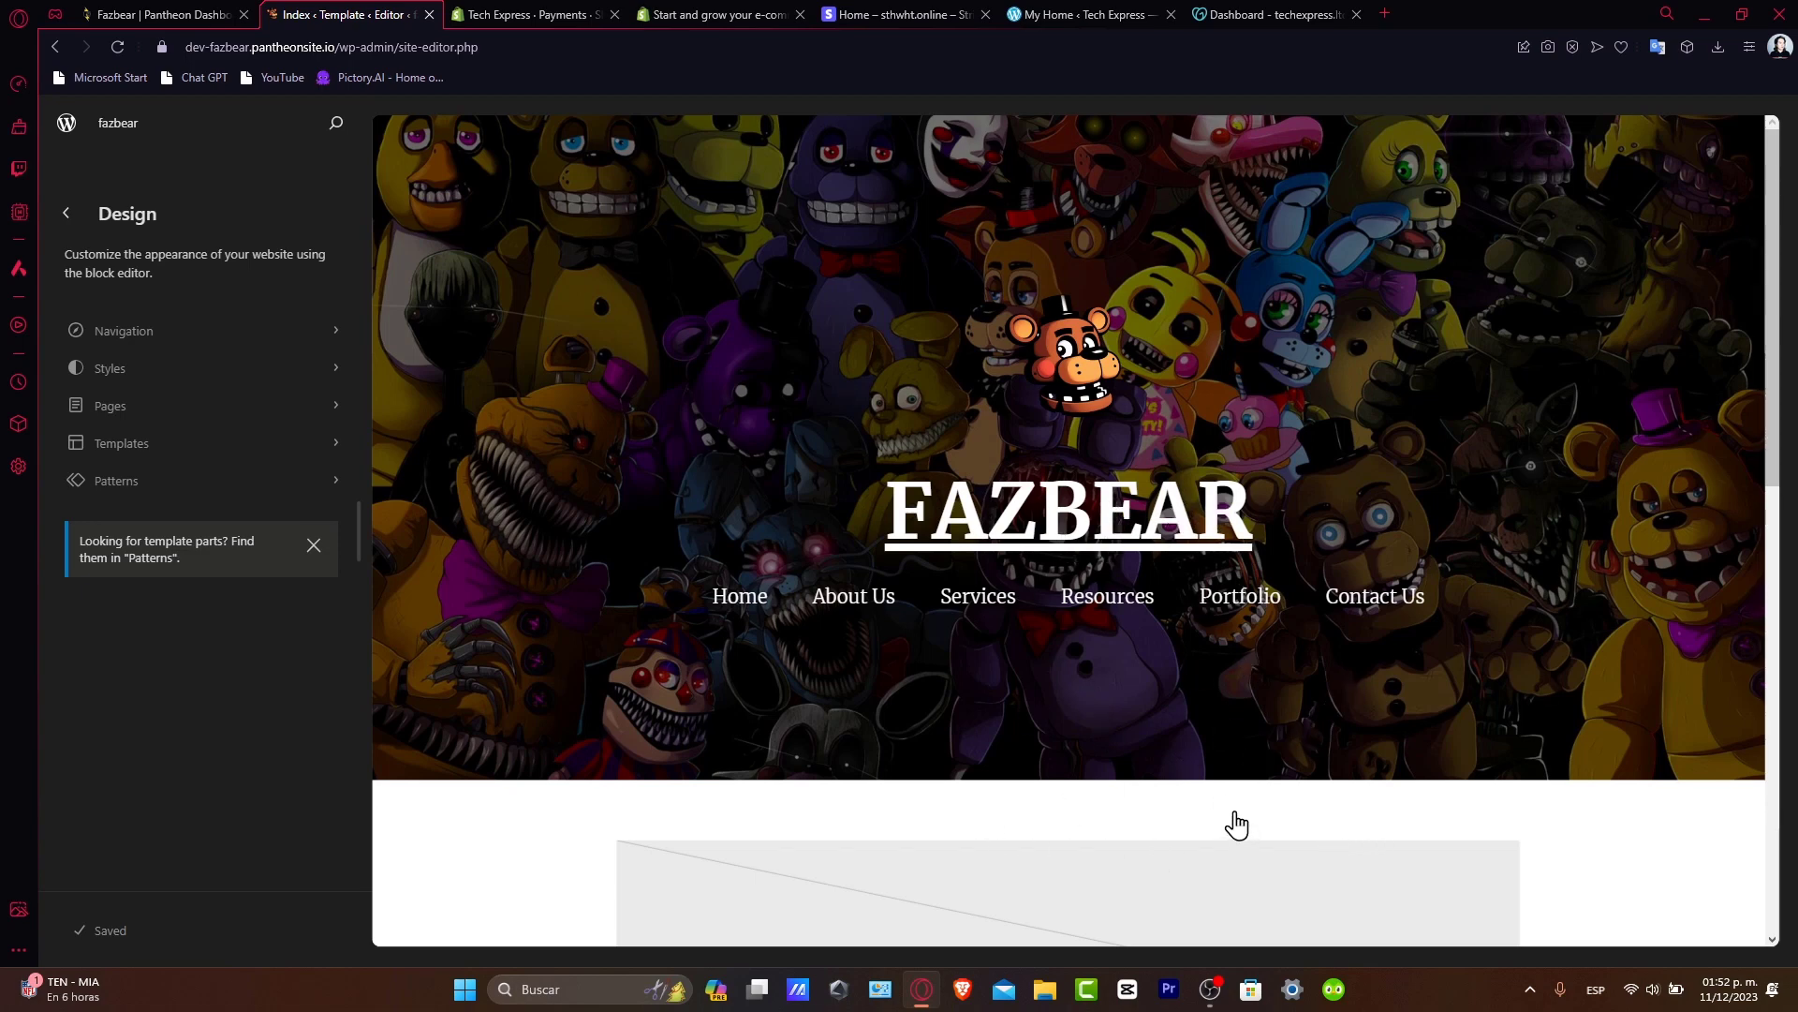
{"action": "mouse_move", "coordinate": [116, 199]}
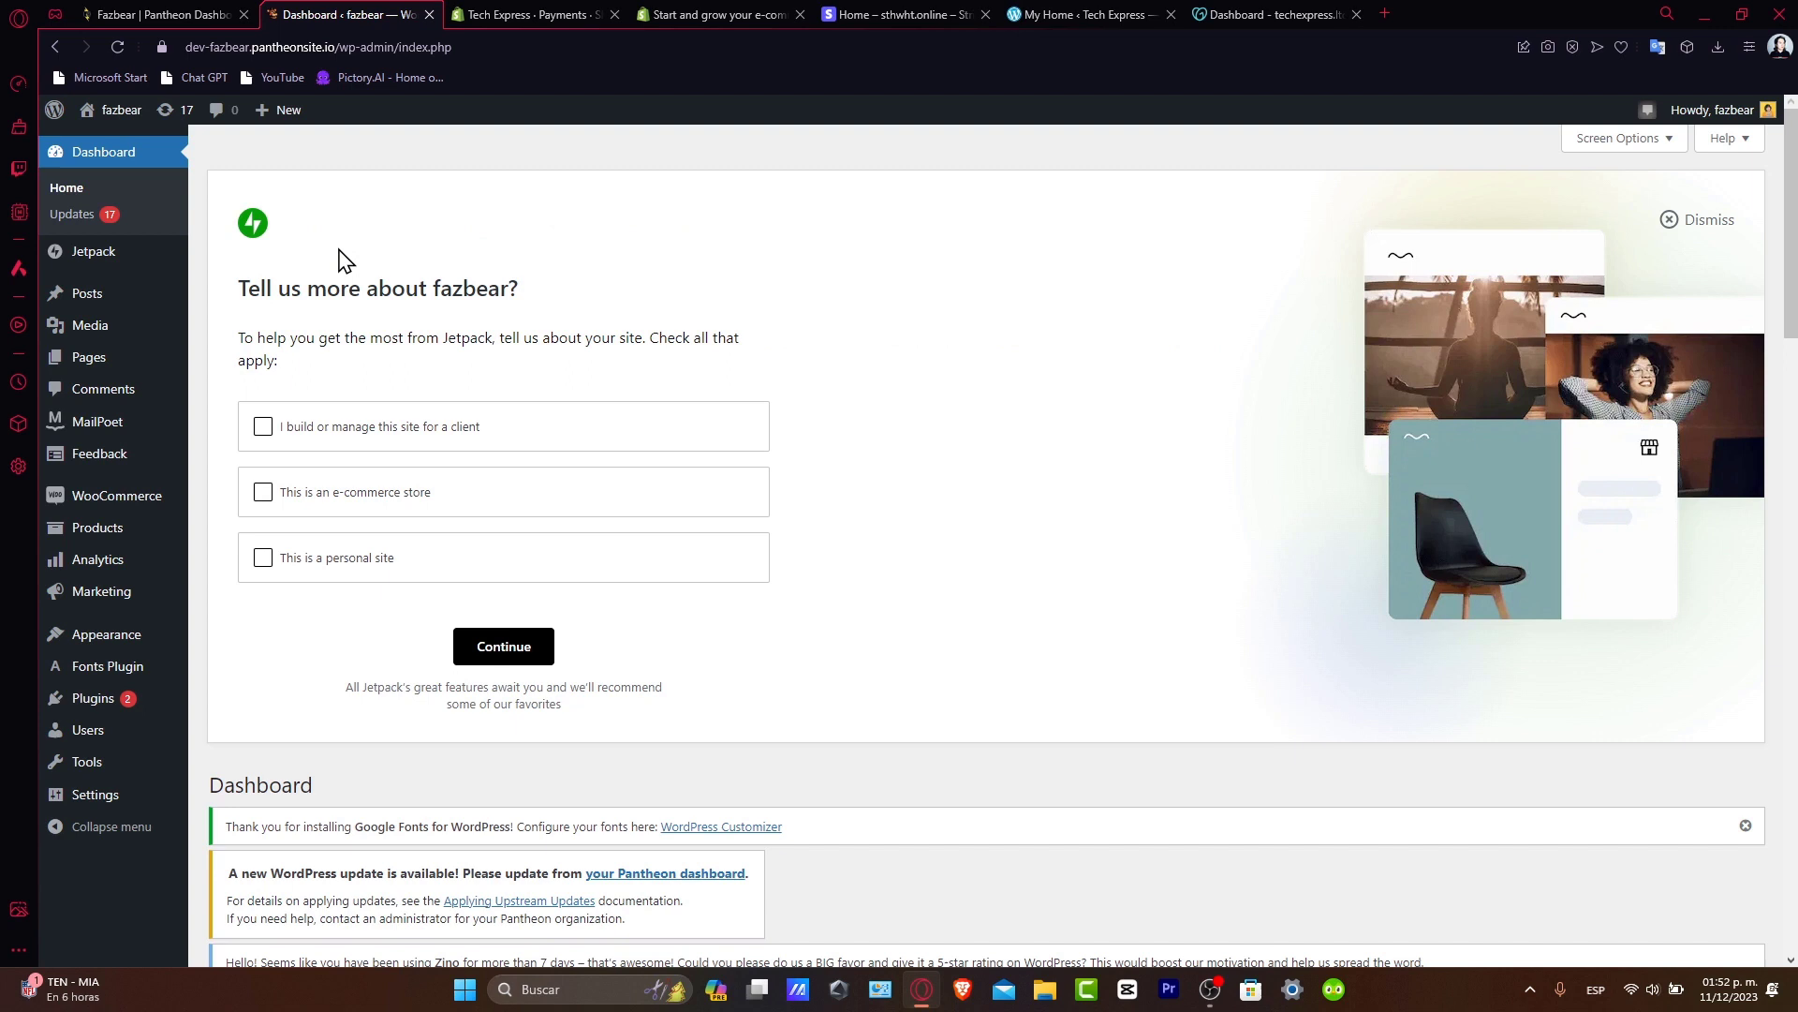
{"action": "mouse_move", "coordinate": [768, 304]}
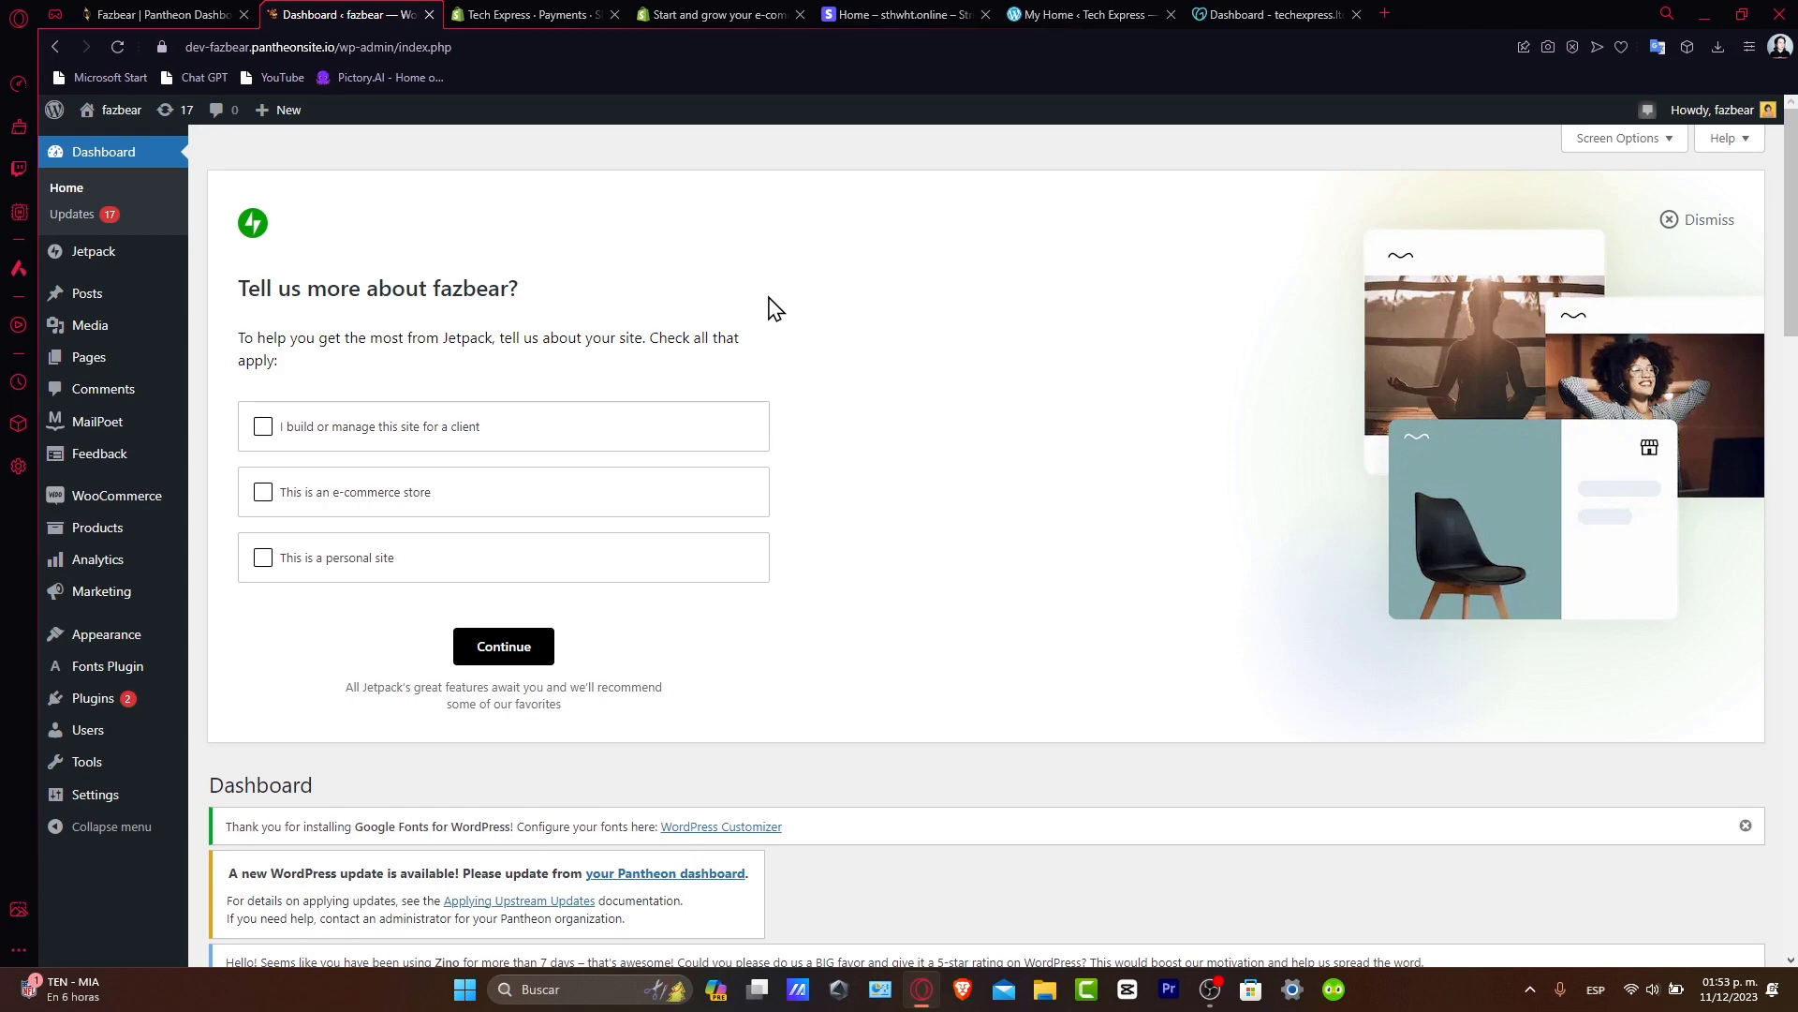
{"action": "mouse_move", "coordinate": [245, 596]}
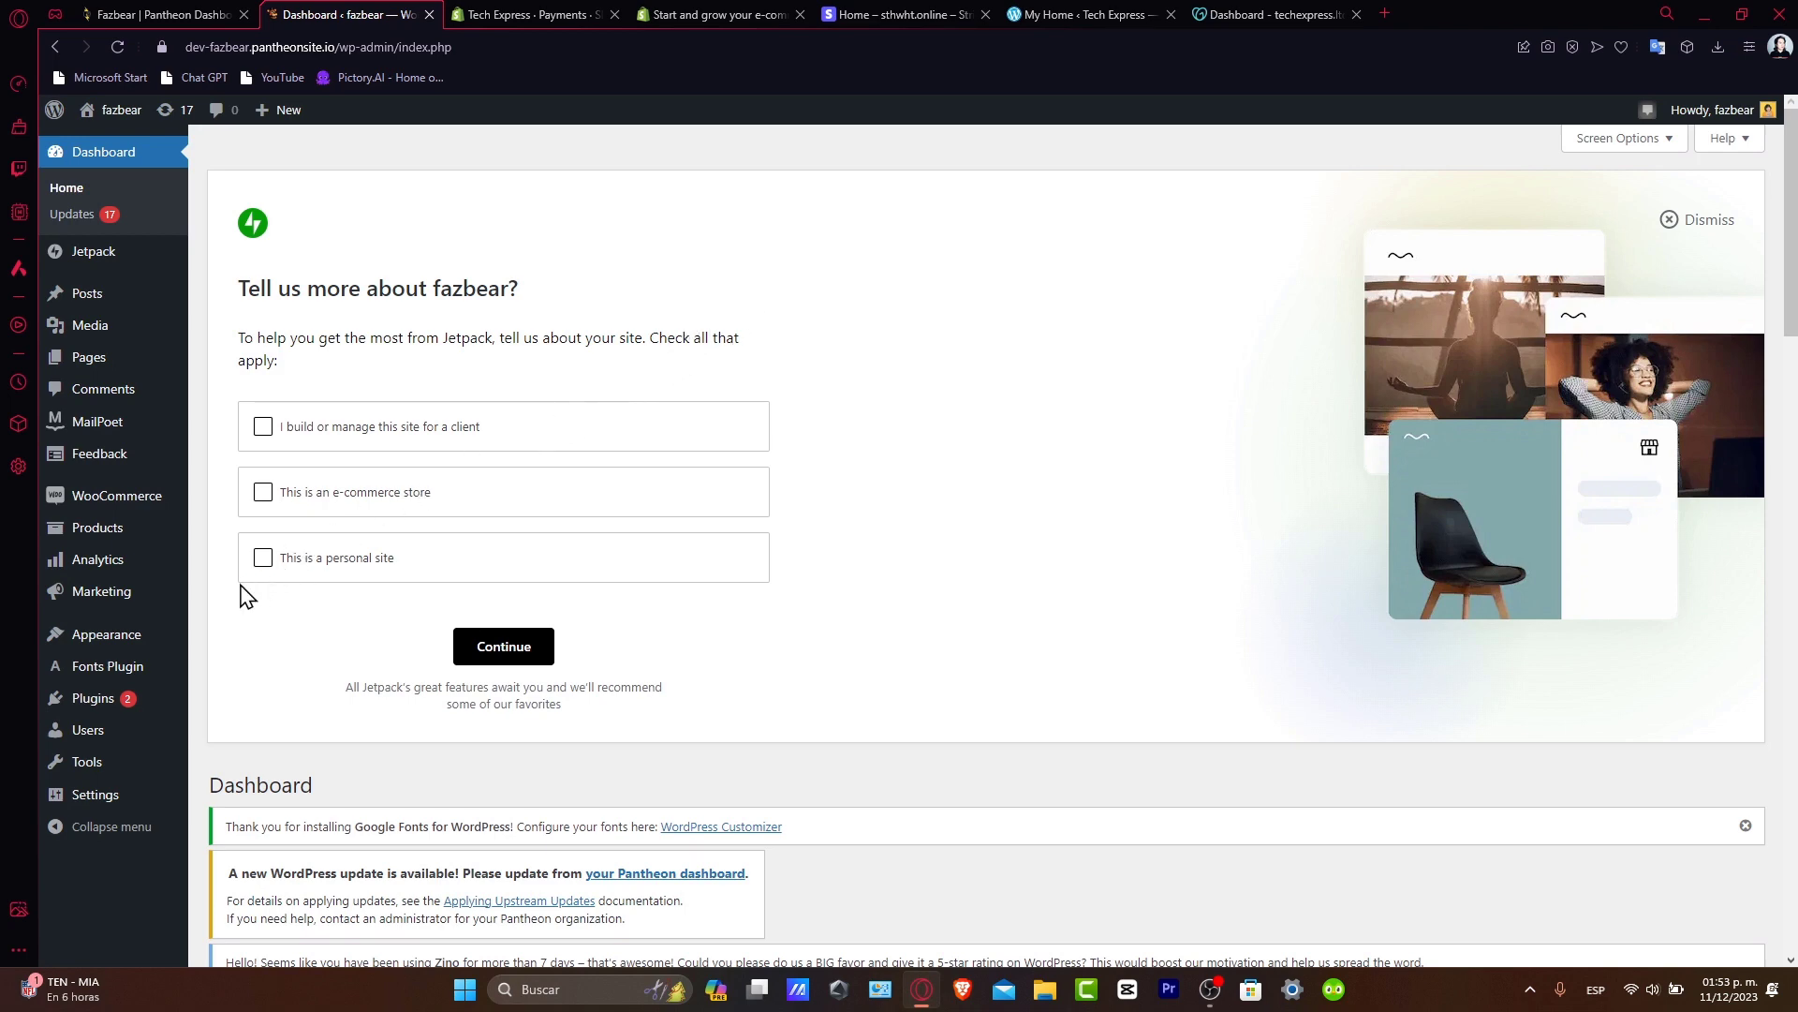
Go to Plugins and on to the Add New Plugin page
{"action": "left_click", "coordinate": [92, 698]}
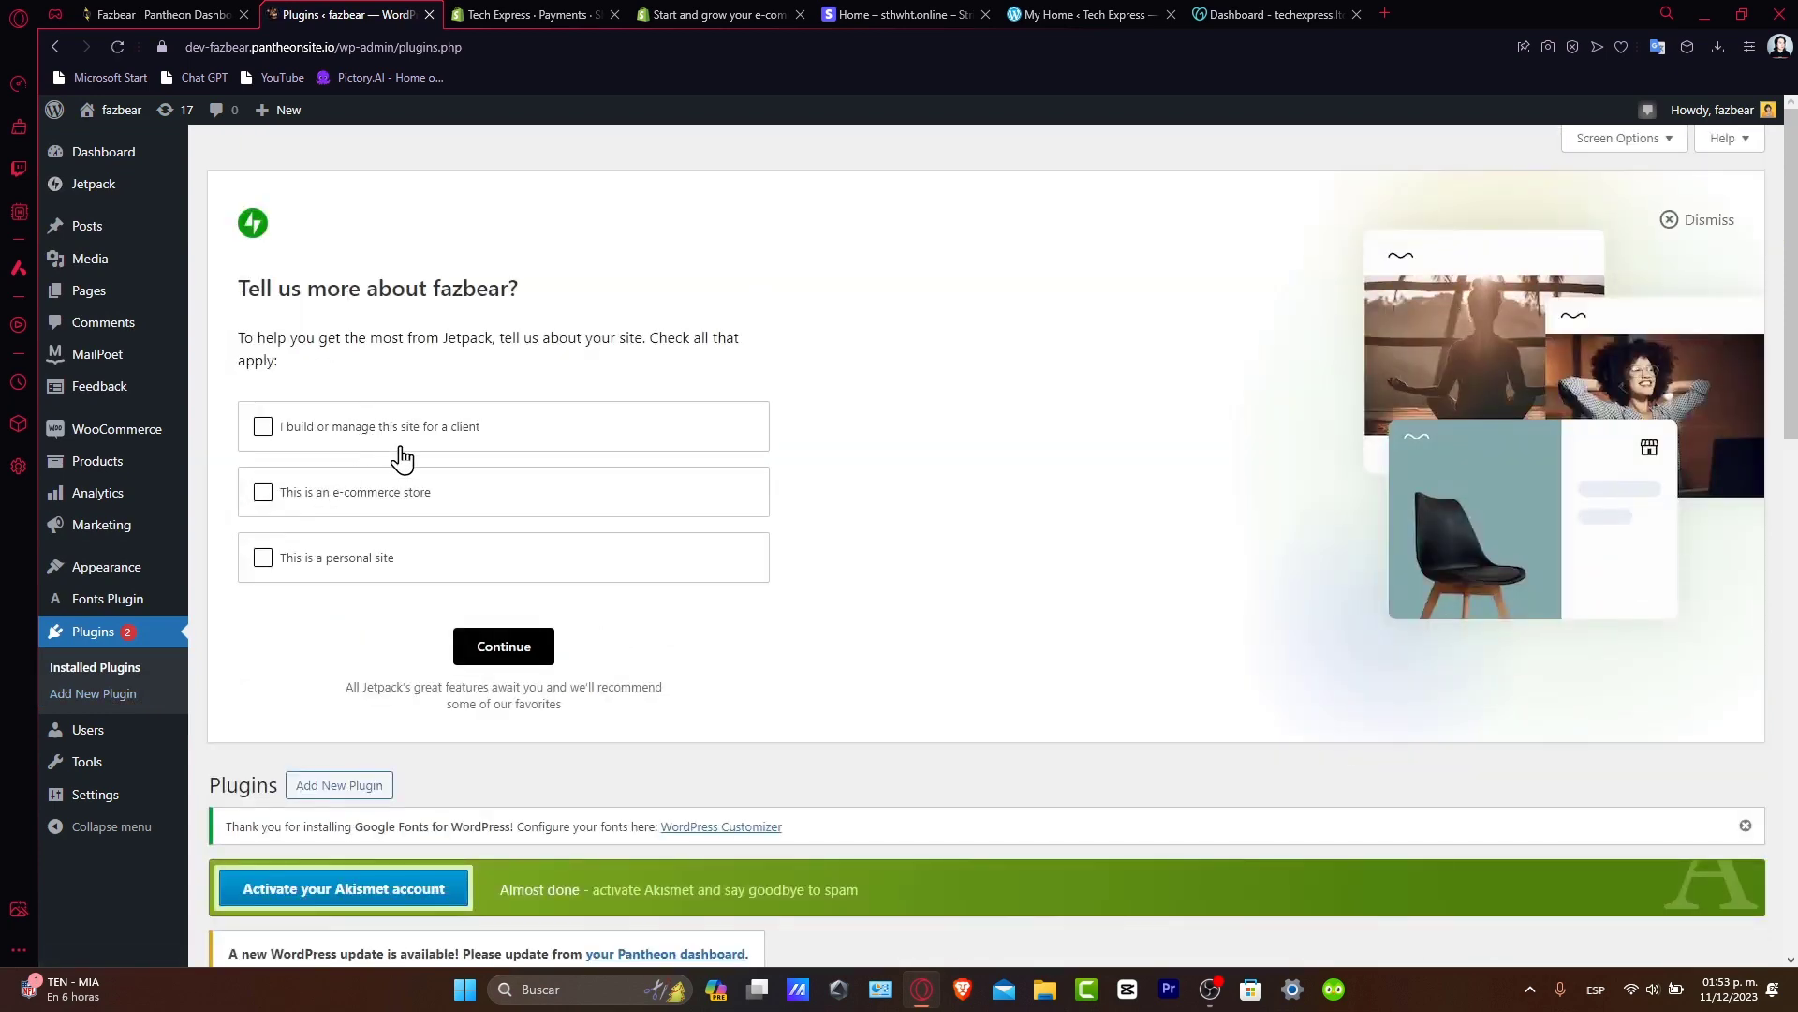
{"action": "scroll", "scroll_direction": "down", "scroll_amount": 3}
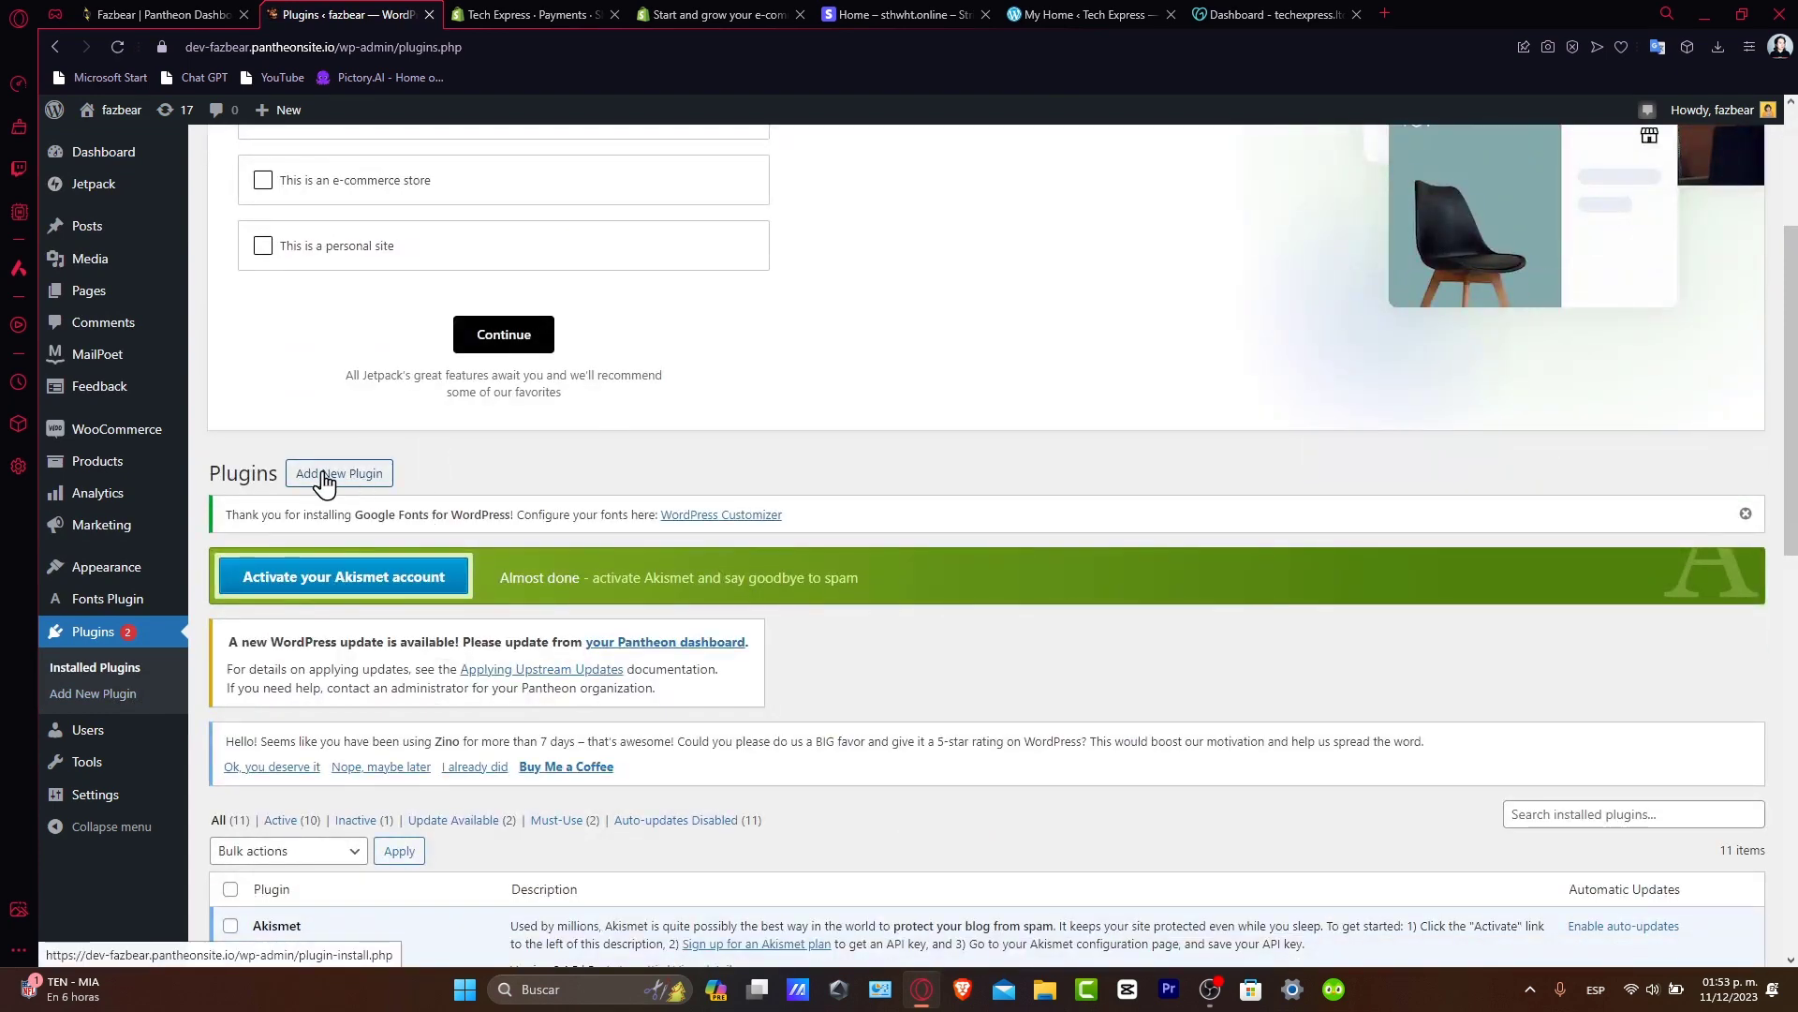
{"action": "left_click", "coordinate": [338, 473]}
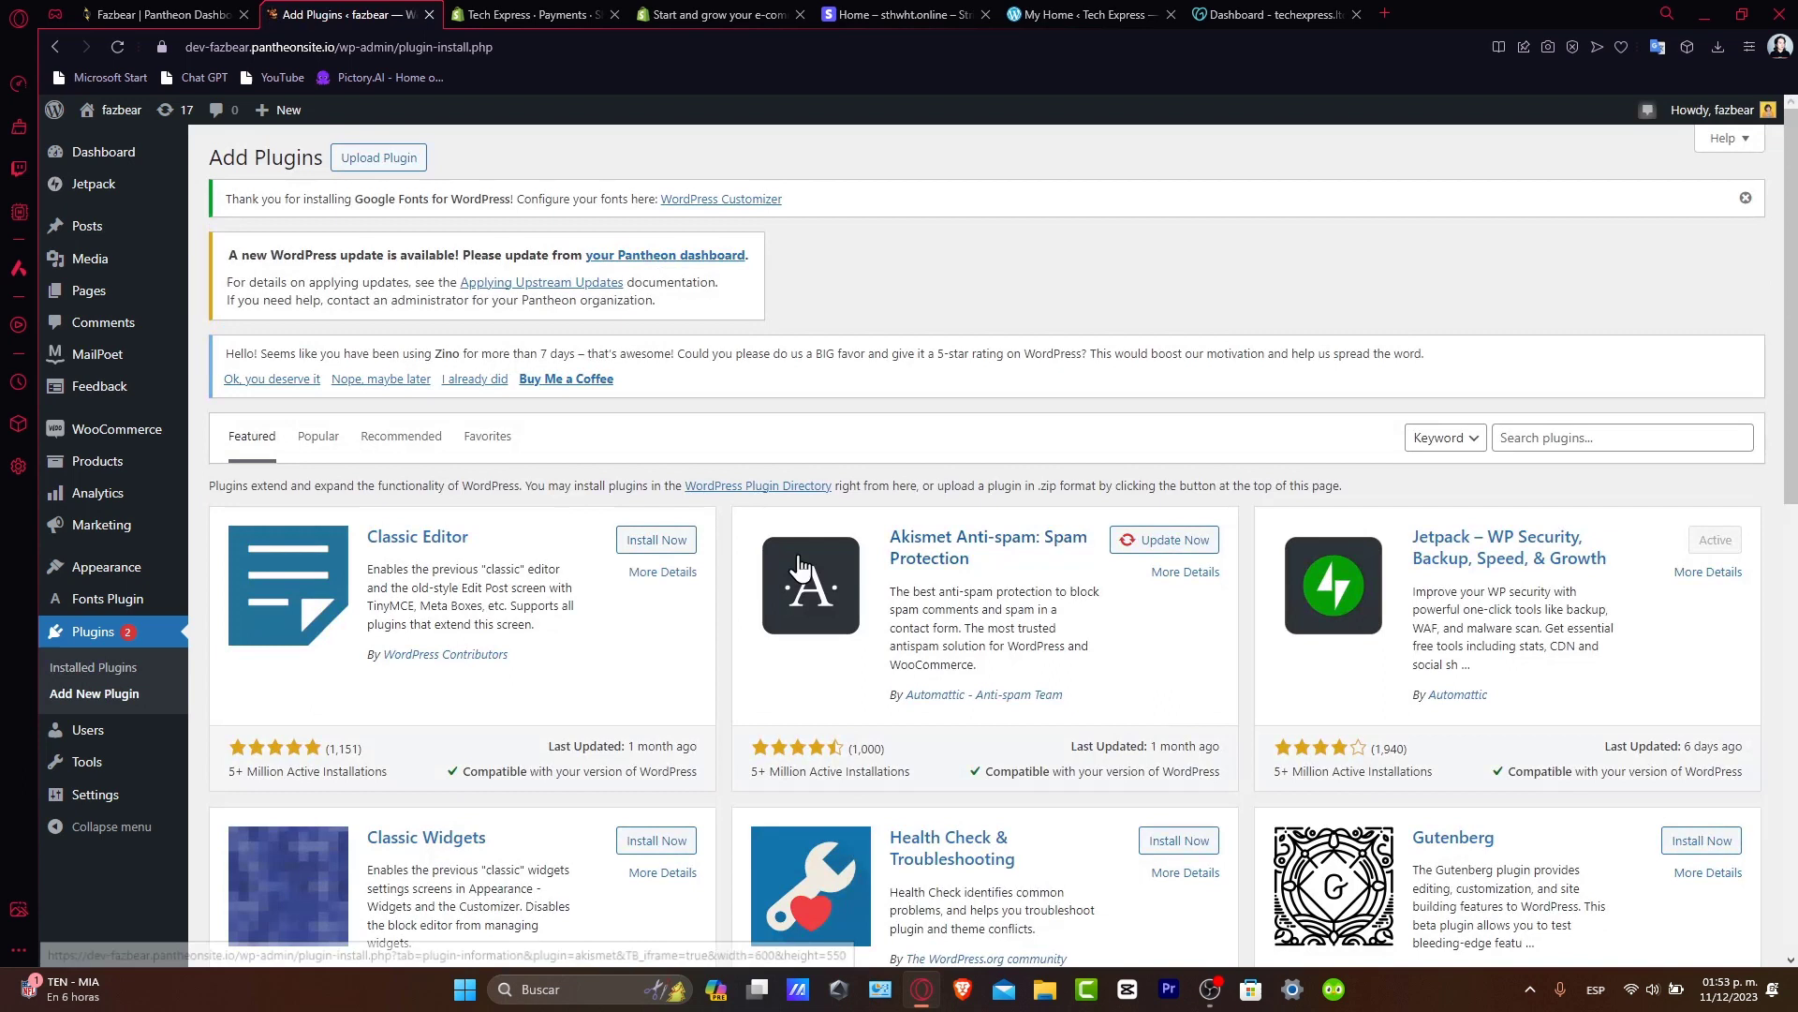
Search the plugin directory for 'seo', then for 'theme'
{"action": "left_click", "coordinate": [1622, 437]}
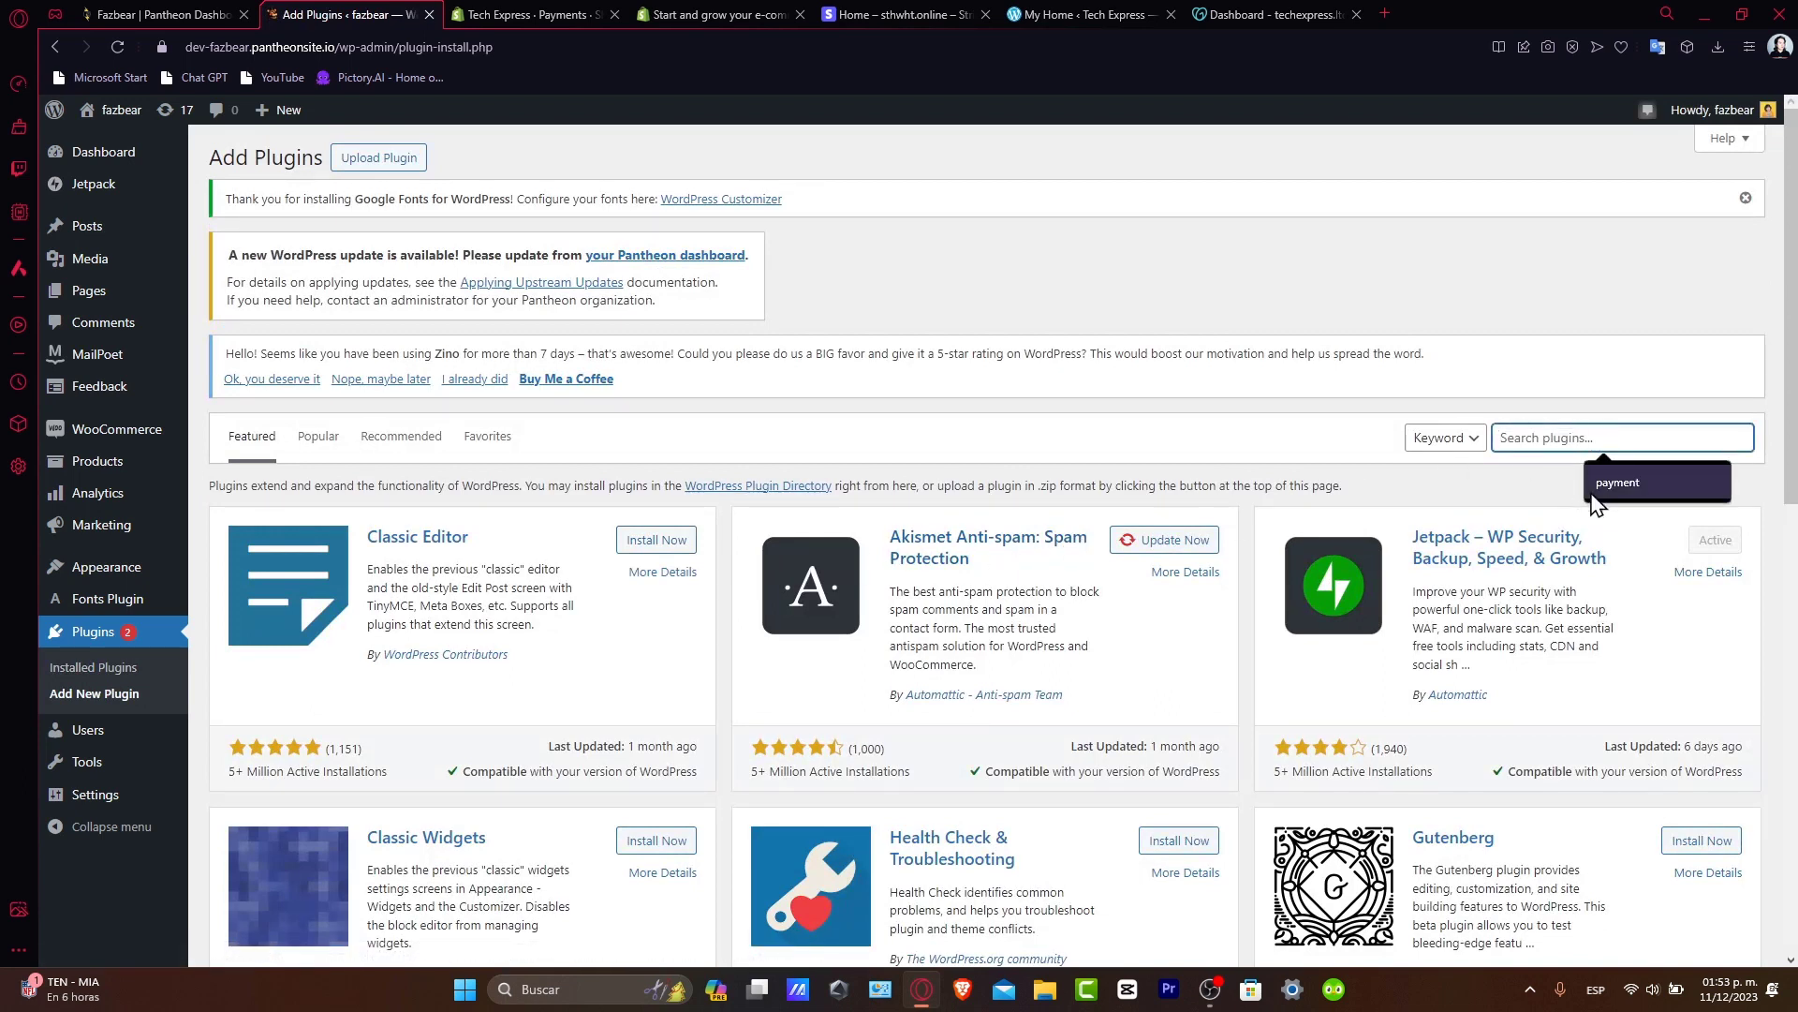
{"action": "left_click", "coordinate": [1623, 437]}
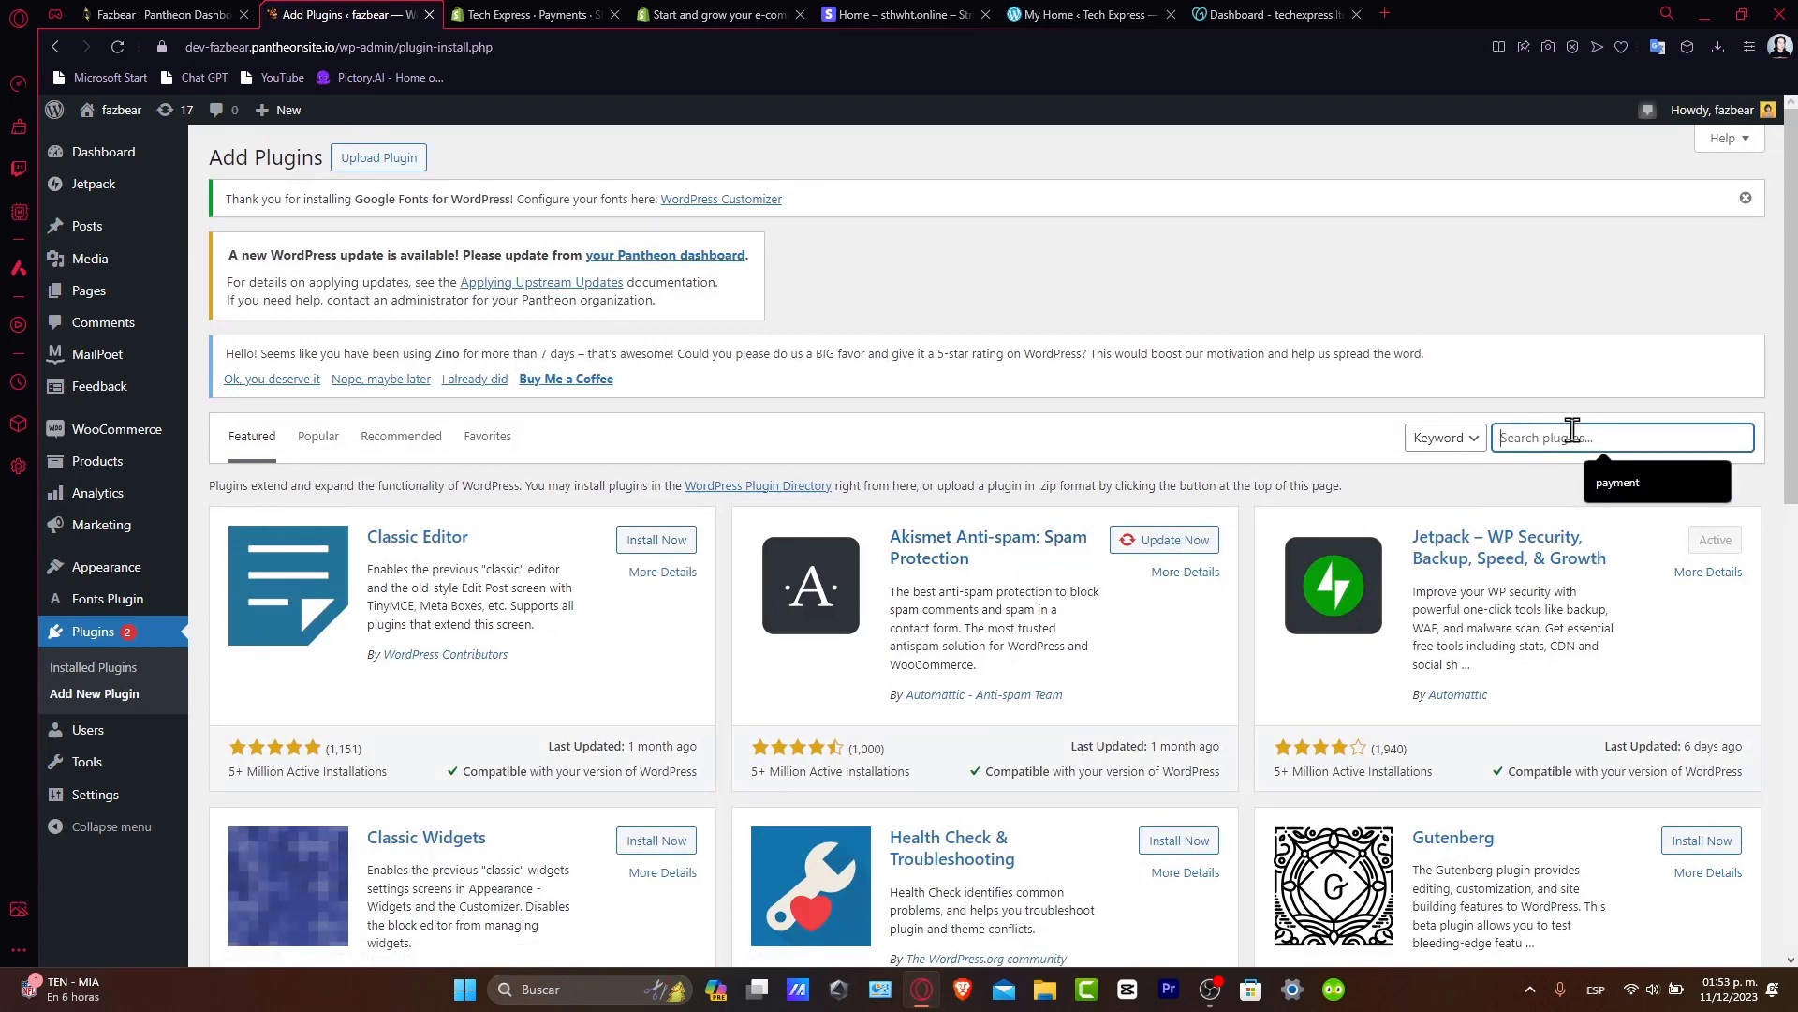
{"action": "type", "text": "seo"}
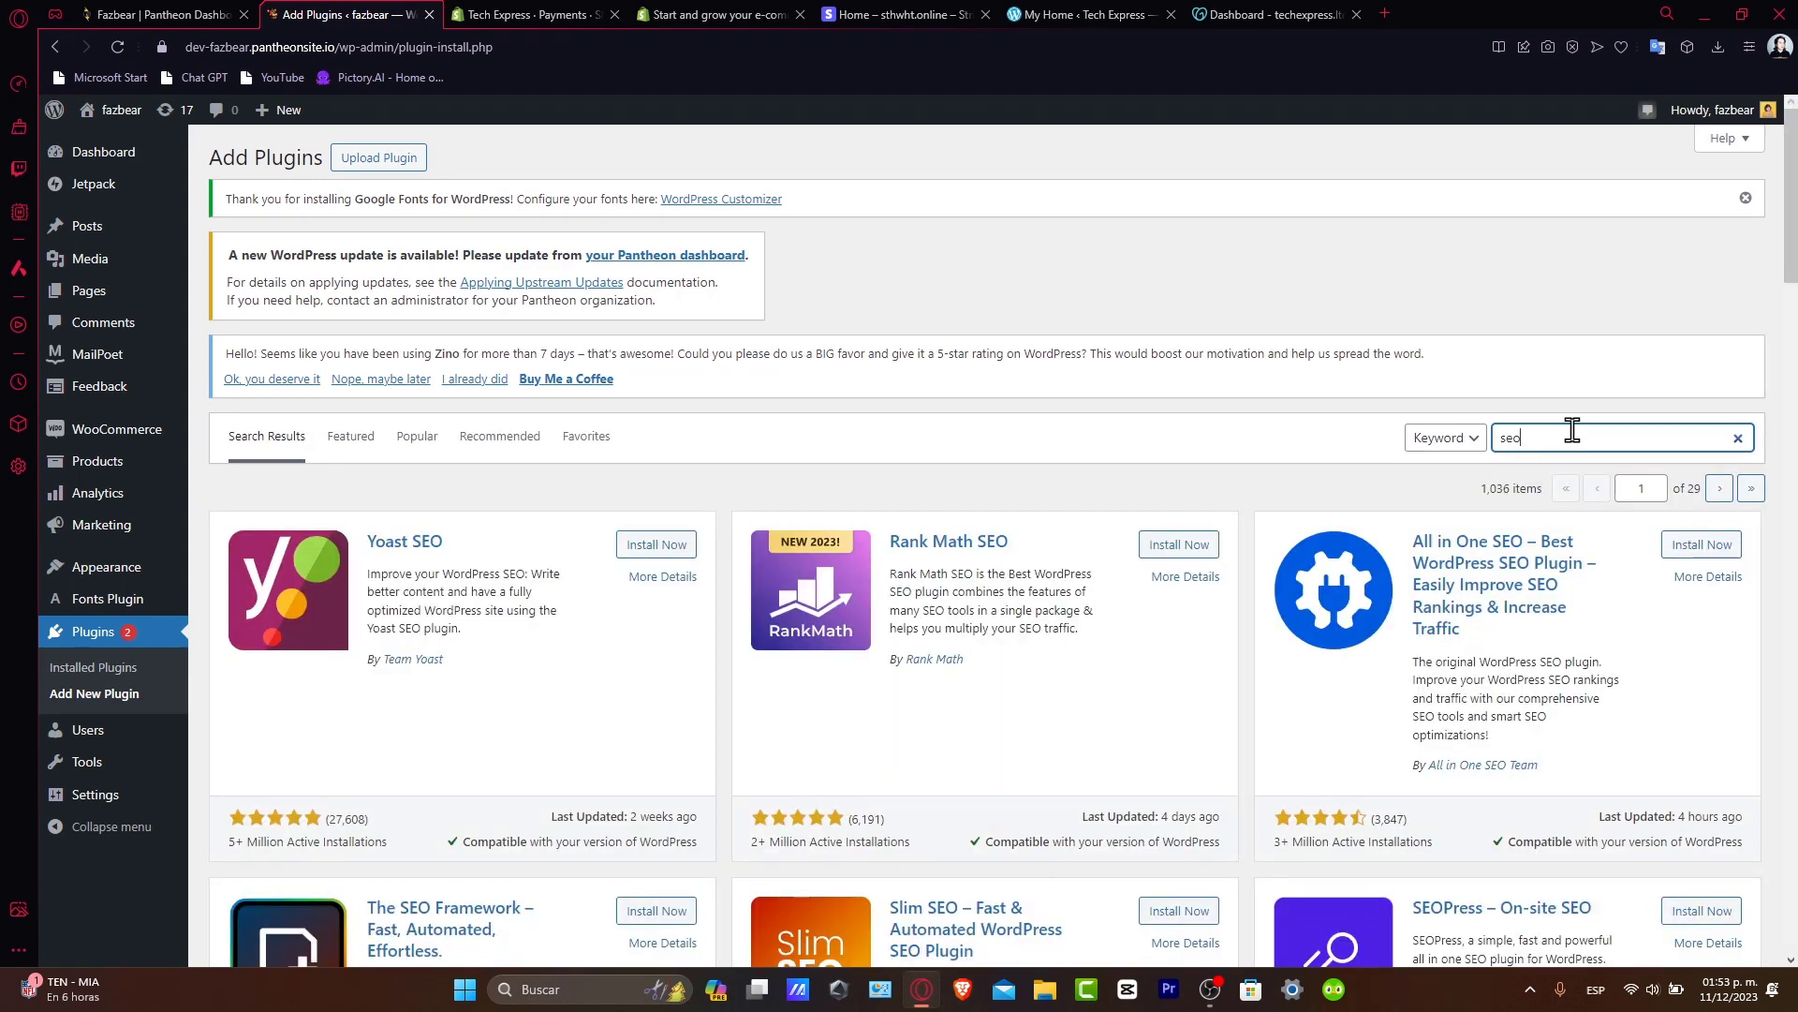
{"action": "mouse_move", "coordinate": [909, 650]}
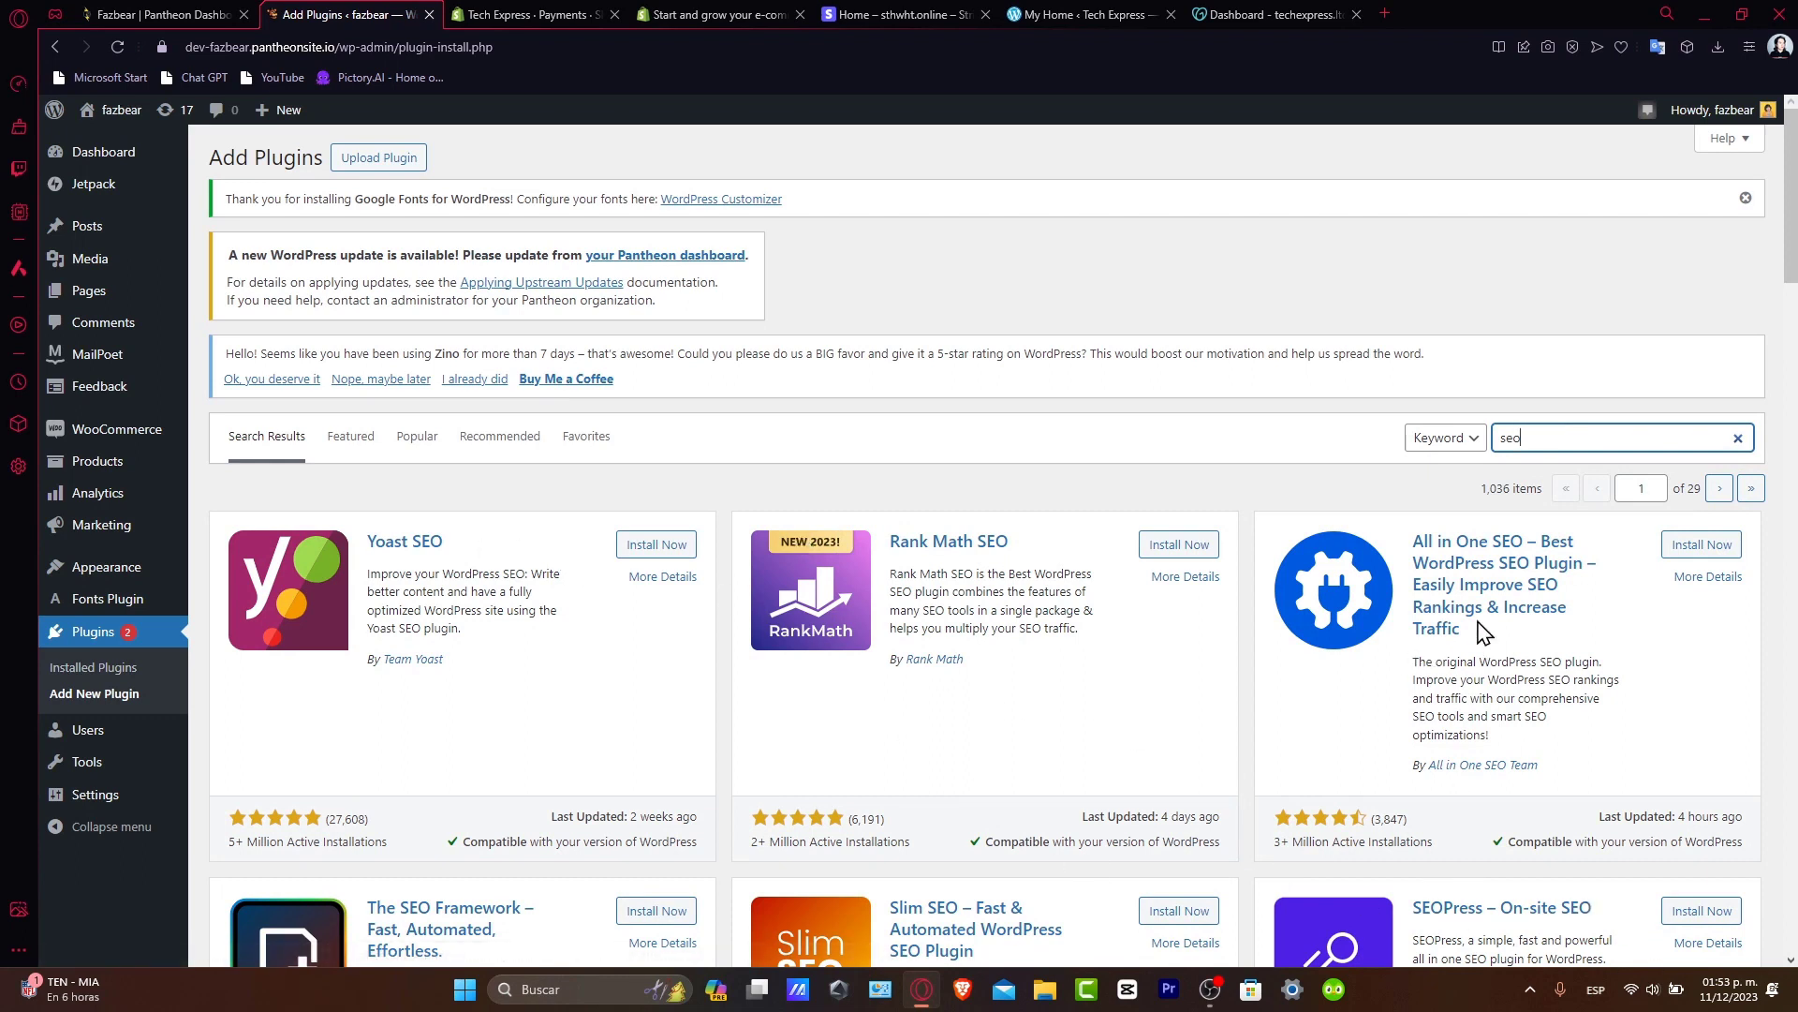
{"action": "left_click", "coordinate": [656, 544]}
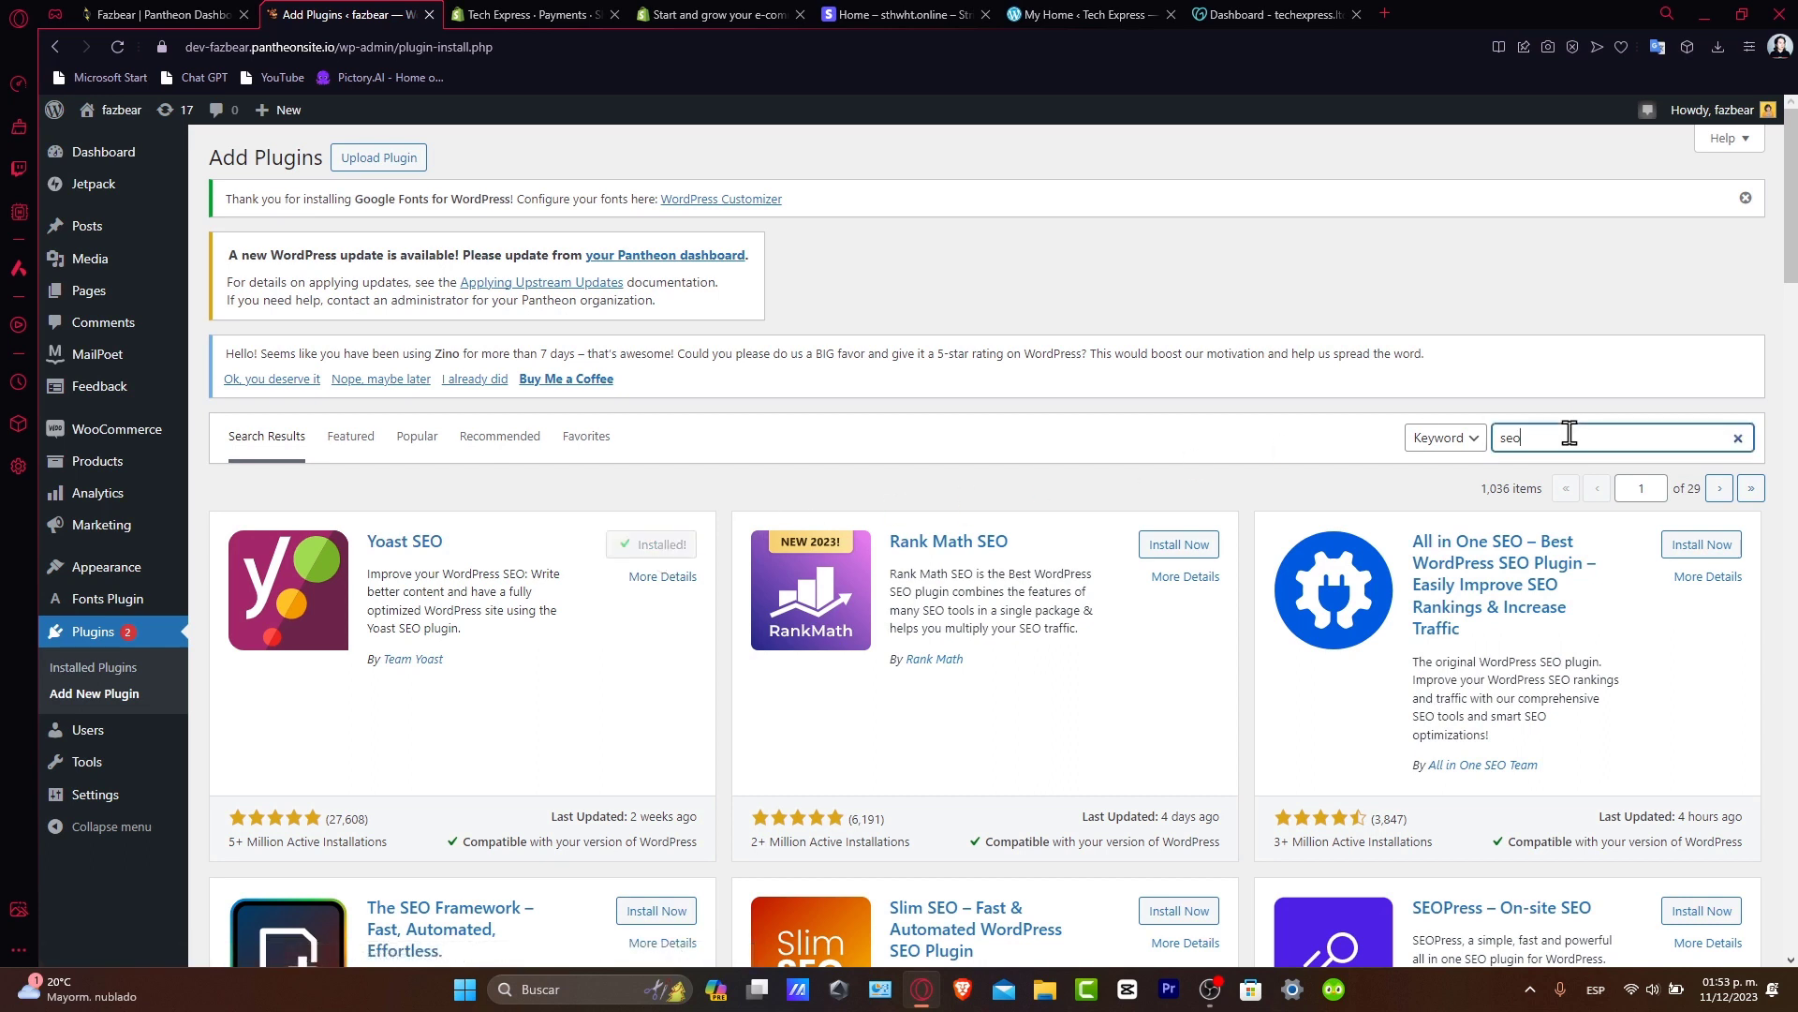
{"action": "type", "text": "theme"}
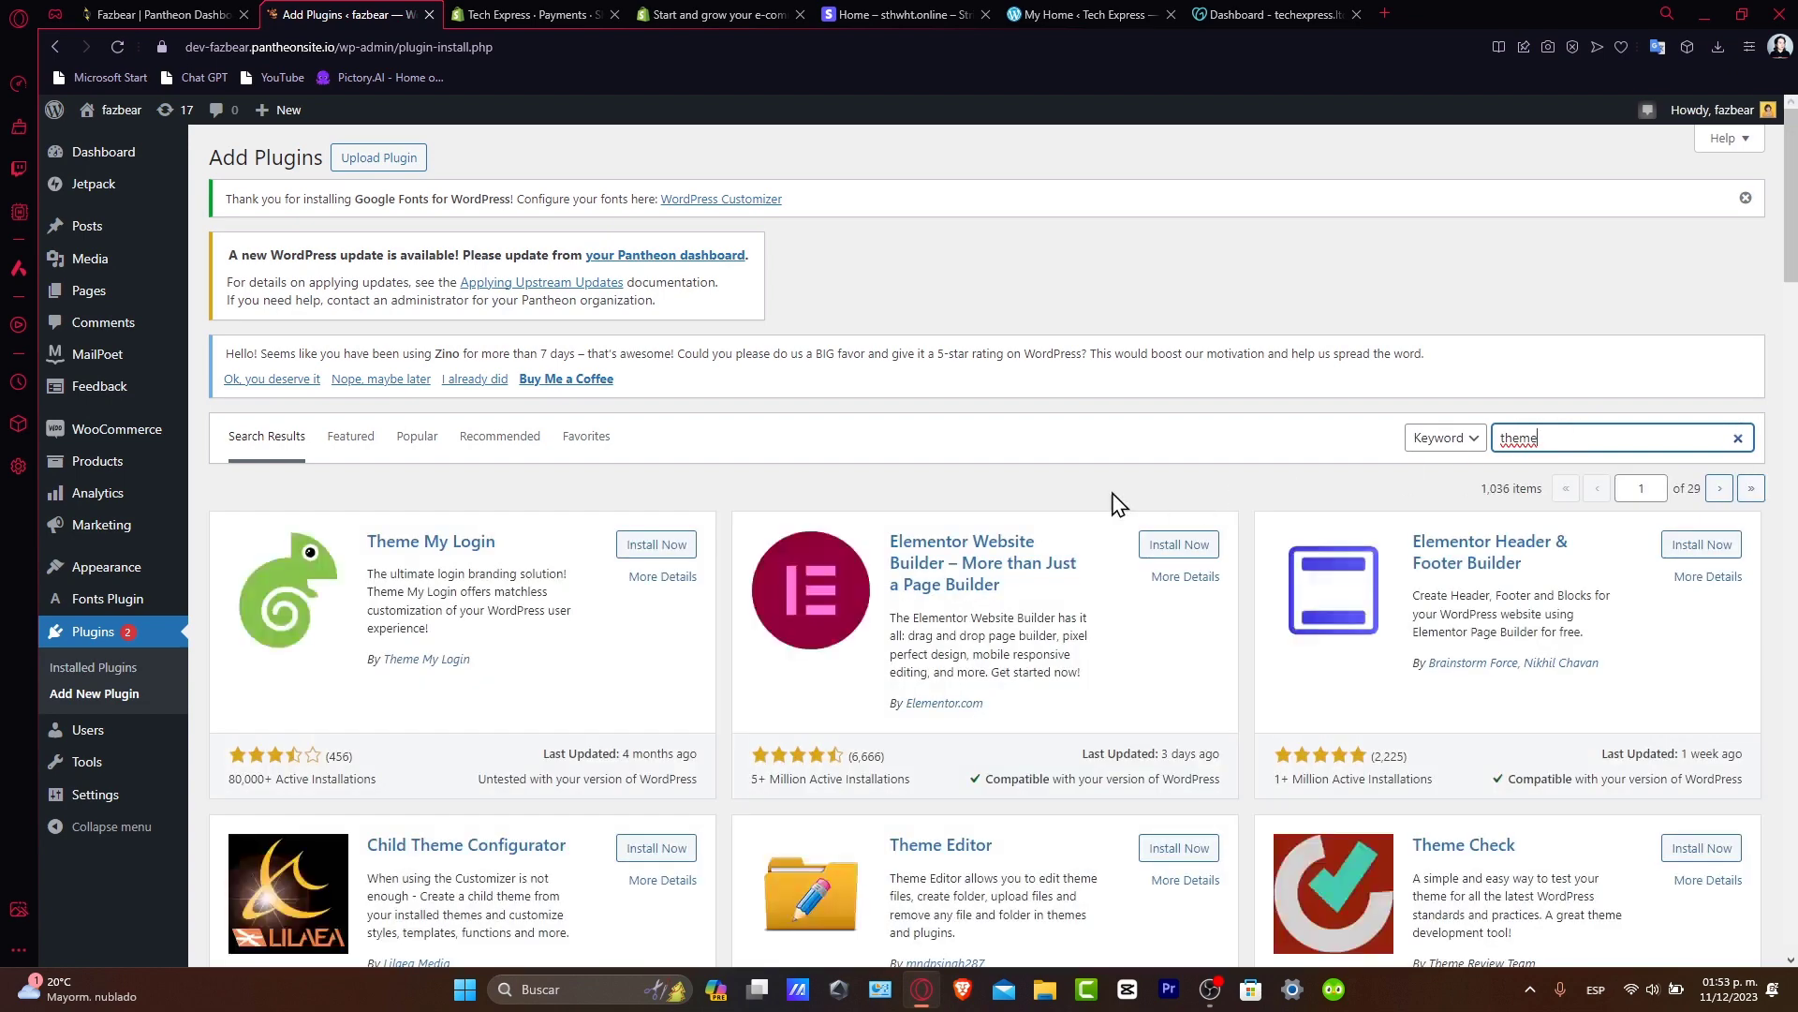
{"action": "mouse_move", "coordinate": [985, 573]}
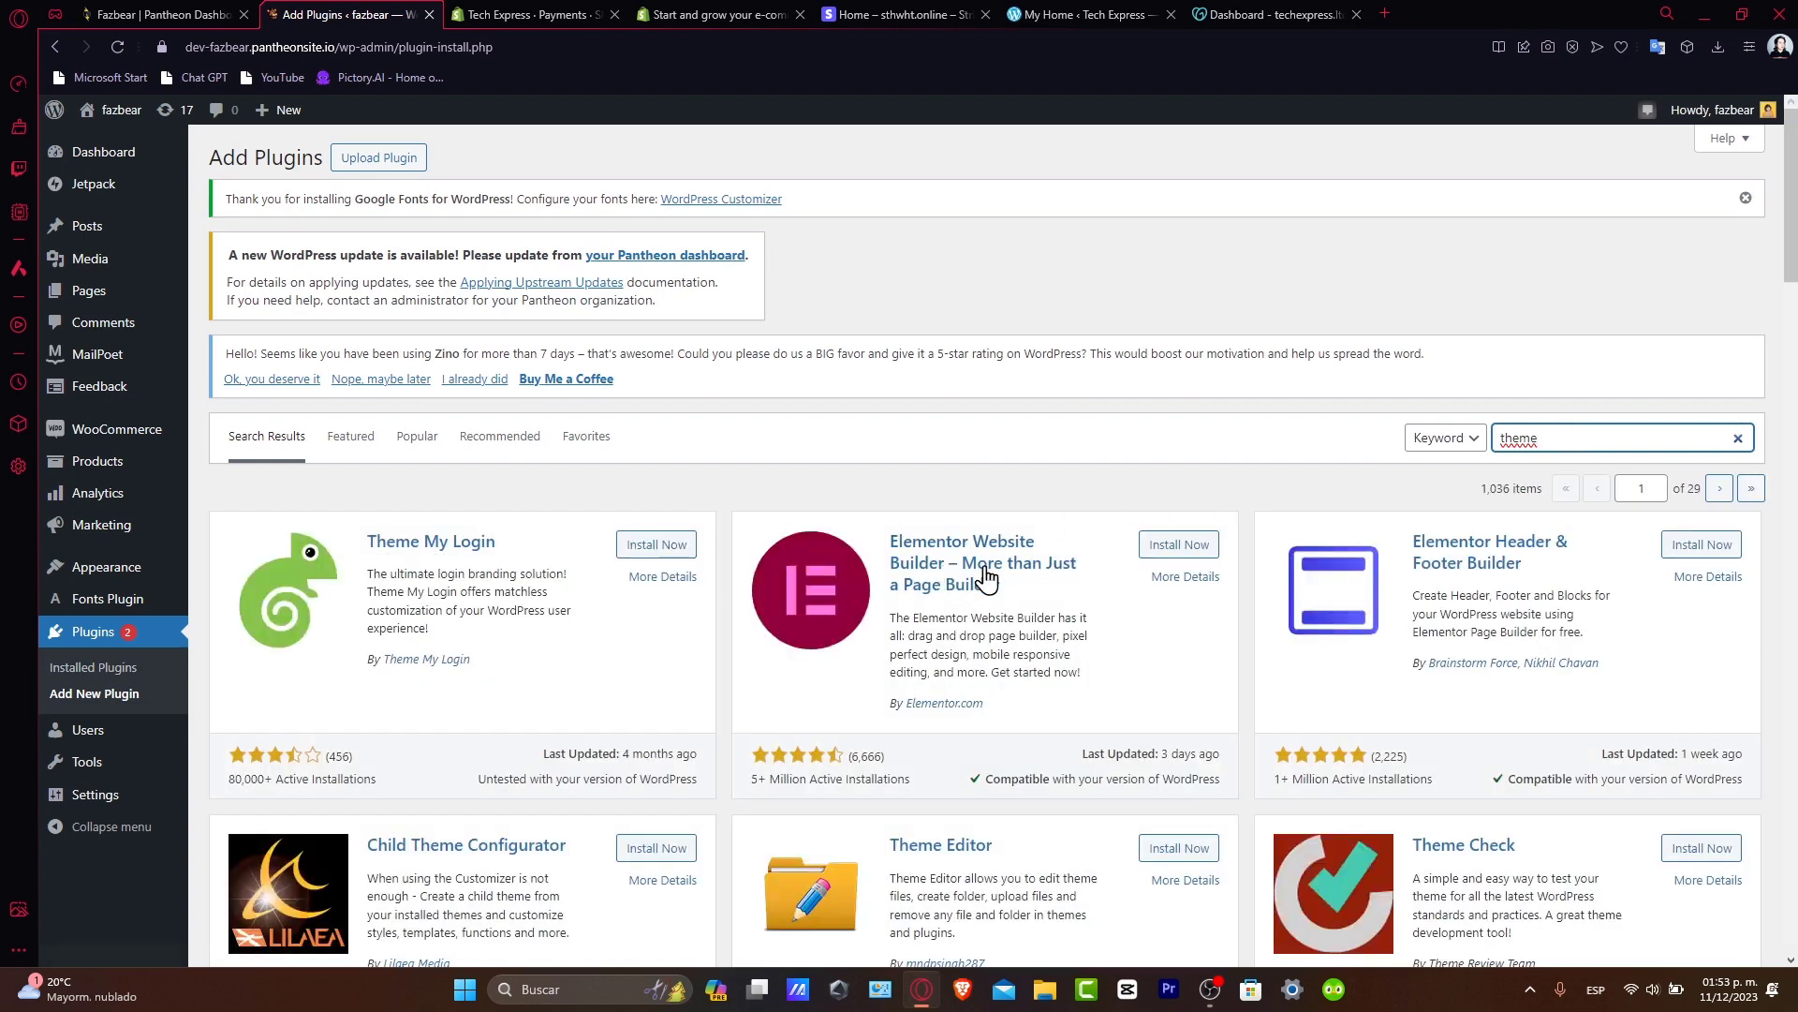
Scroll the 'theme' results, then replace the search with 'socials' and browse them
{"action": "scroll", "scroll_direction": "down", "scroll_amount": 3}
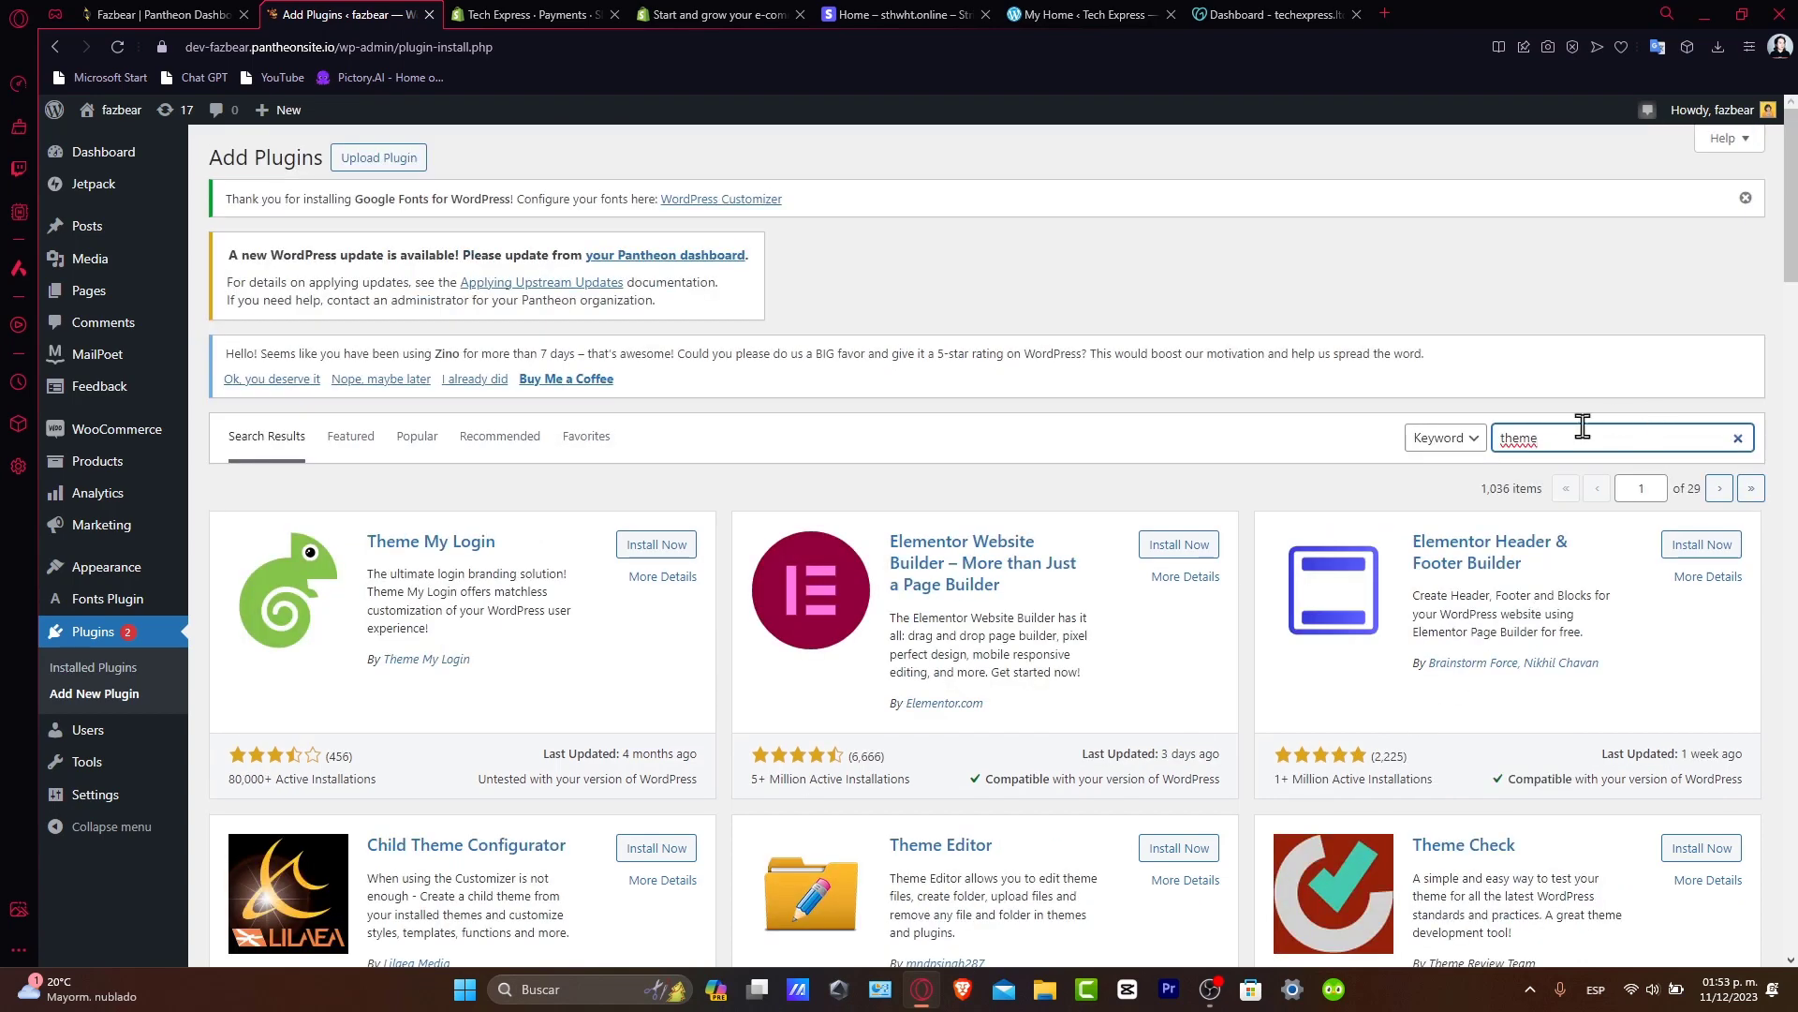
{"action": "double_click", "coordinate": [1519, 437]}
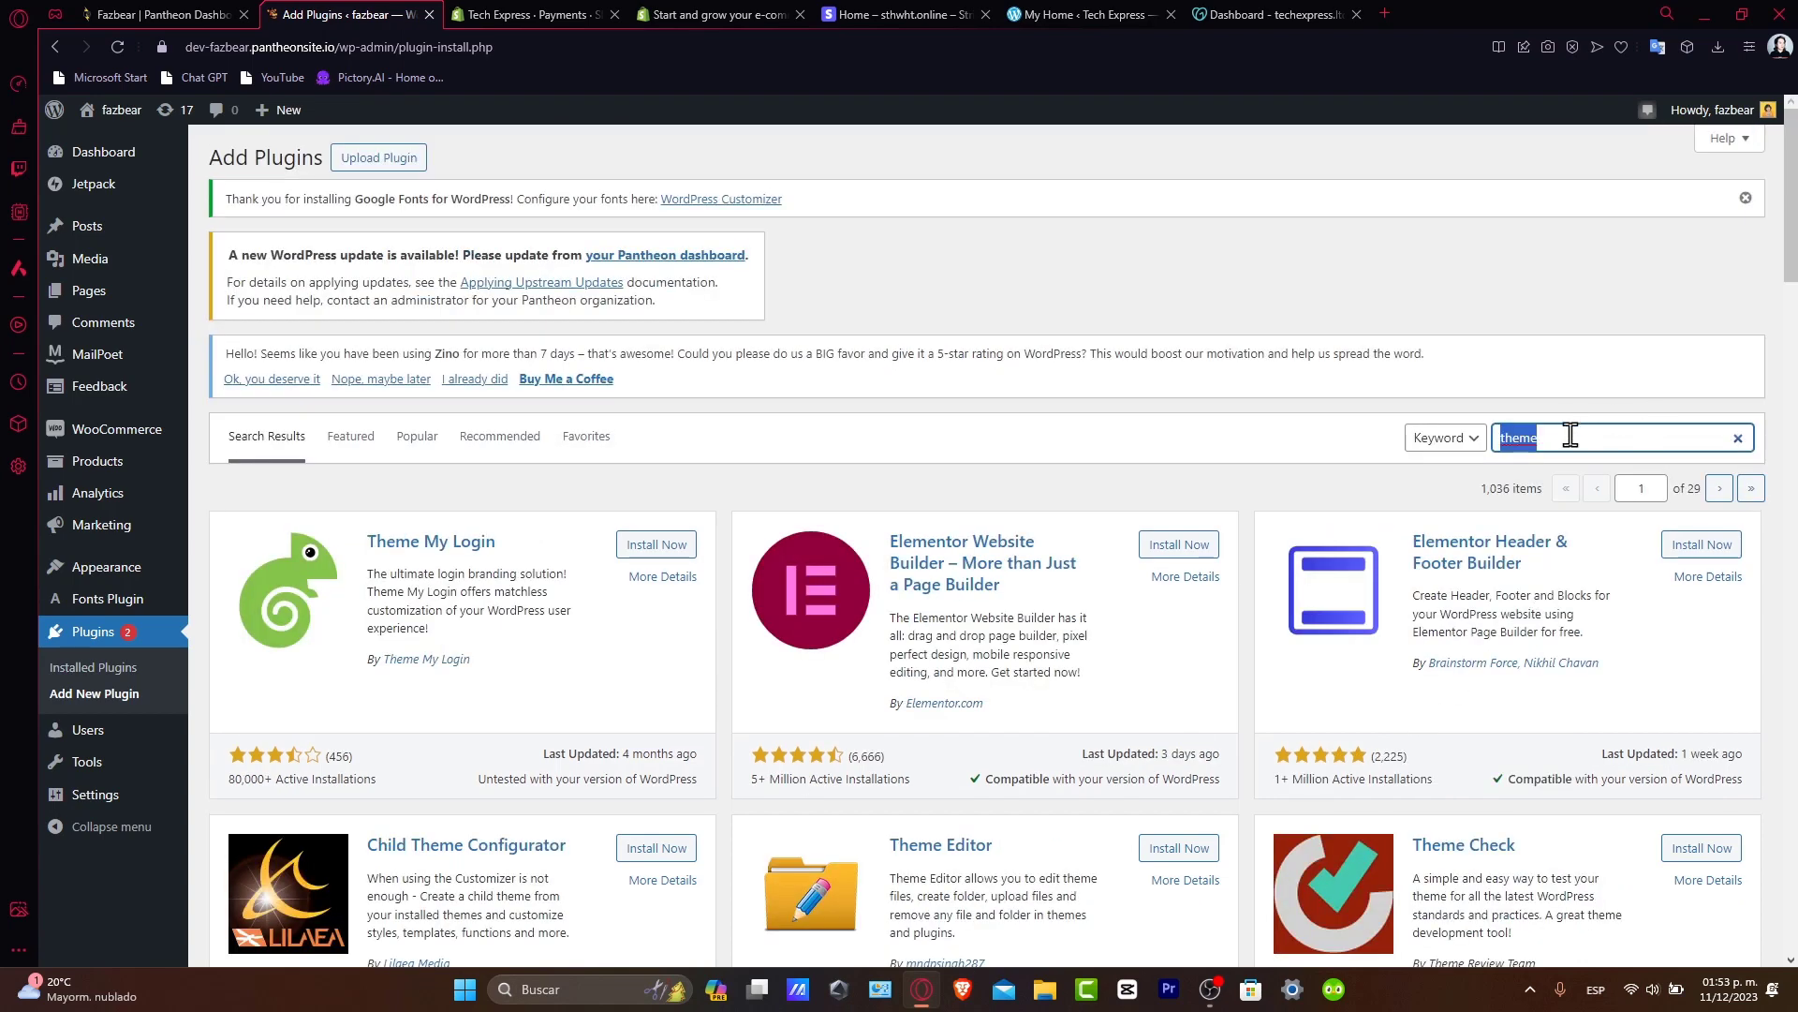
{"action": "type", "text": "socials"}
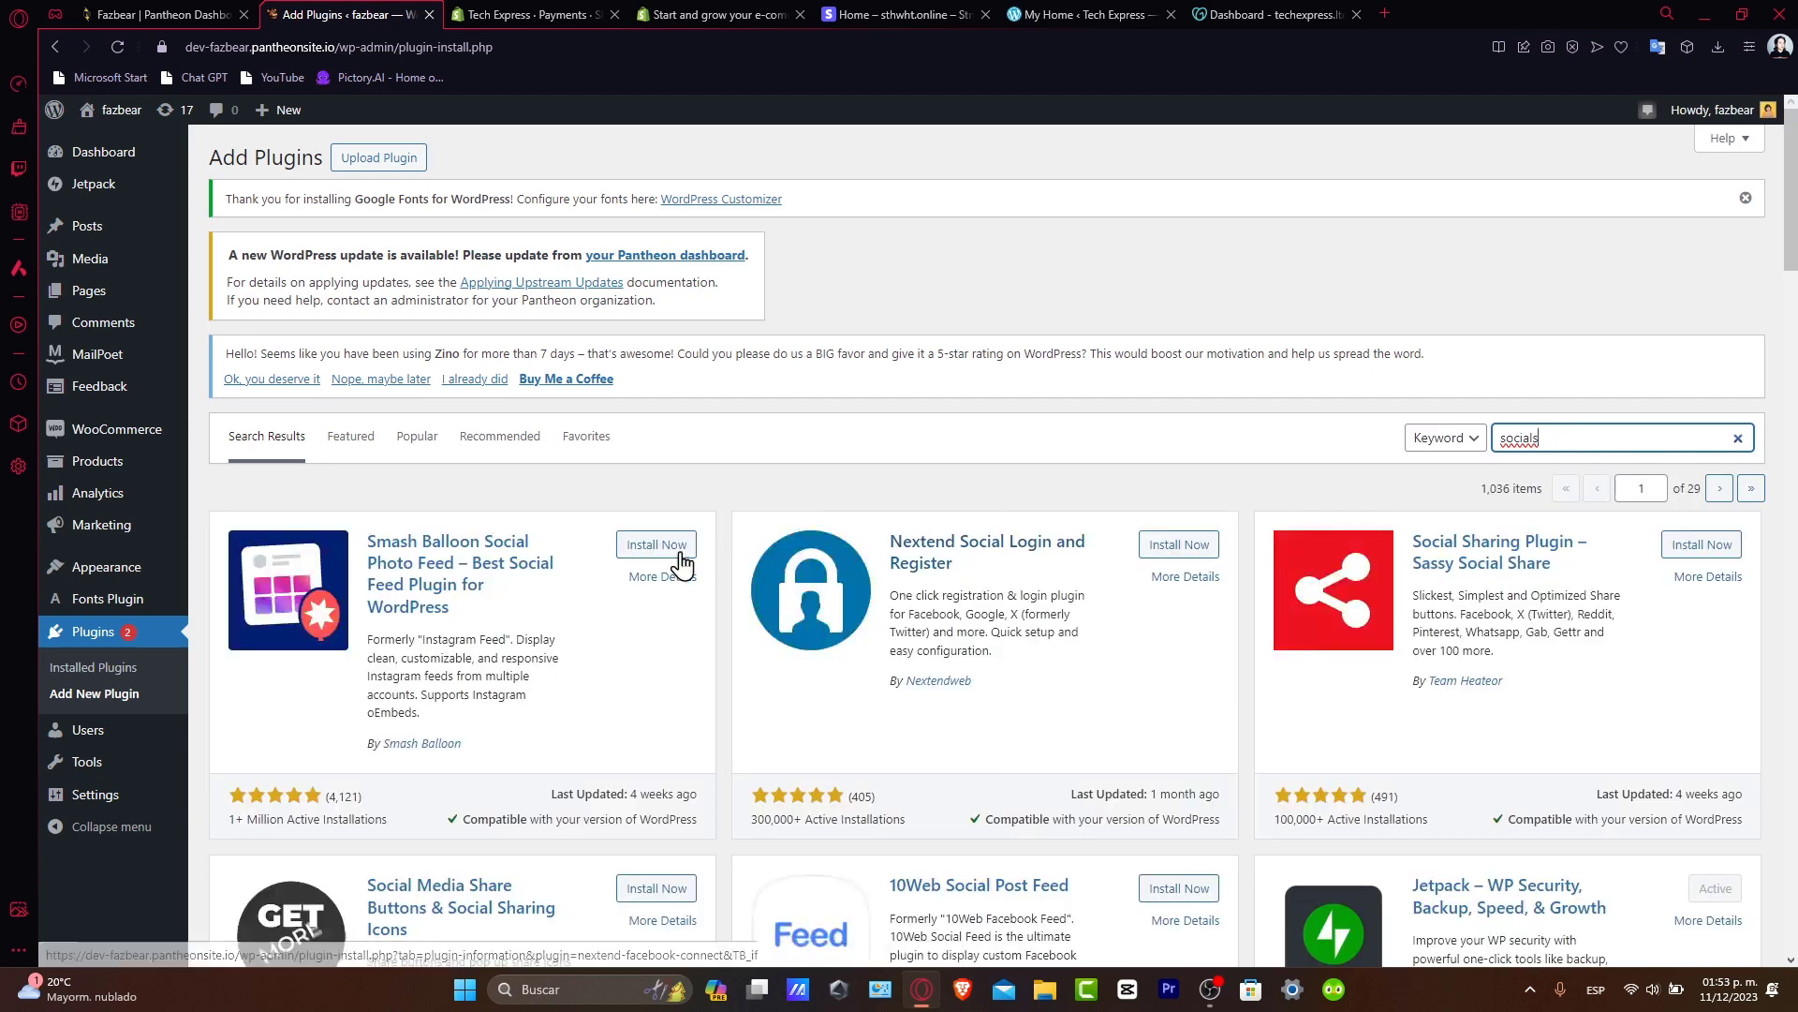
{"action": "scroll", "scroll_direction": "down", "scroll_amount": 3}
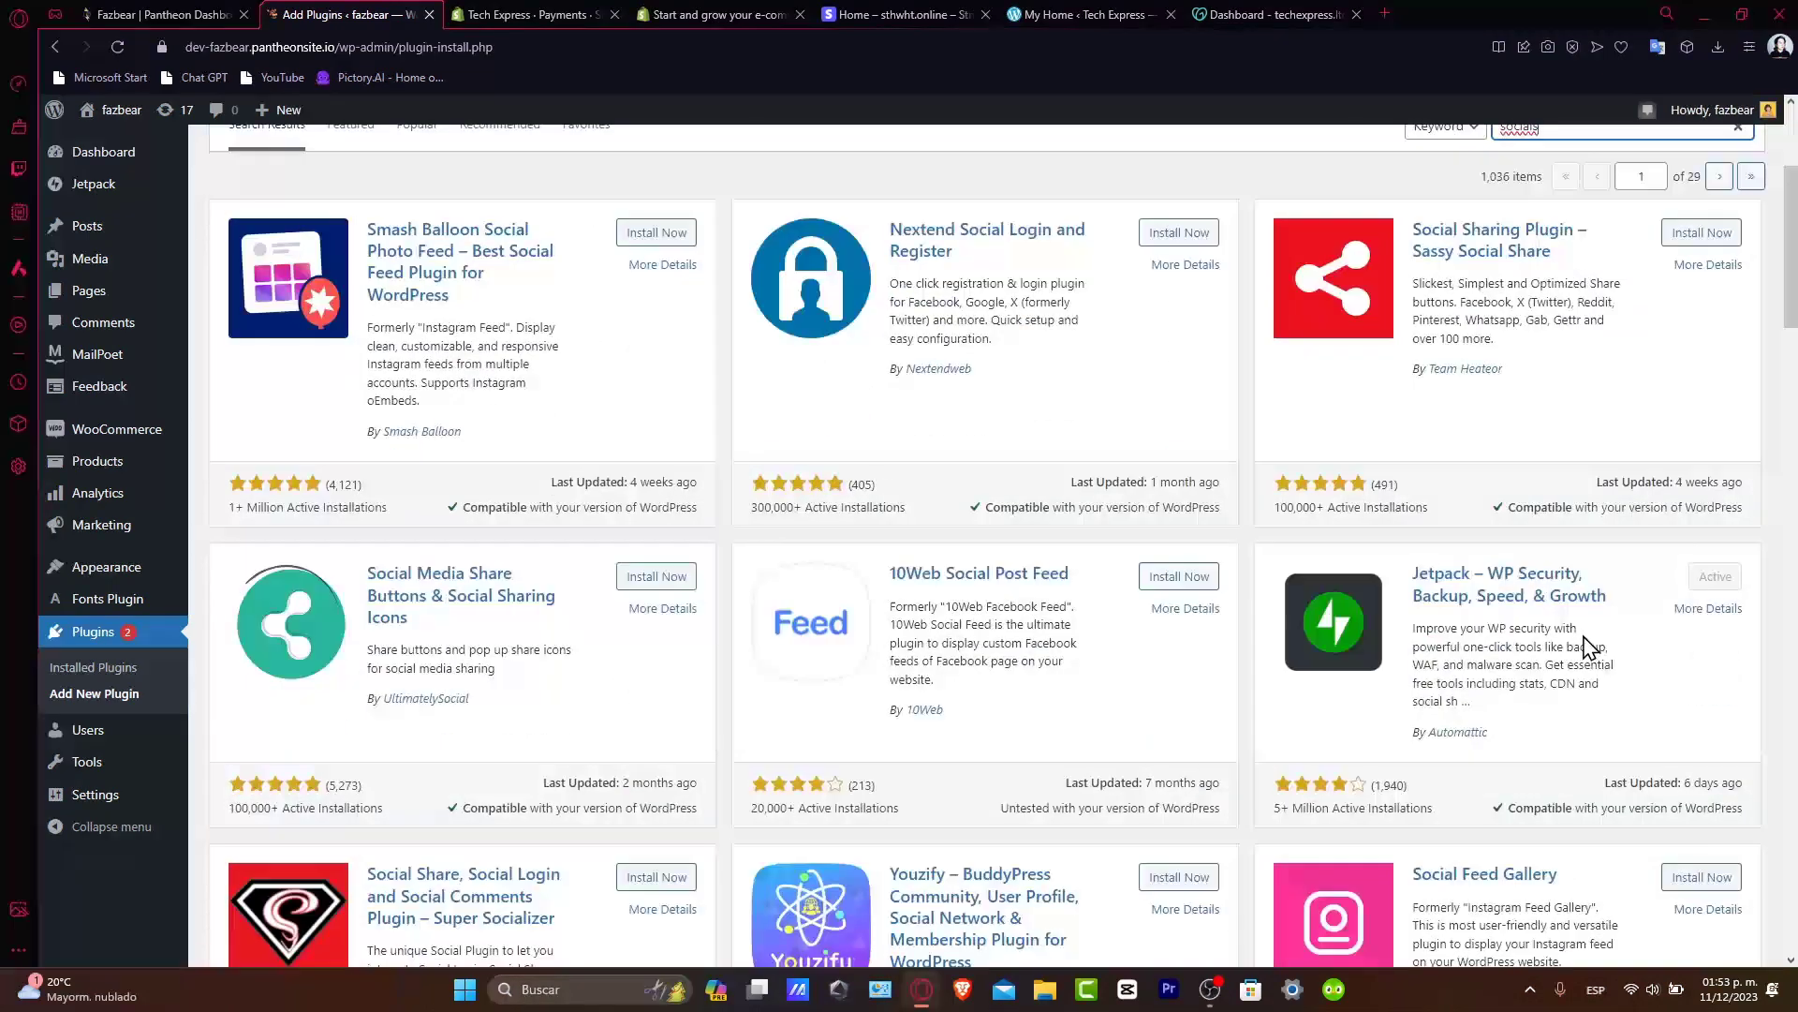
{"action": "scroll", "scroll_direction": "down", "scroll_amount": 3}
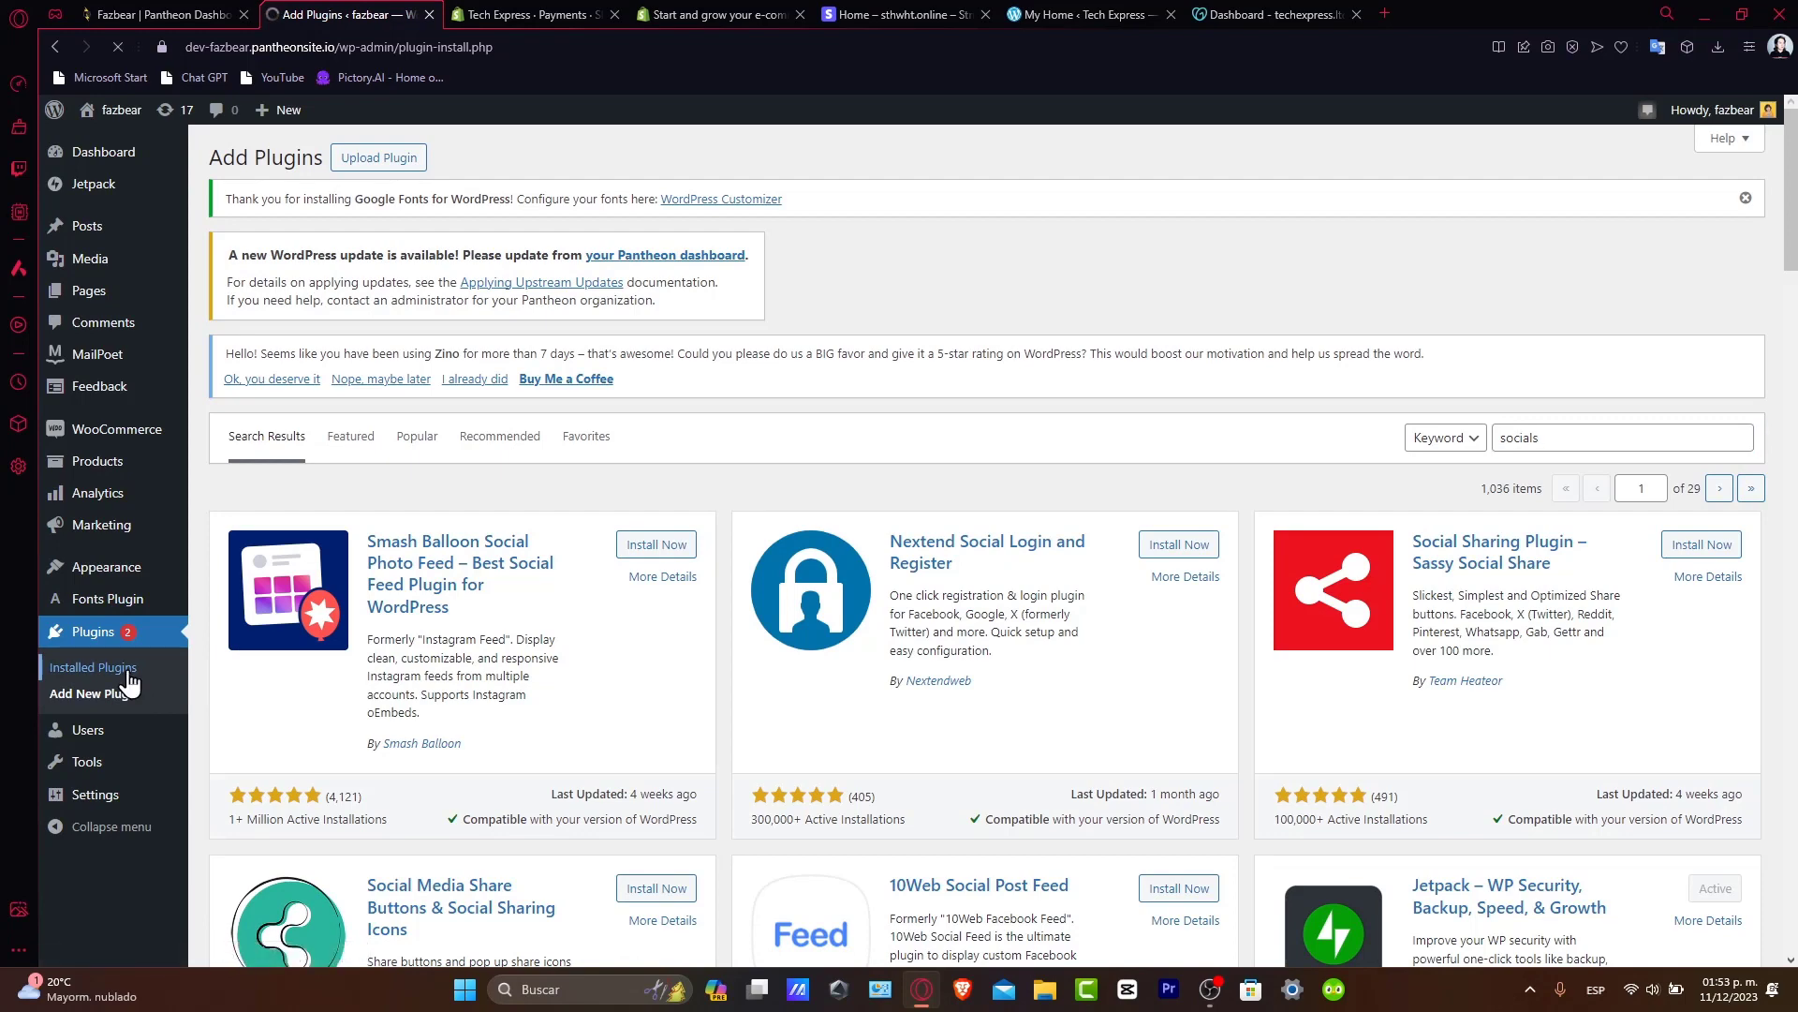
From Installed Plugins, open Jetpack and continue past its welcome screen
{"action": "left_click", "coordinate": [95, 667]}
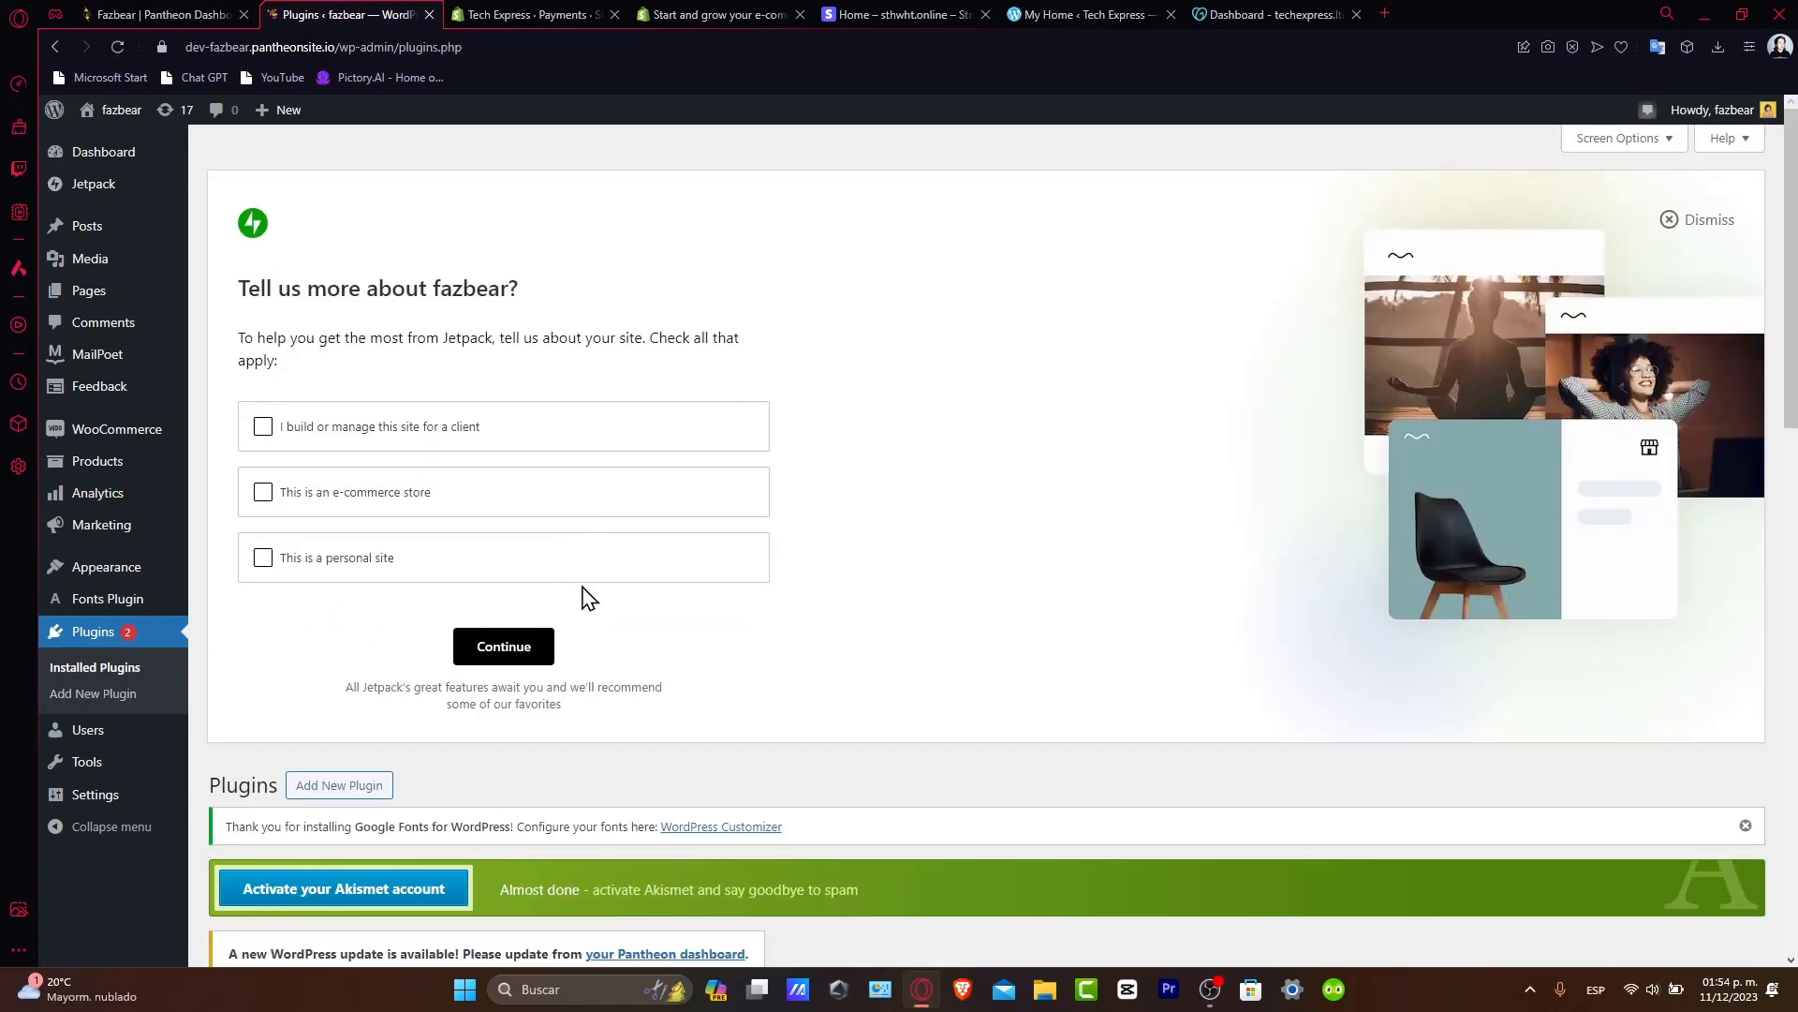
{"action": "mouse_move", "coordinate": [643, 633]}
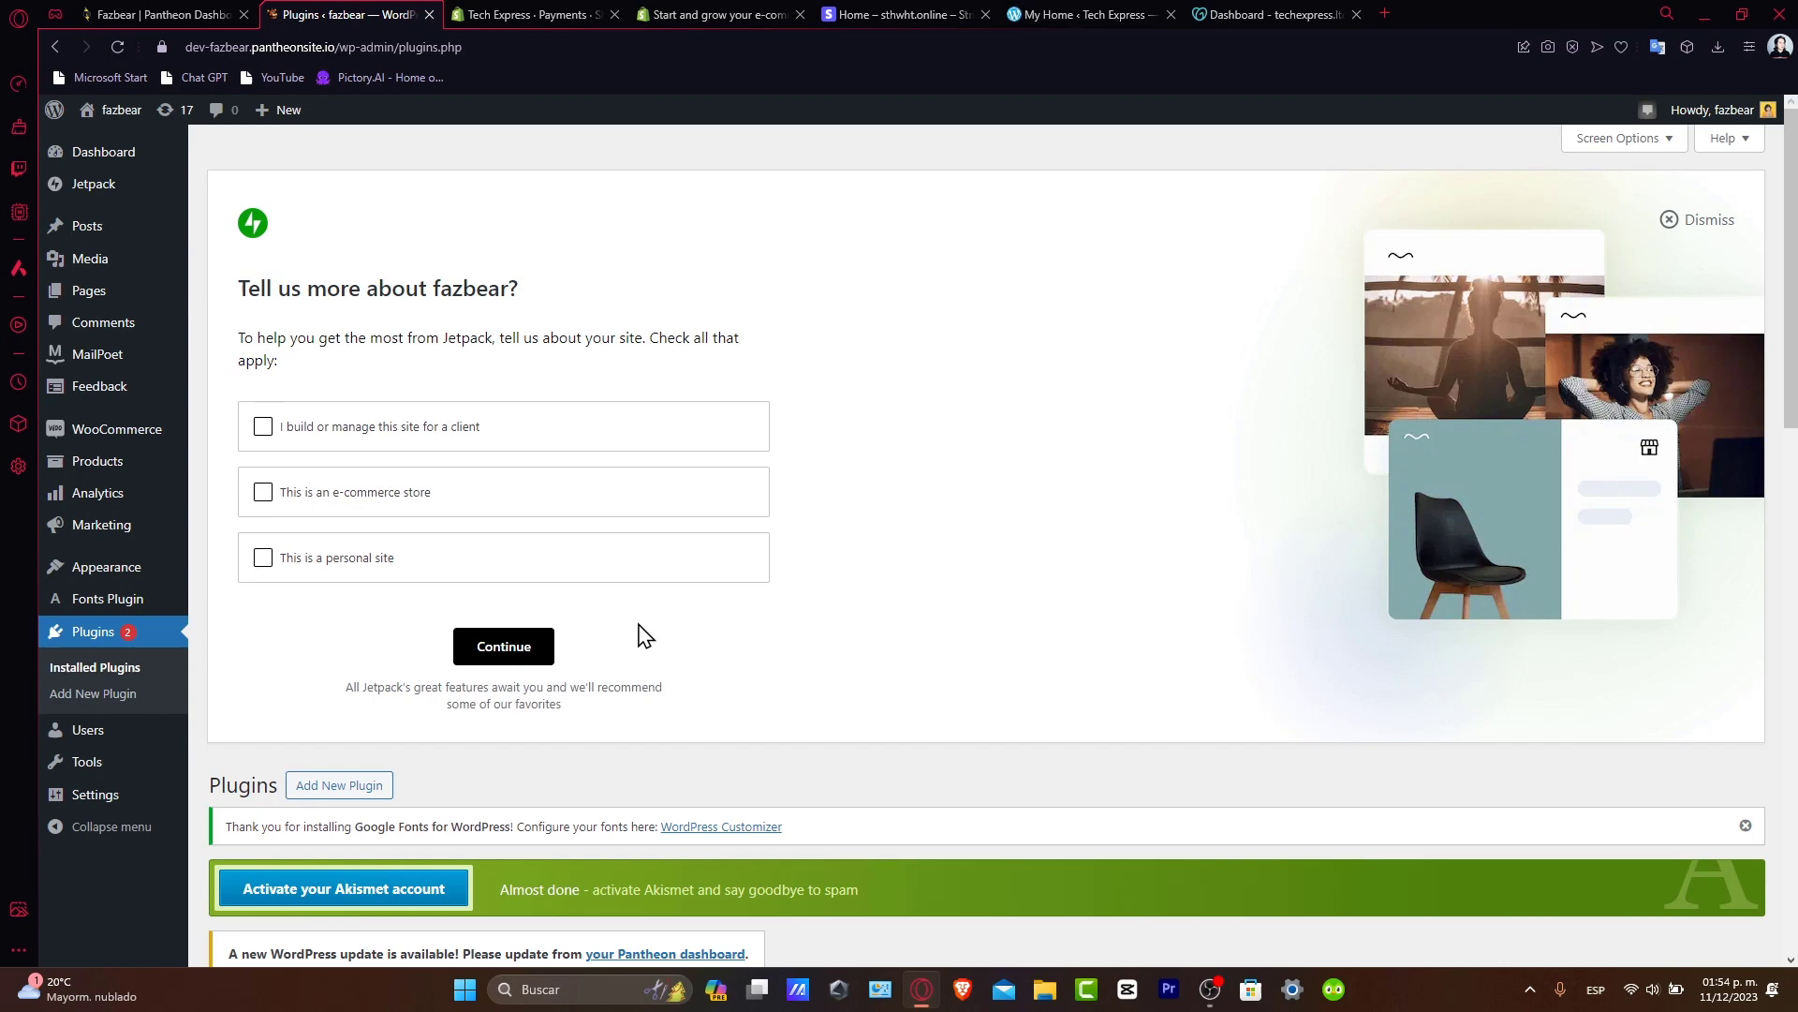
{"action": "left_click", "coordinate": [93, 183]}
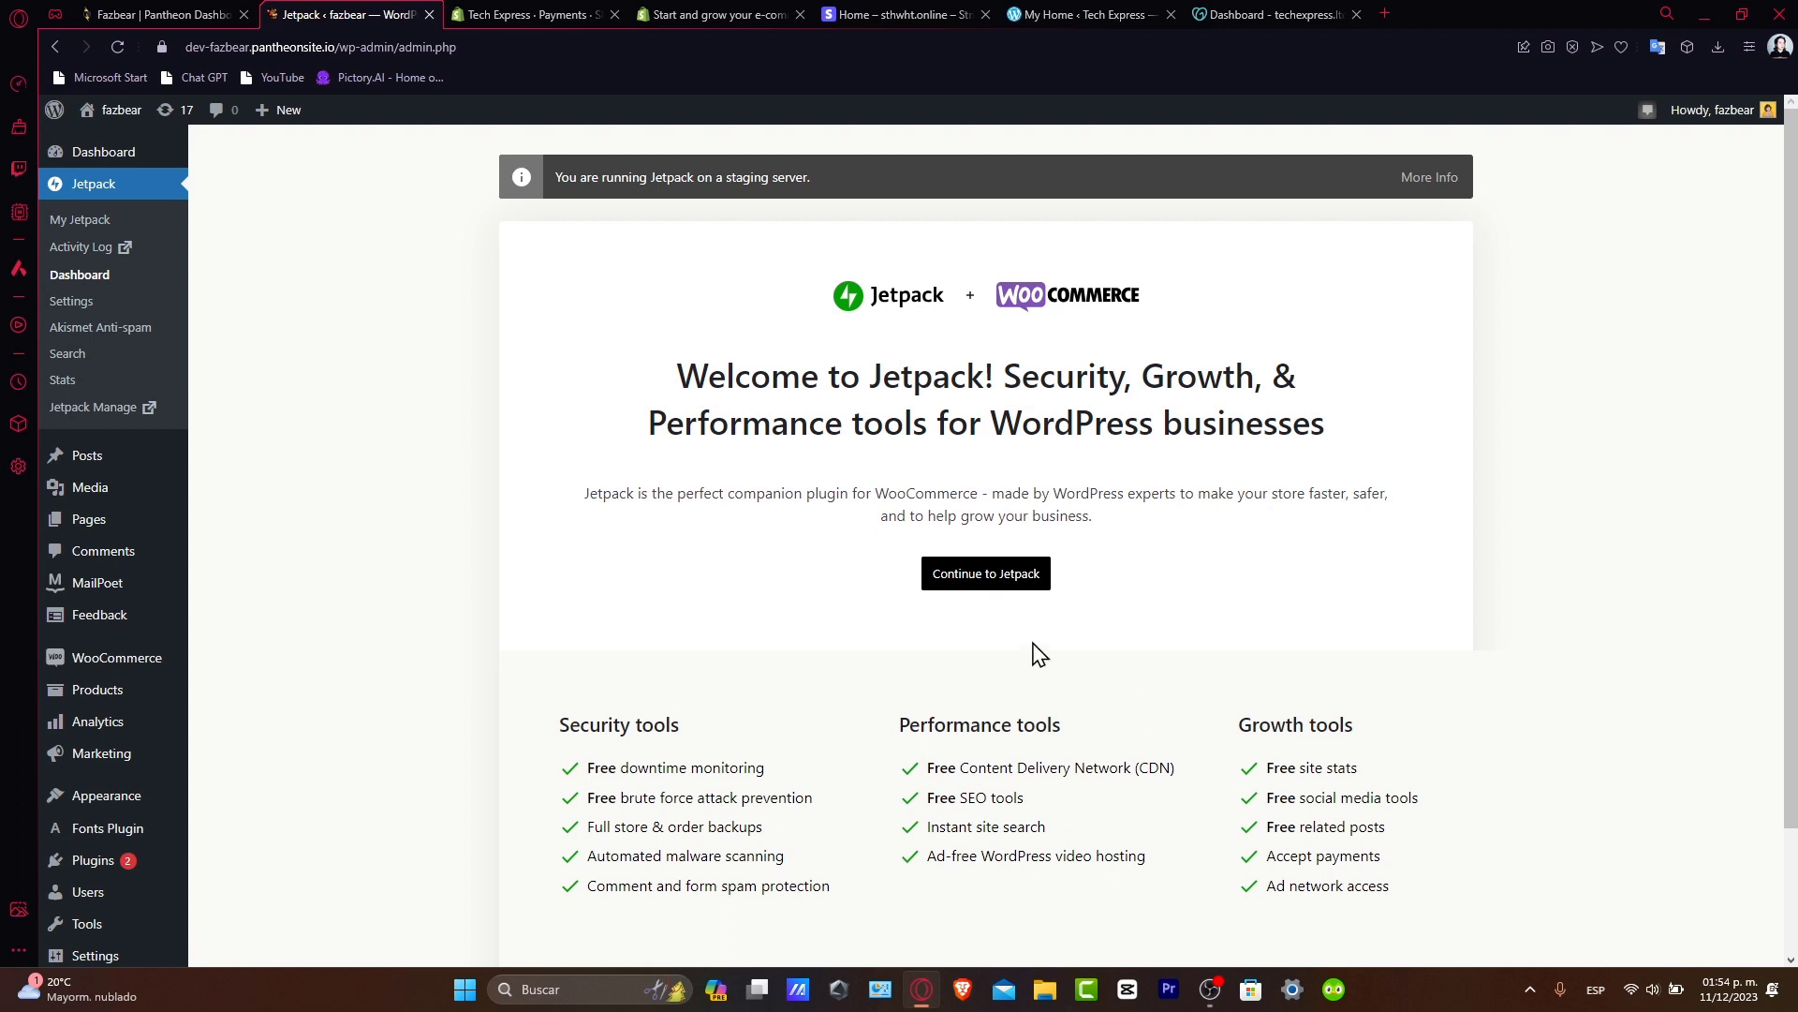
{"action": "left_click", "coordinate": [986, 573]}
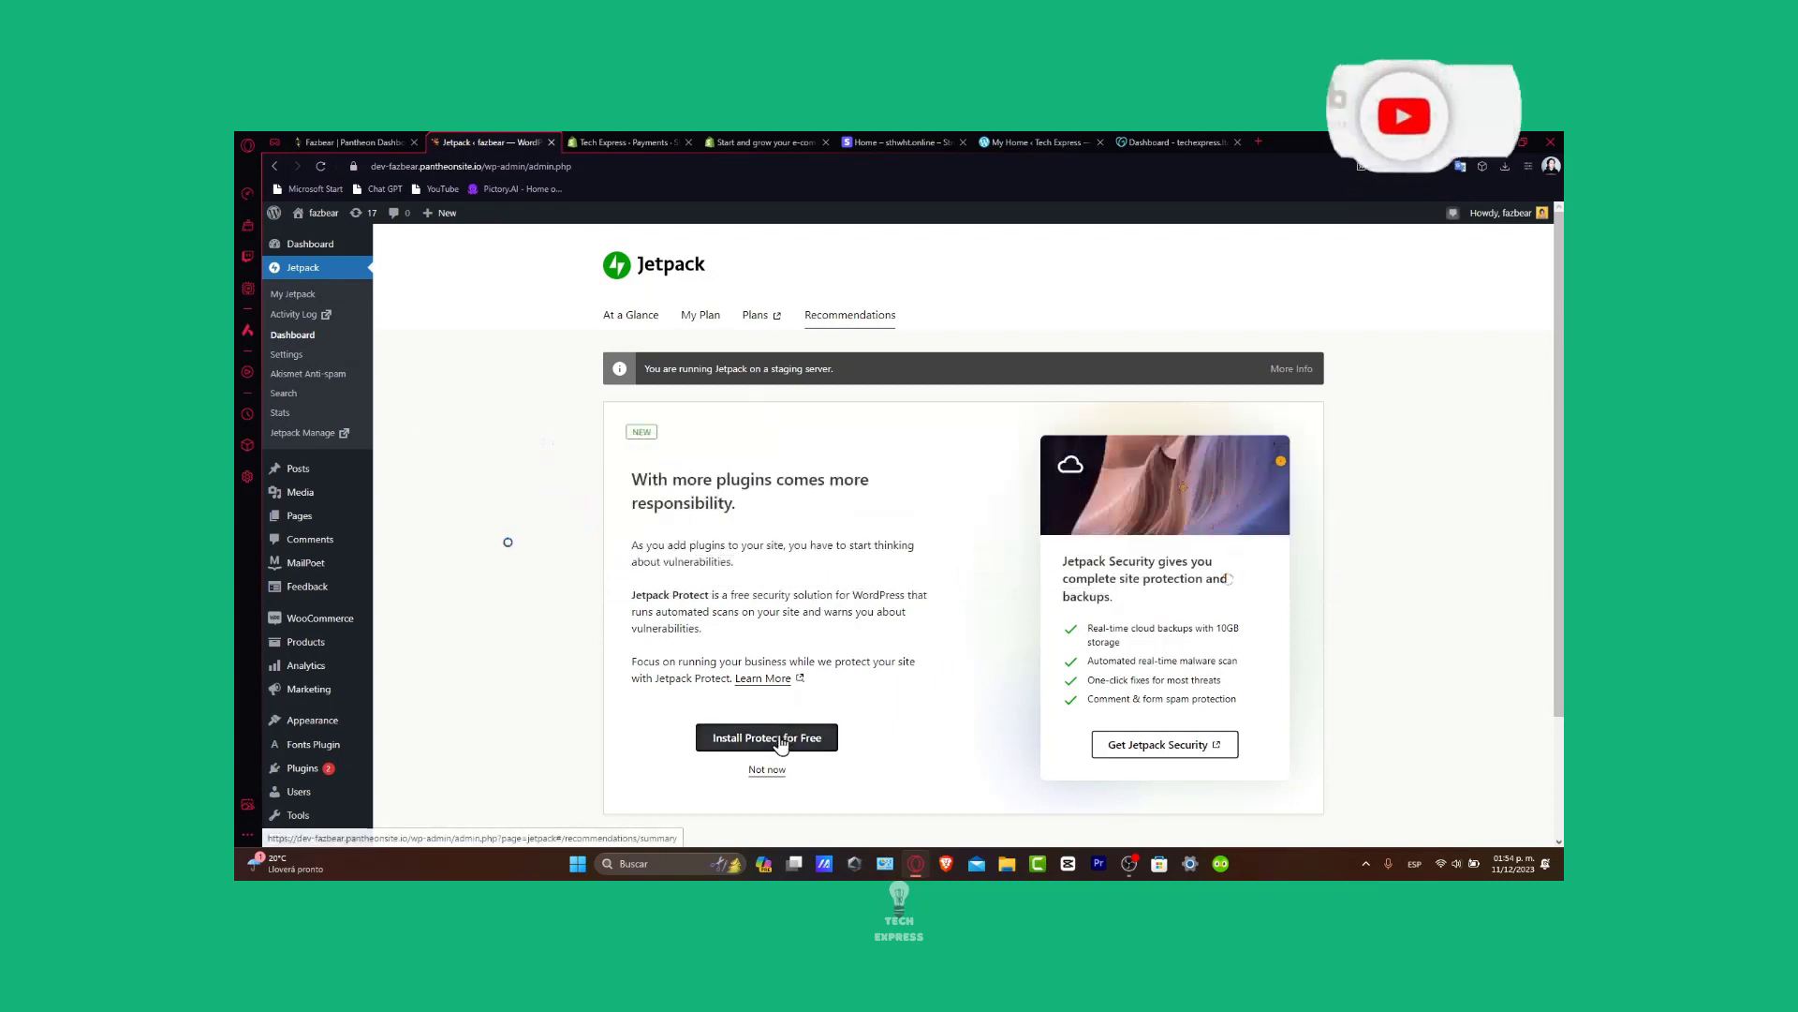
Install the free Jetpack Protect security scanner from the Jetpack Recommendations step
{"action": "left_click", "coordinate": [766, 737]}
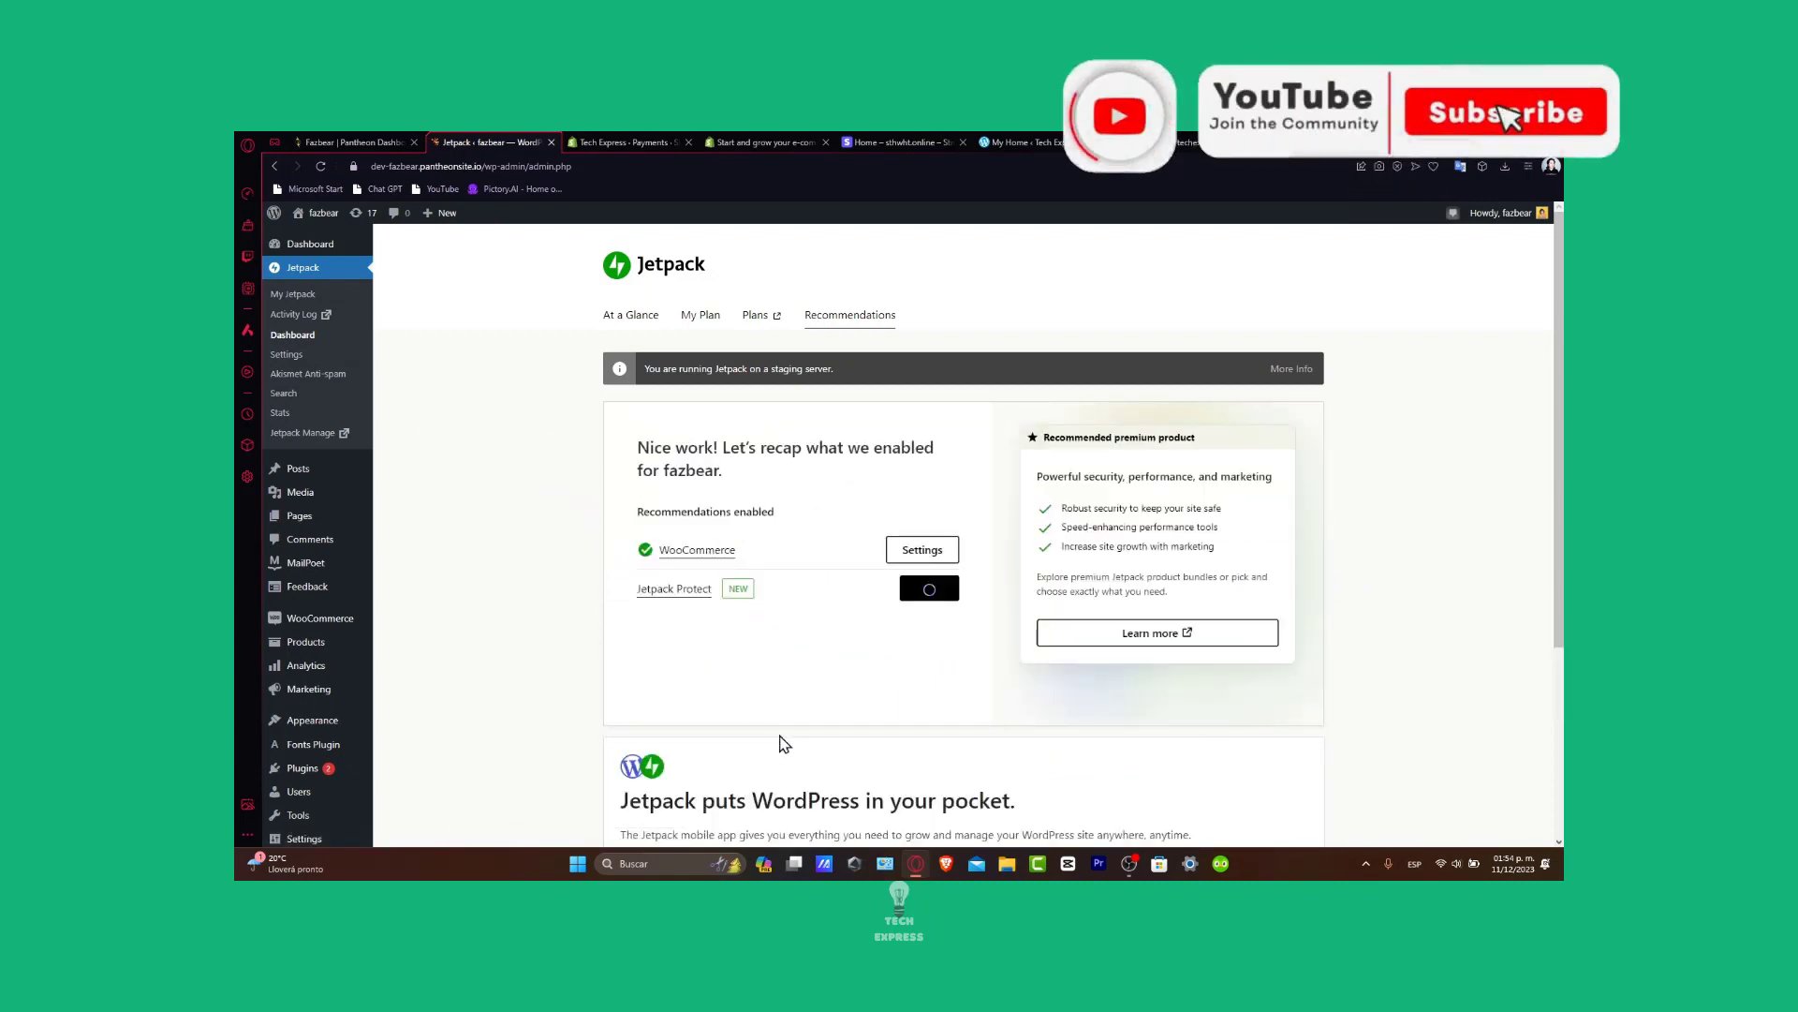